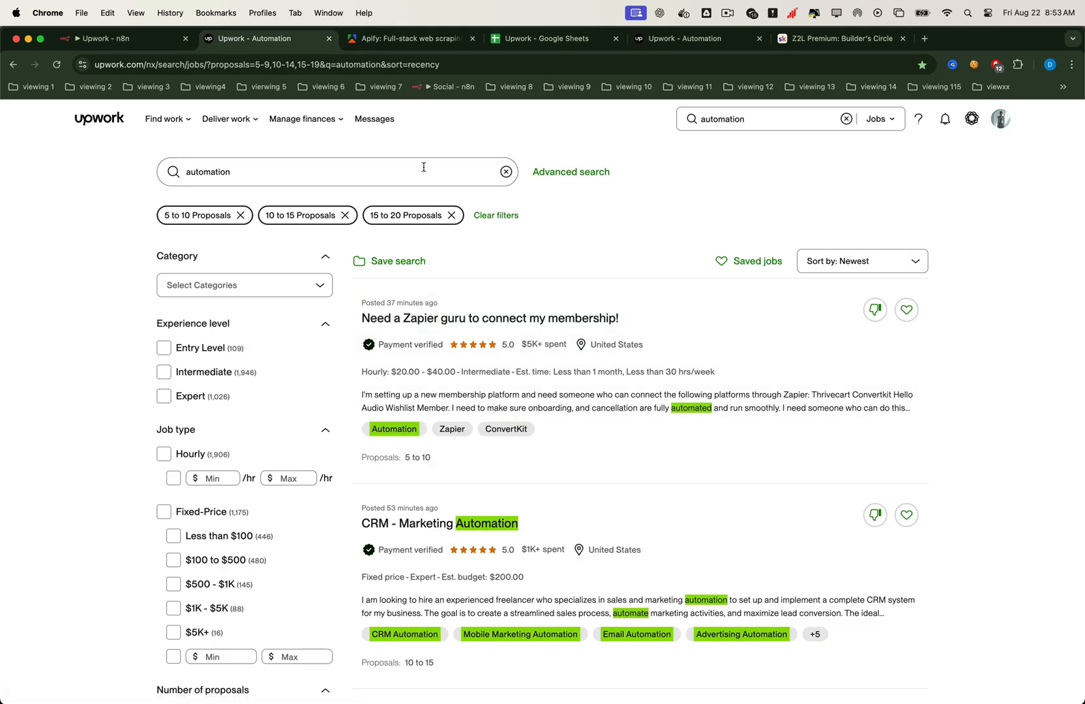
Search the Apify Store for 'upwork' and open the Upwork Job Scraper actor page.
click(409, 37)
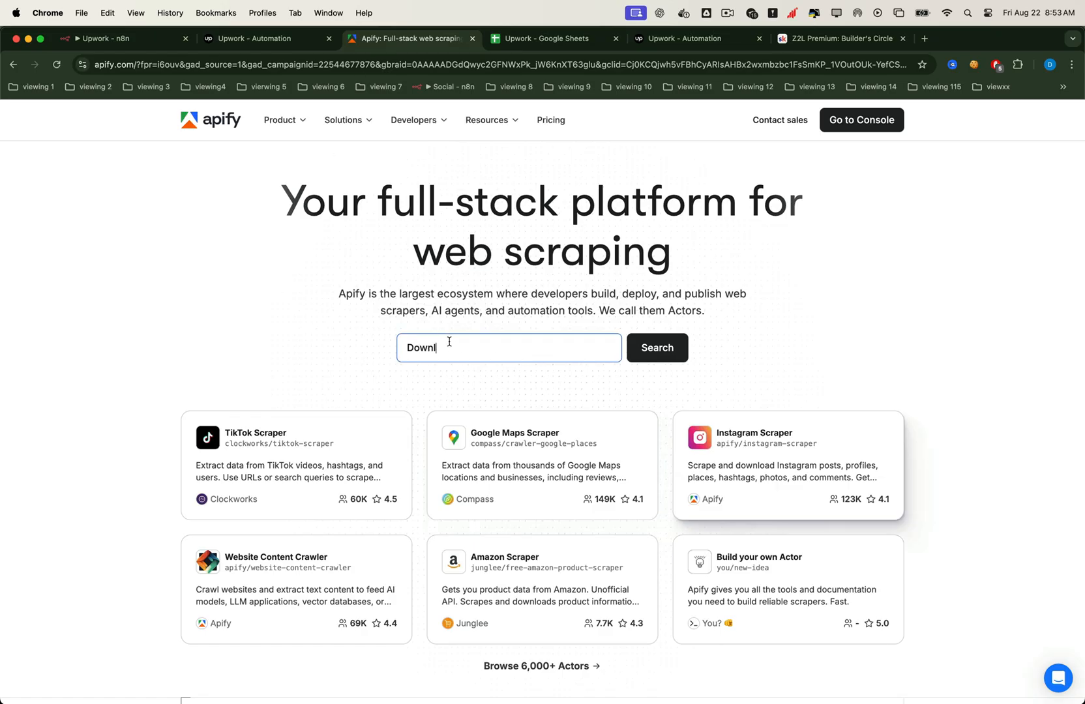
text(upwo)
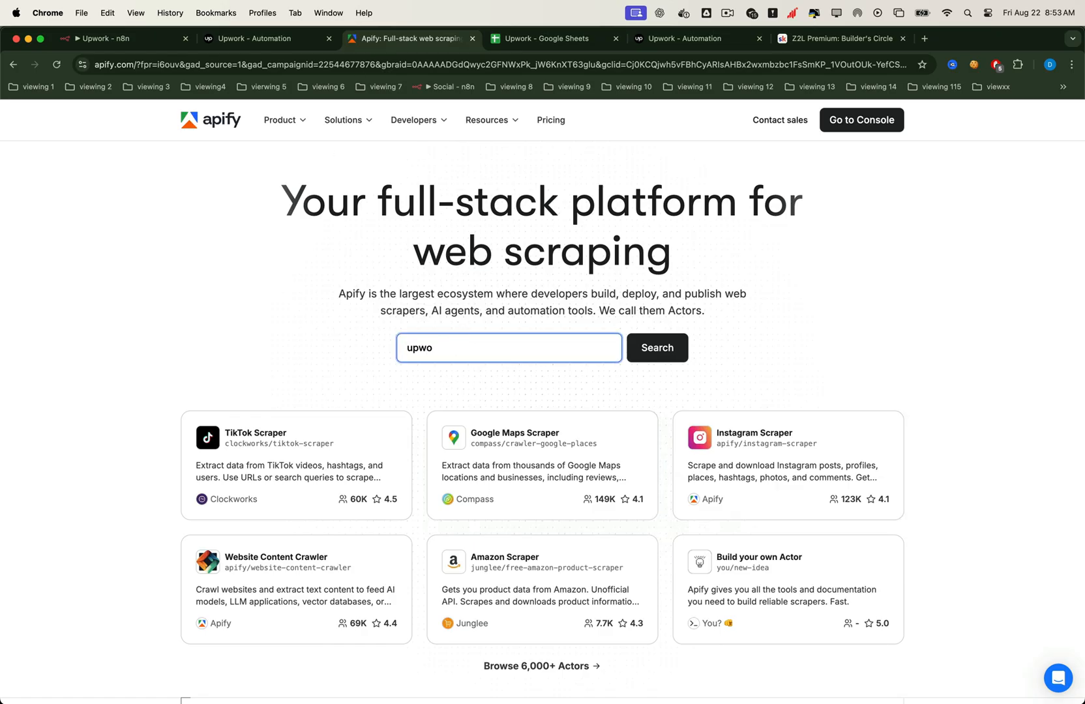
click(654, 347)
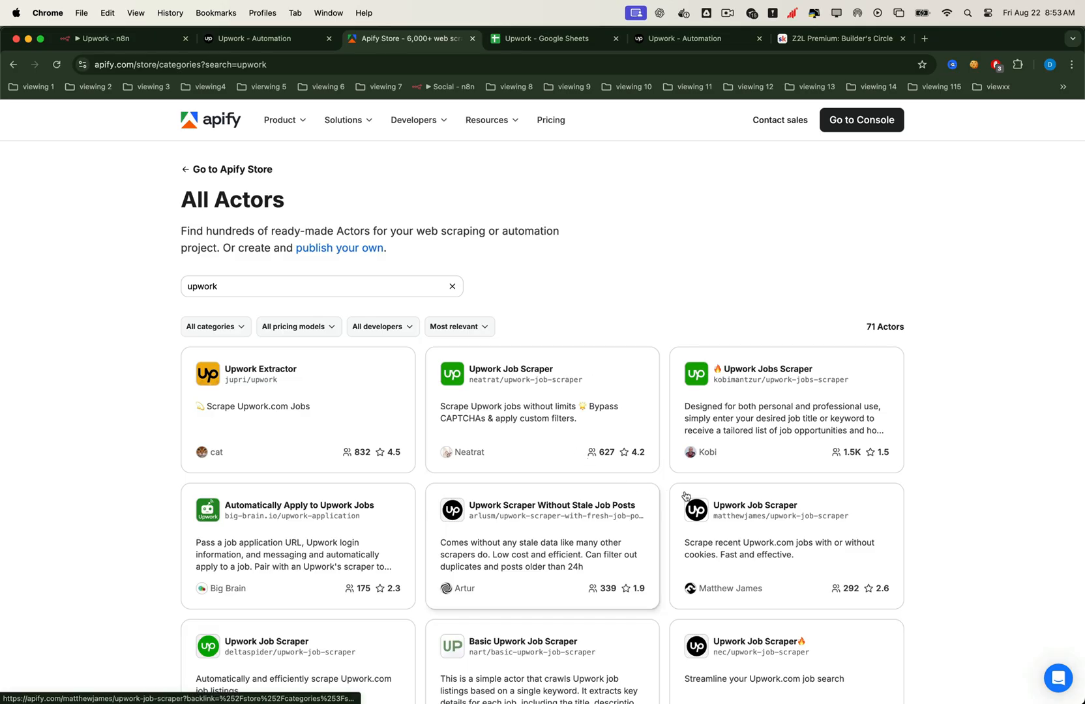
click(261, 369)
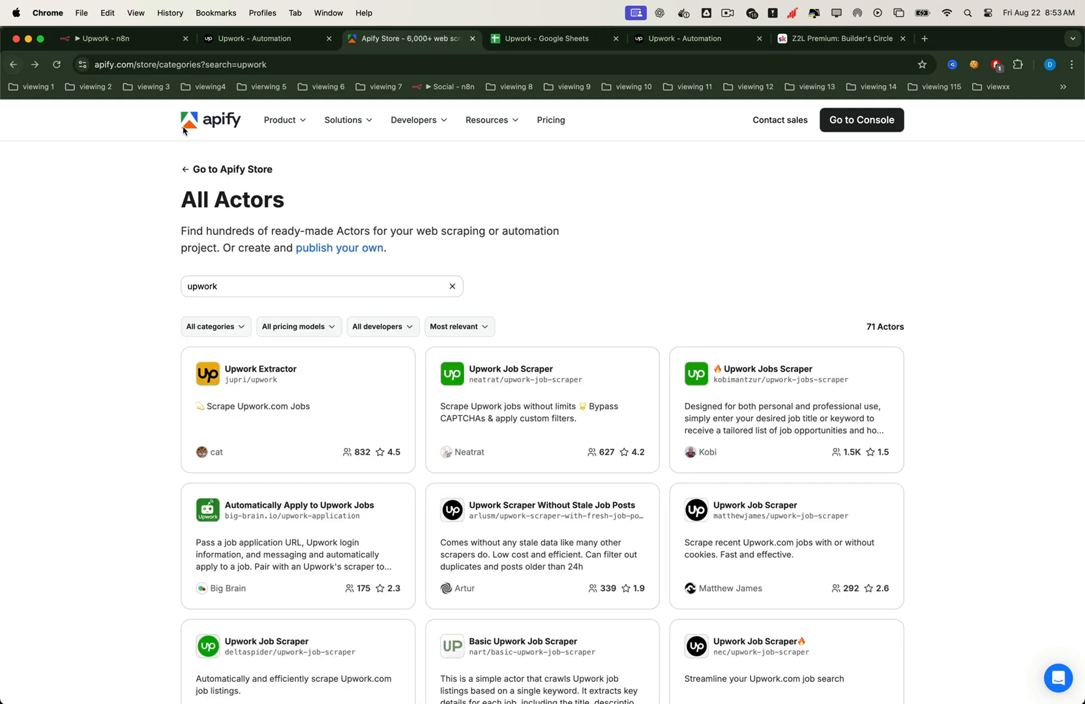
click(511, 373)
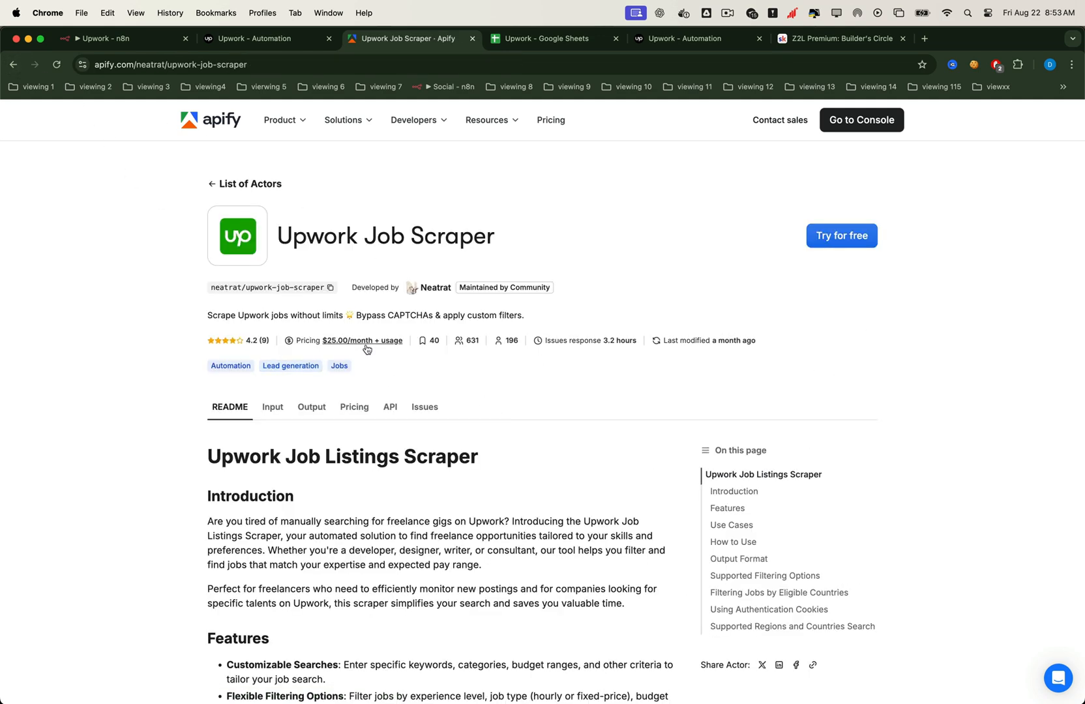
mouse_move(454, 407)
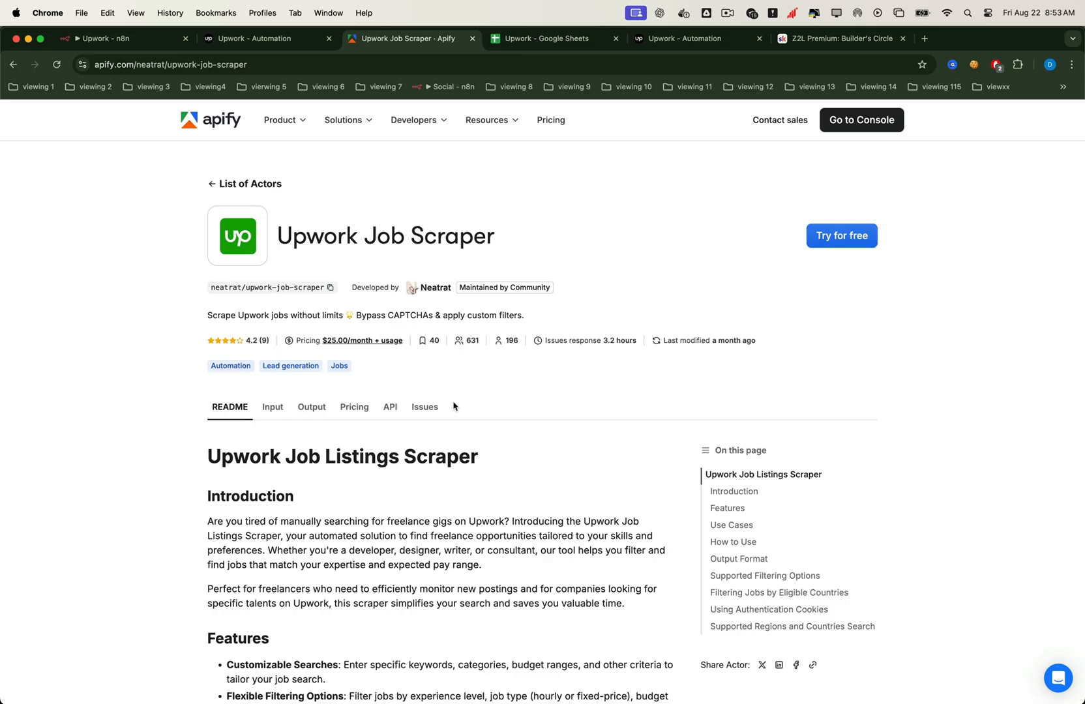
mouse_move(465, 414)
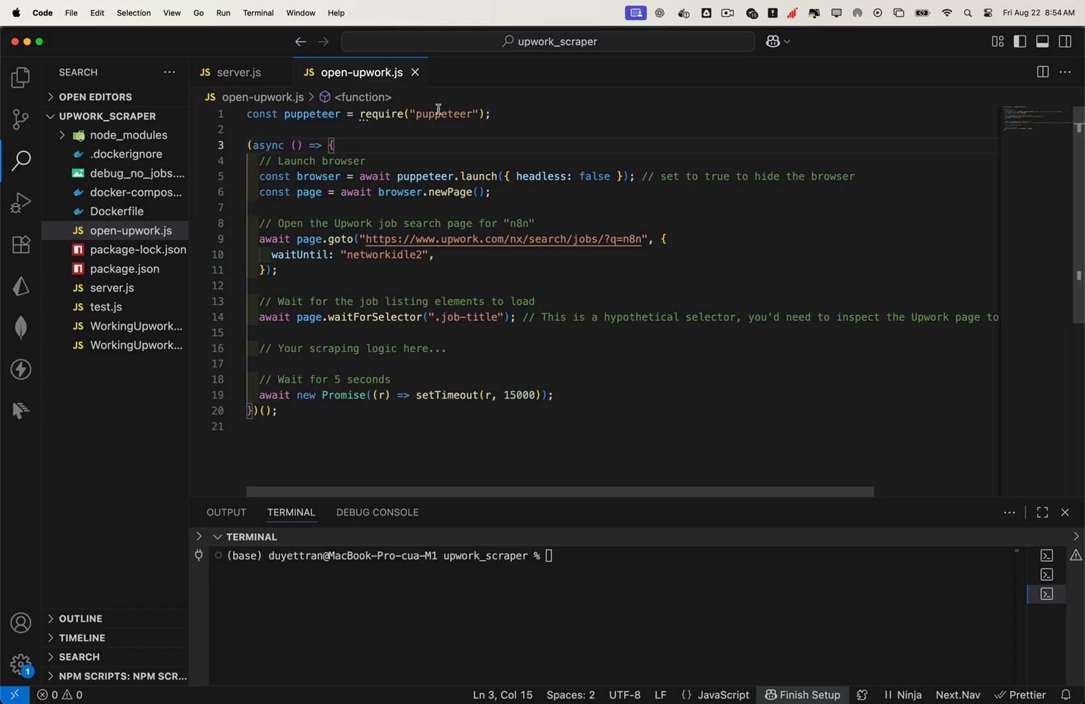
mouse_move(438, 257)
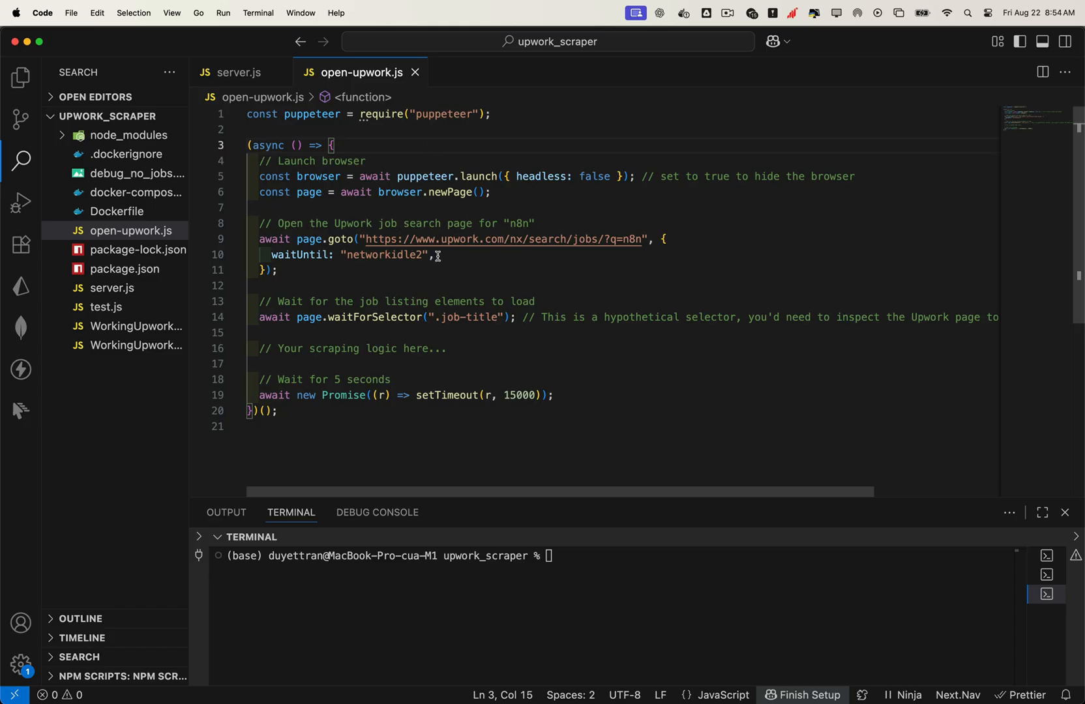
Run node open-upwork.js and inspect the 401 Cloudflare challenge request in DevTools Network.
text(node open-up)
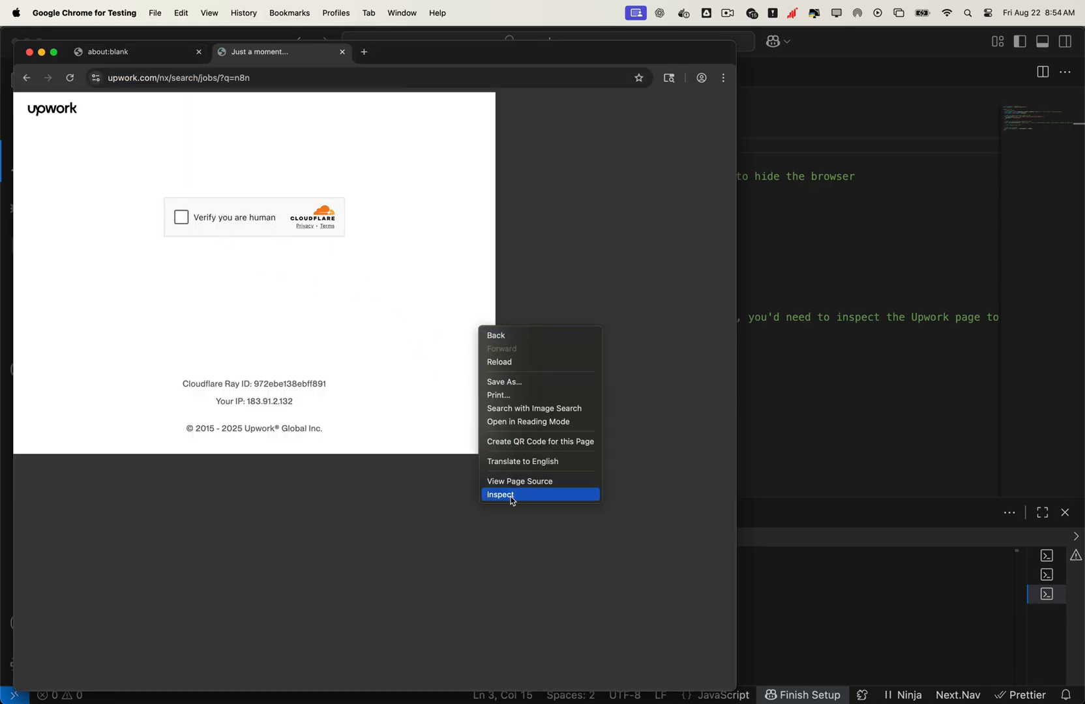
click(499, 495)
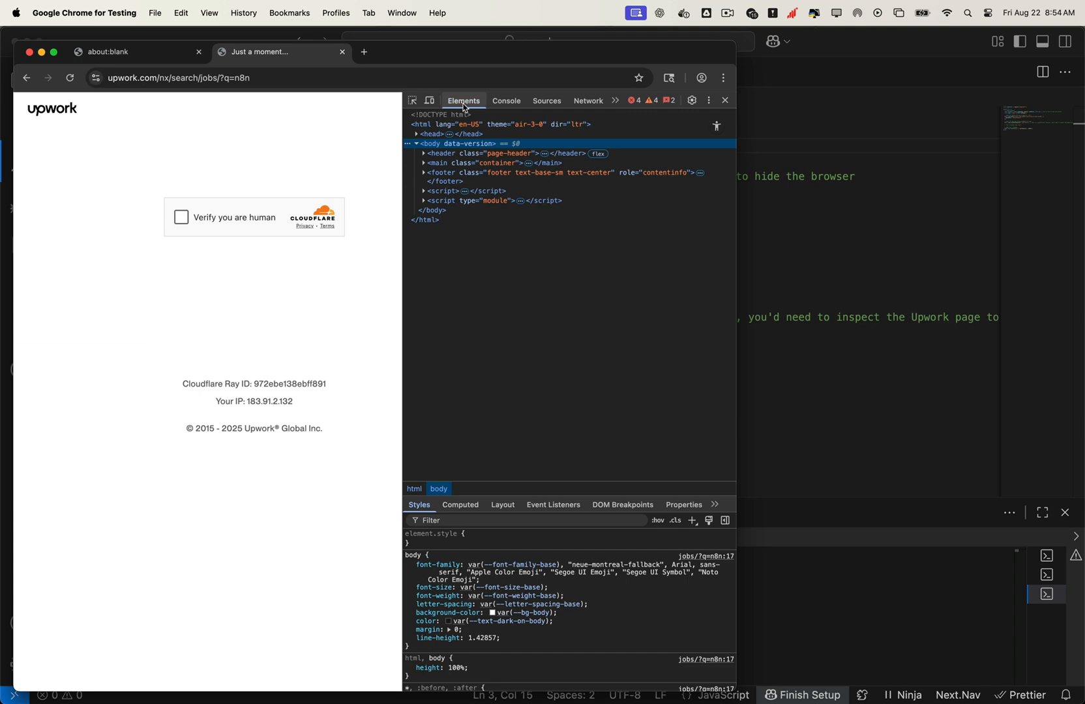
click(588, 99)
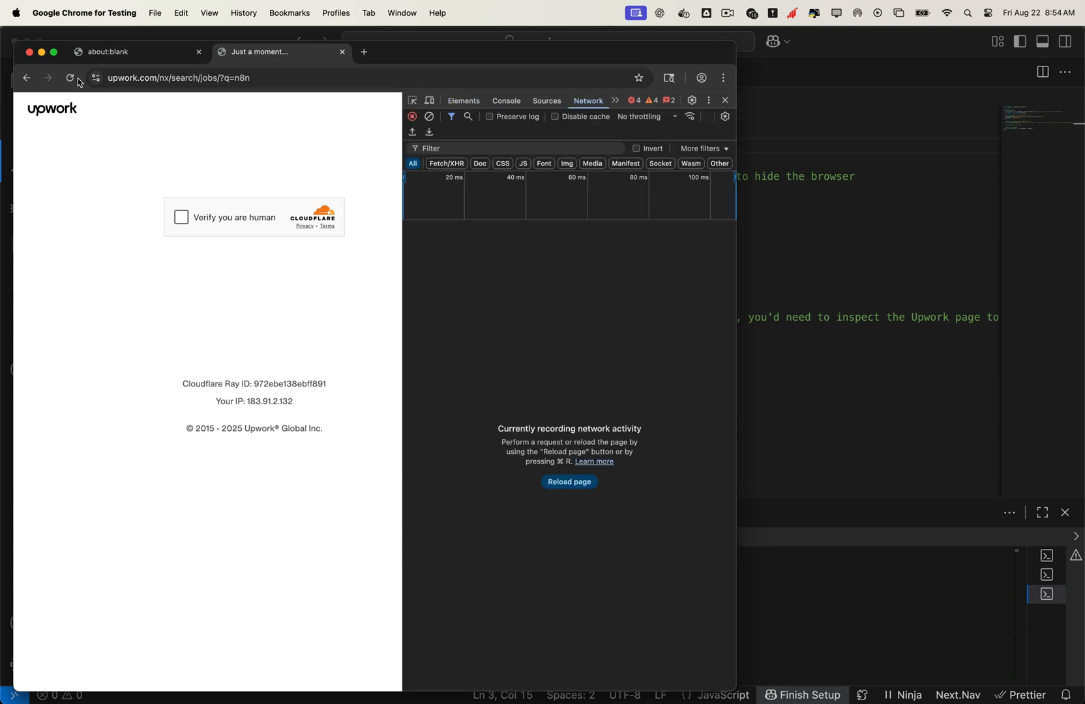
click(547, 100)
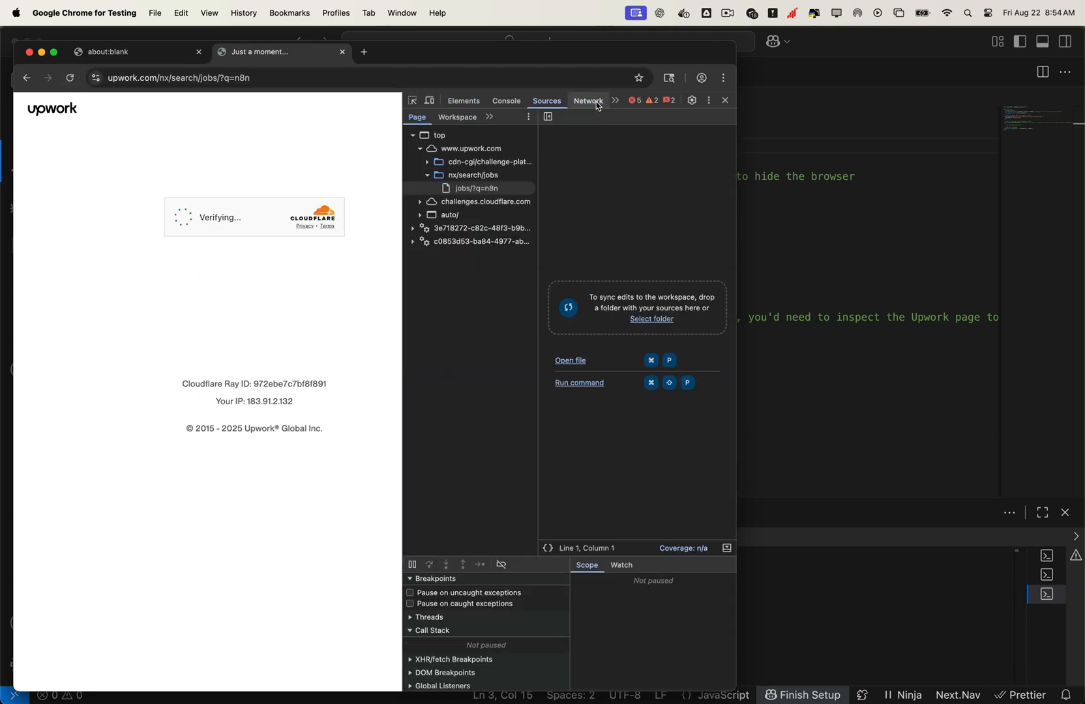
click(587, 100)
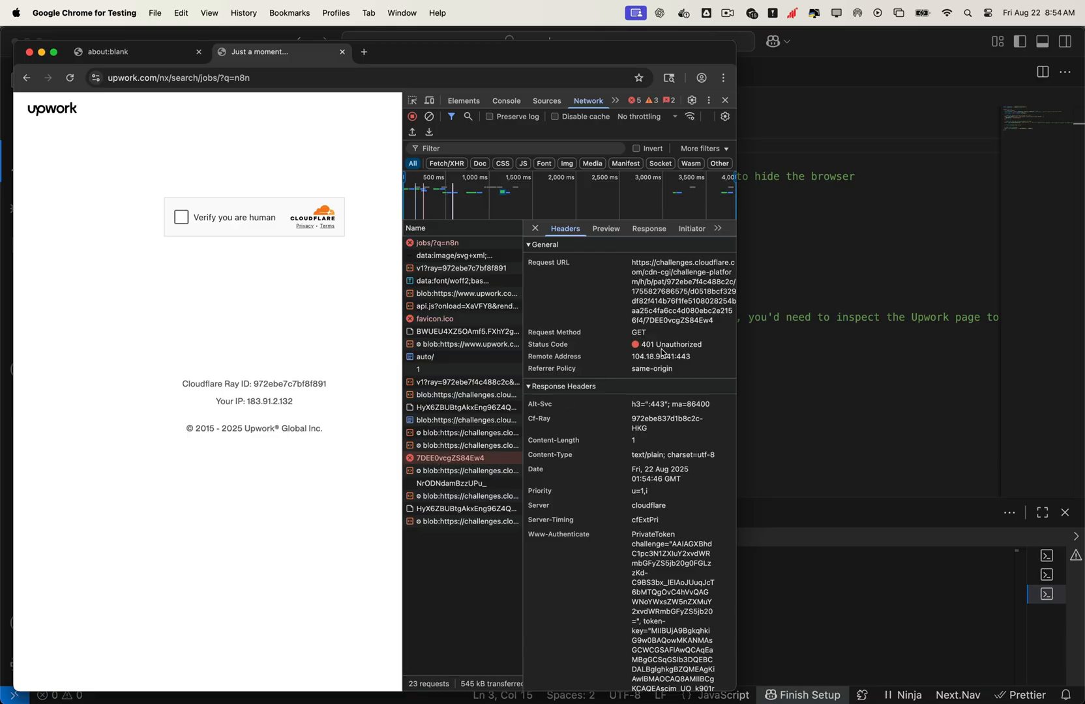
mouse_move(661, 350)
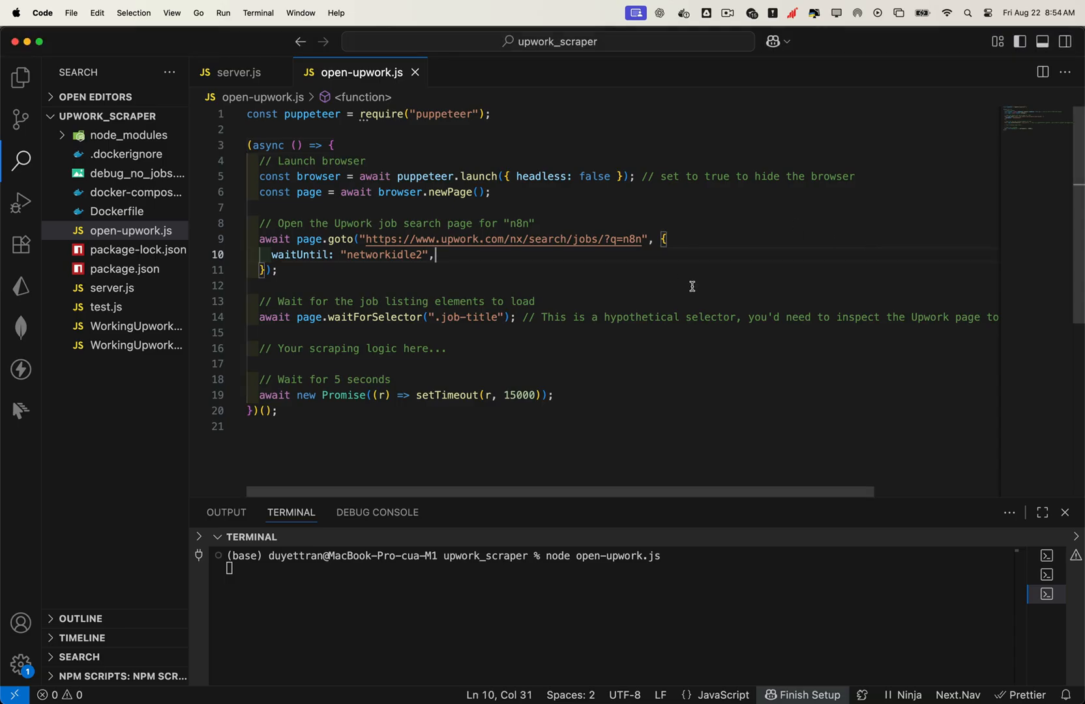
Stop the script and bring up the Upwork n8n workflow in the browser.
key(ctrl+c)
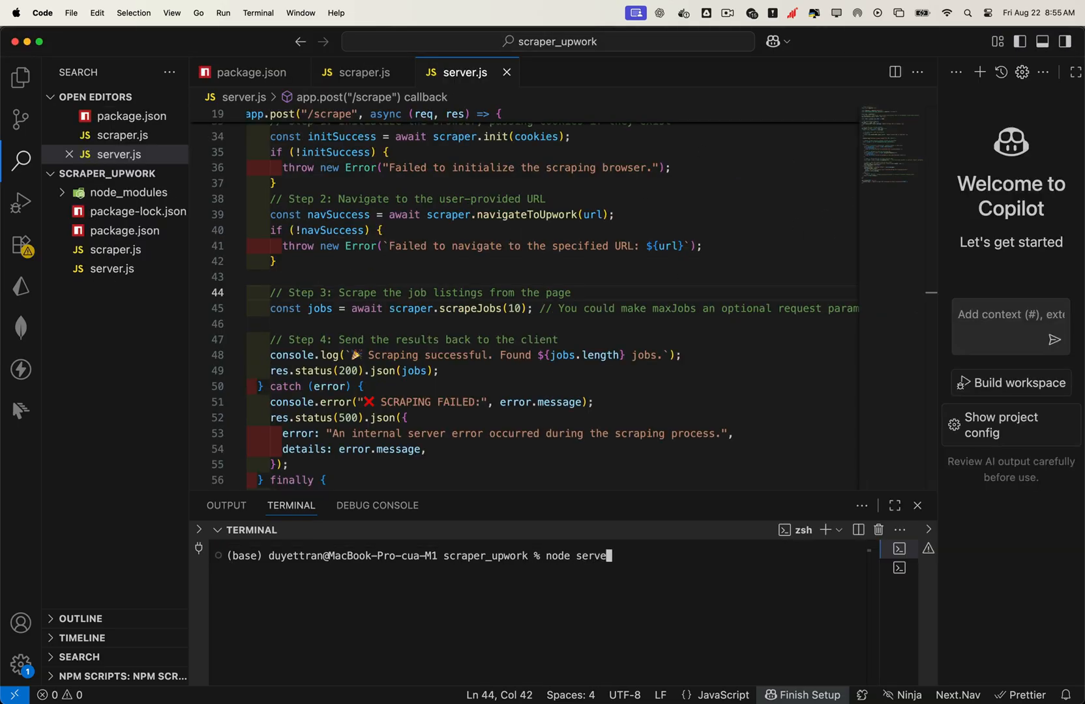
key(Return)
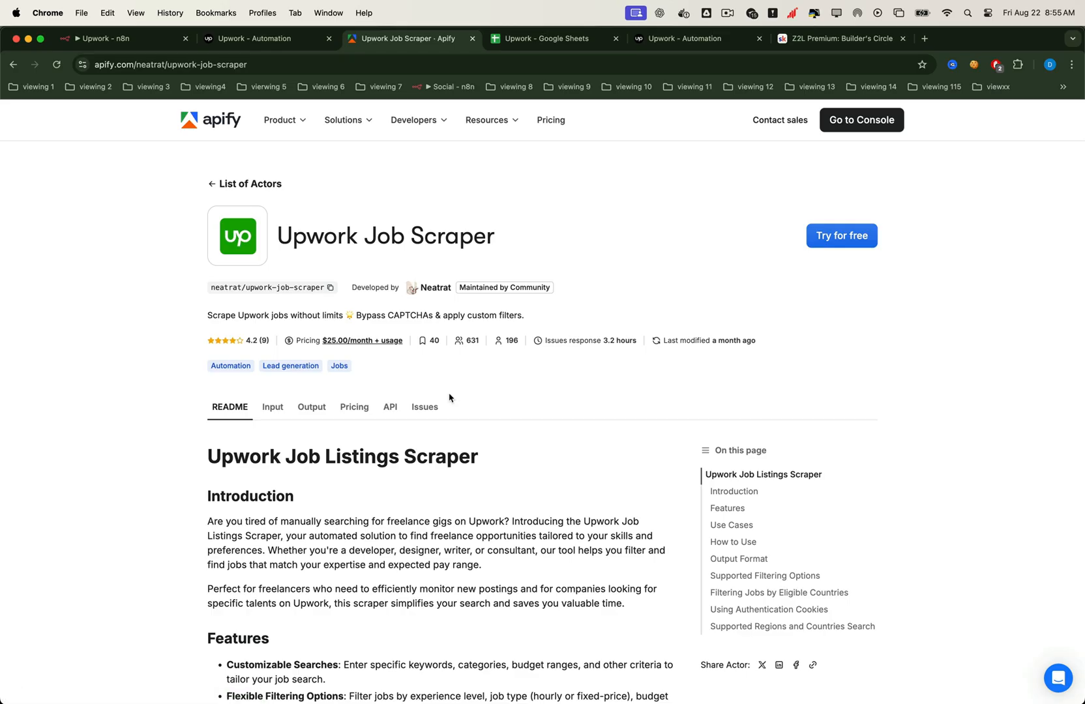
click(123, 38)
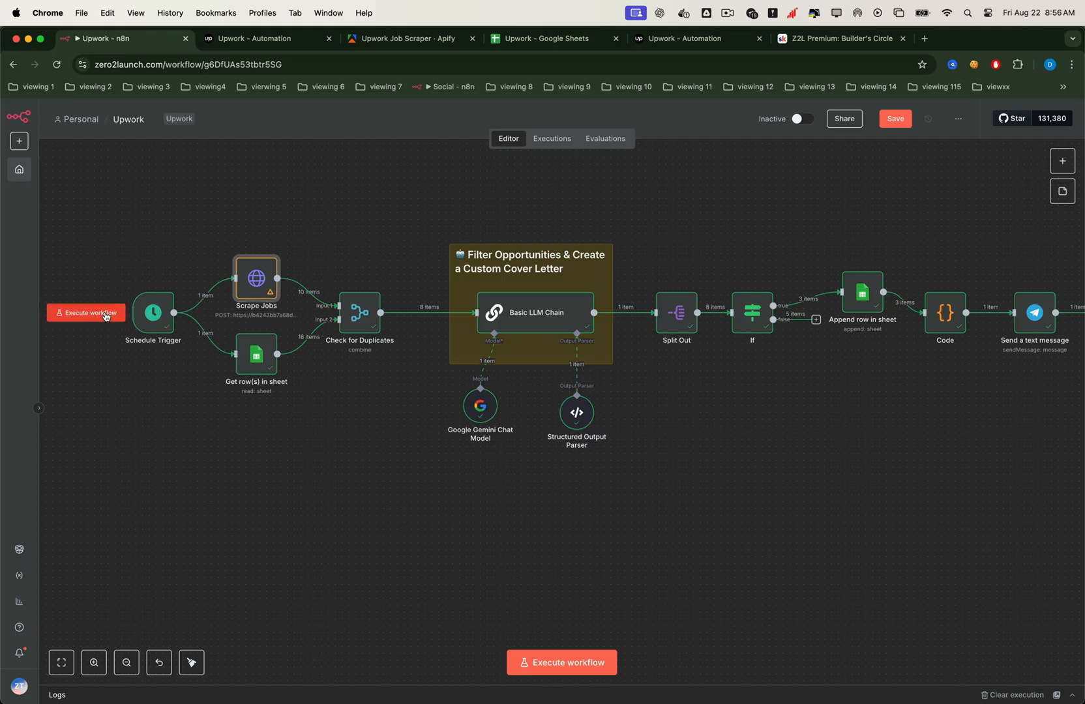
click(560, 662)
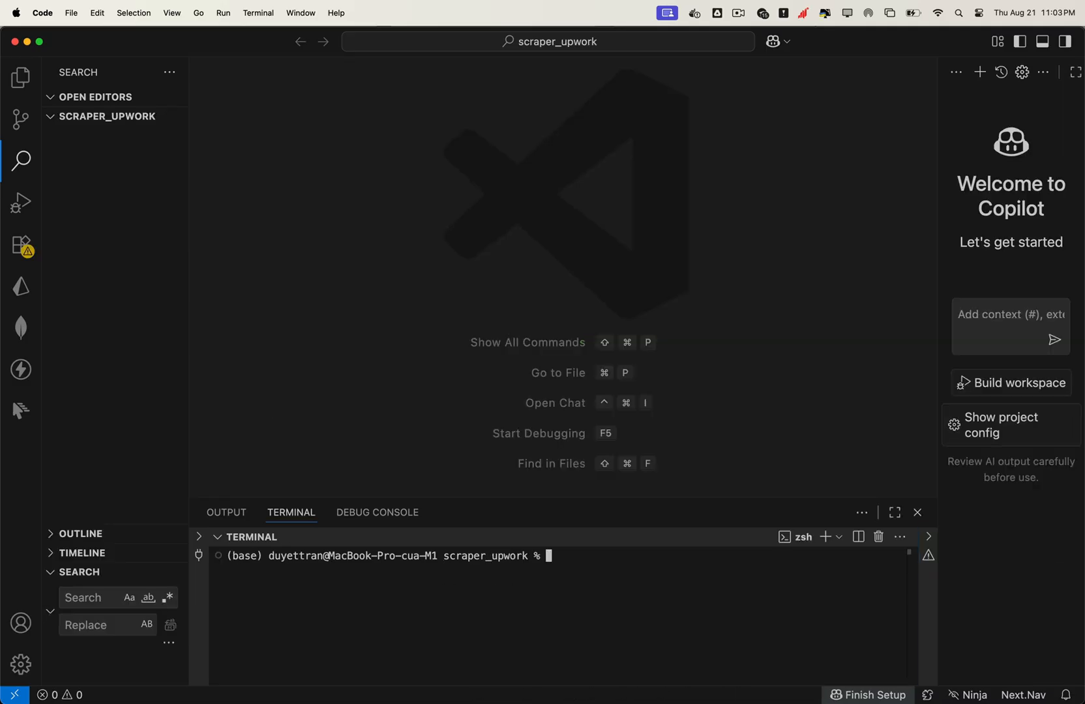
Check the Node version, run npm init -y and install puppeteer-real-browser.
text(node -v)
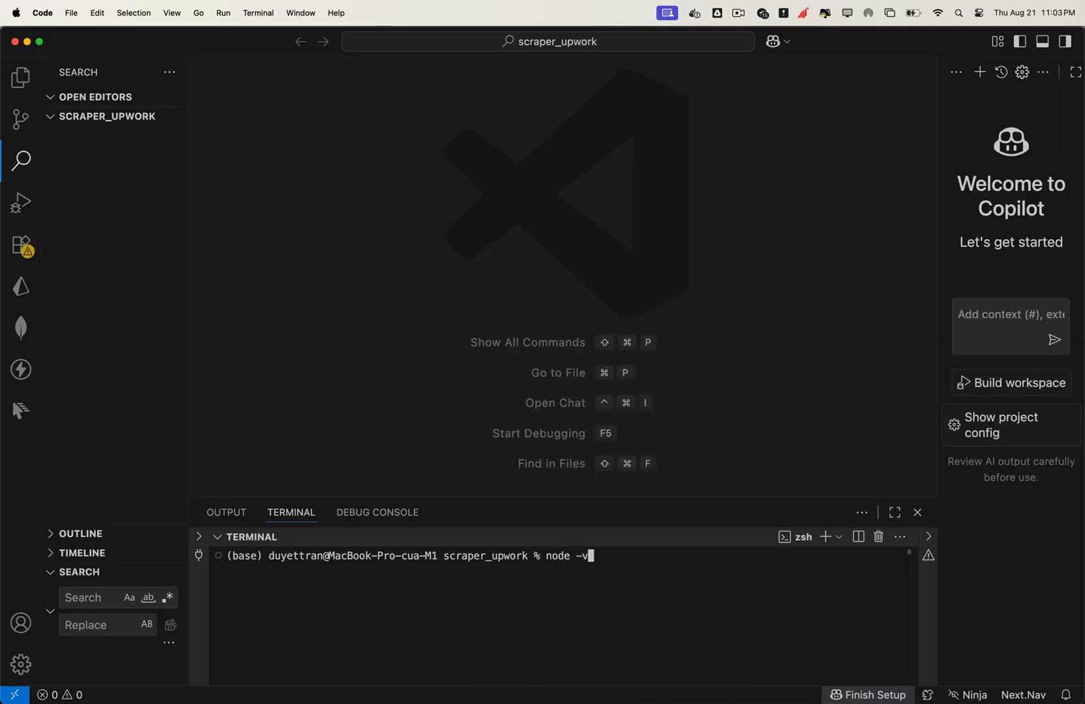
key(Enter)
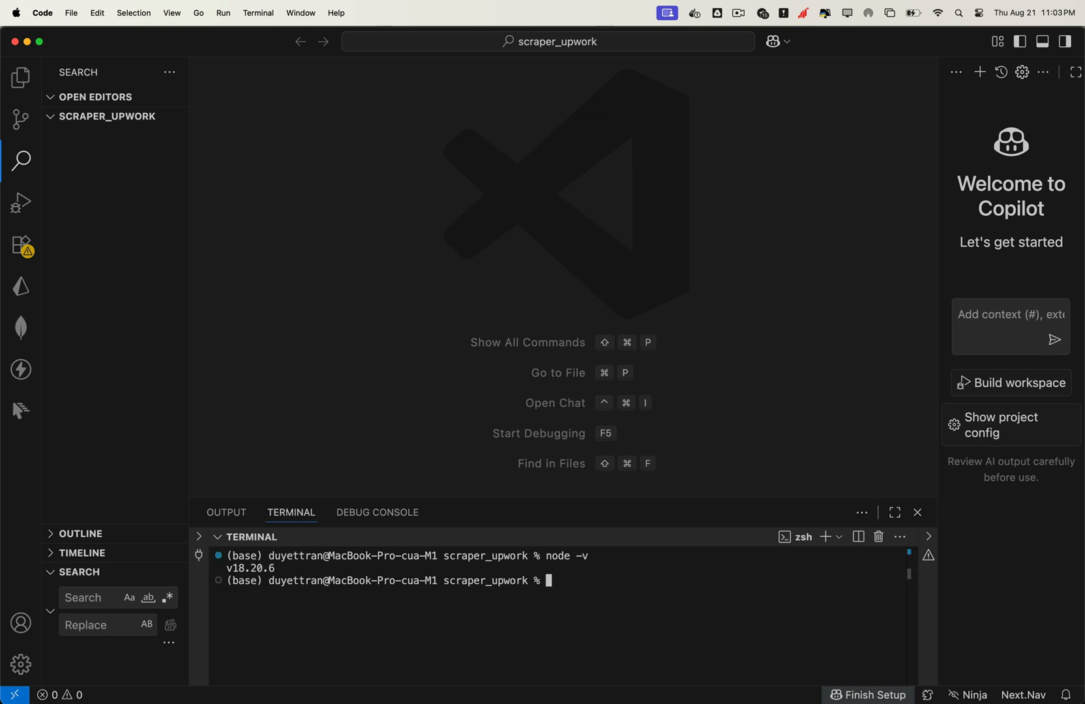
text(npm init -)
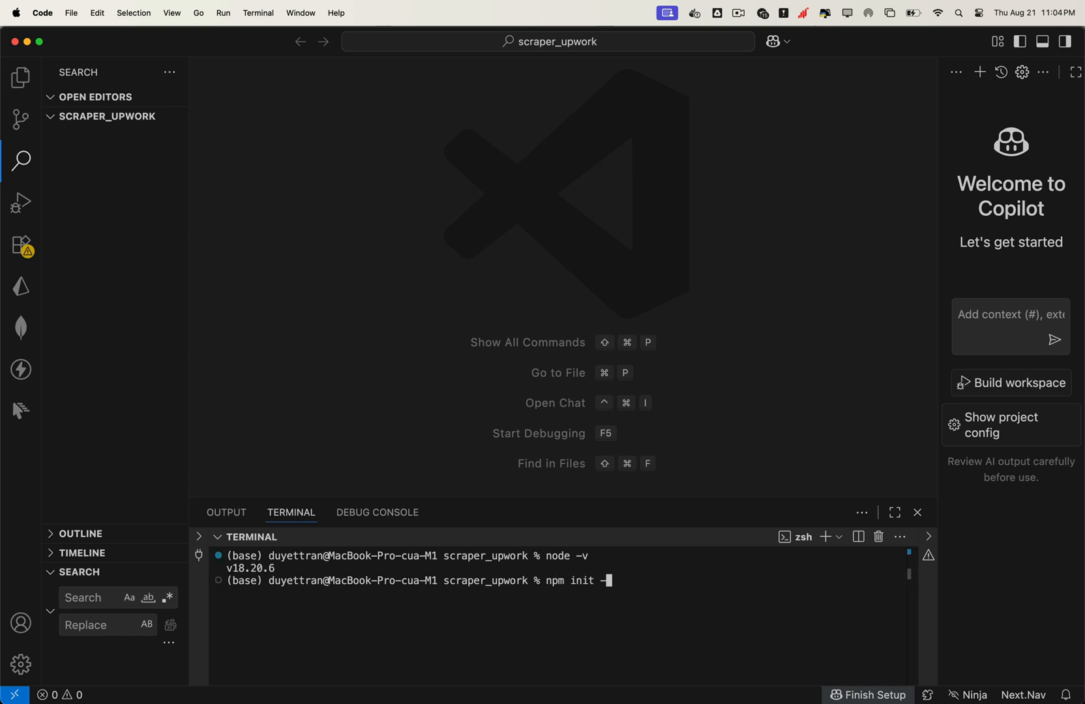
text(y)
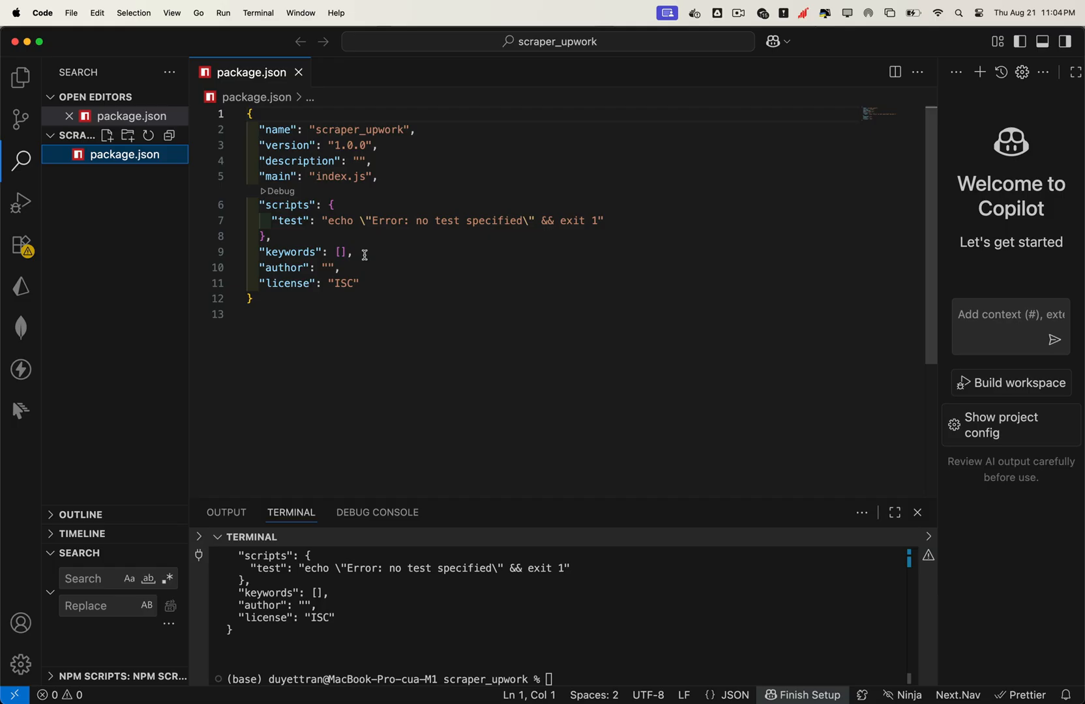
mouse_move(528, 500)
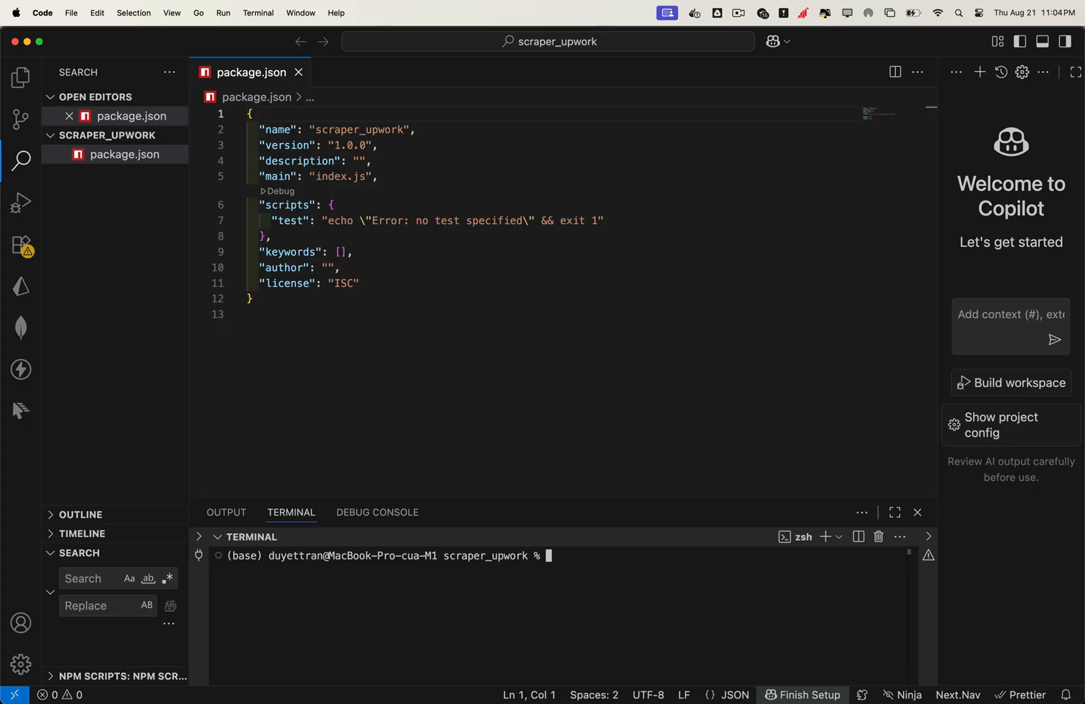
text(npm i puppeteer-real-browser)
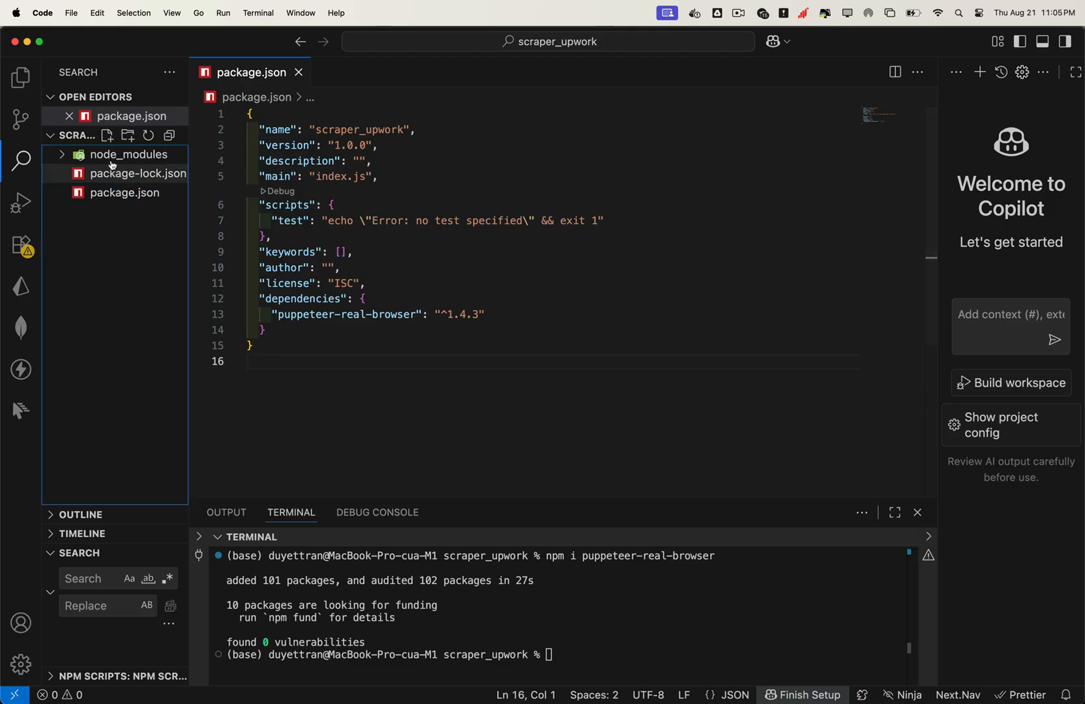
Create scraper.js holding the WorkingUpworkScraper_NoCookie class.
text(scraper)
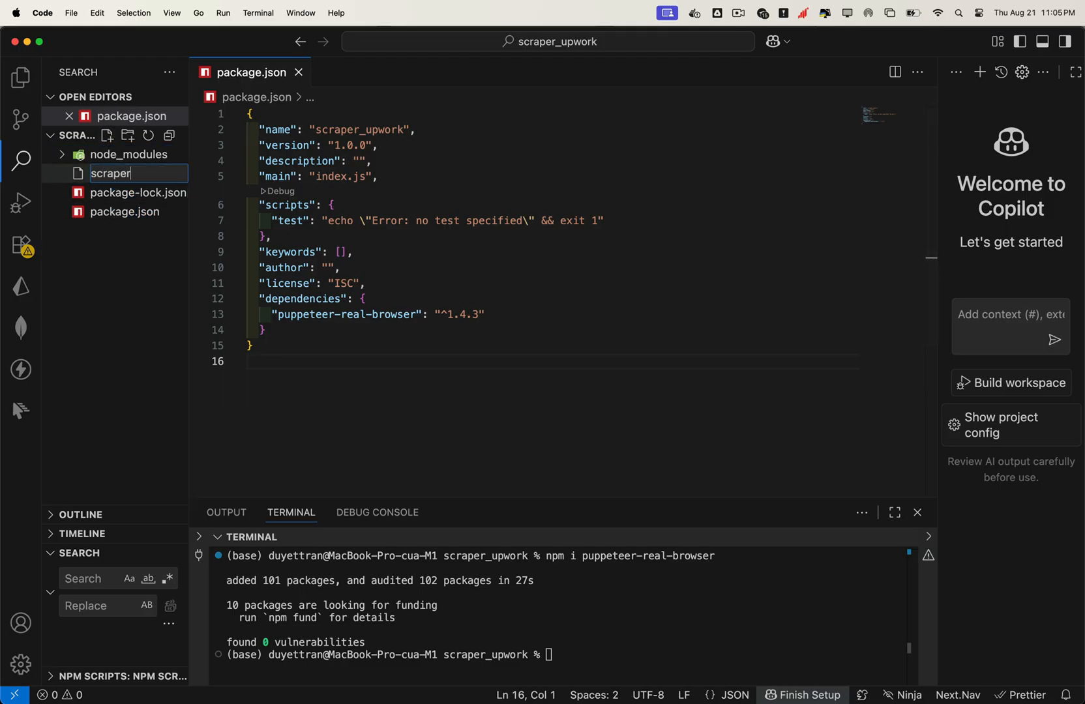
key(Enter)
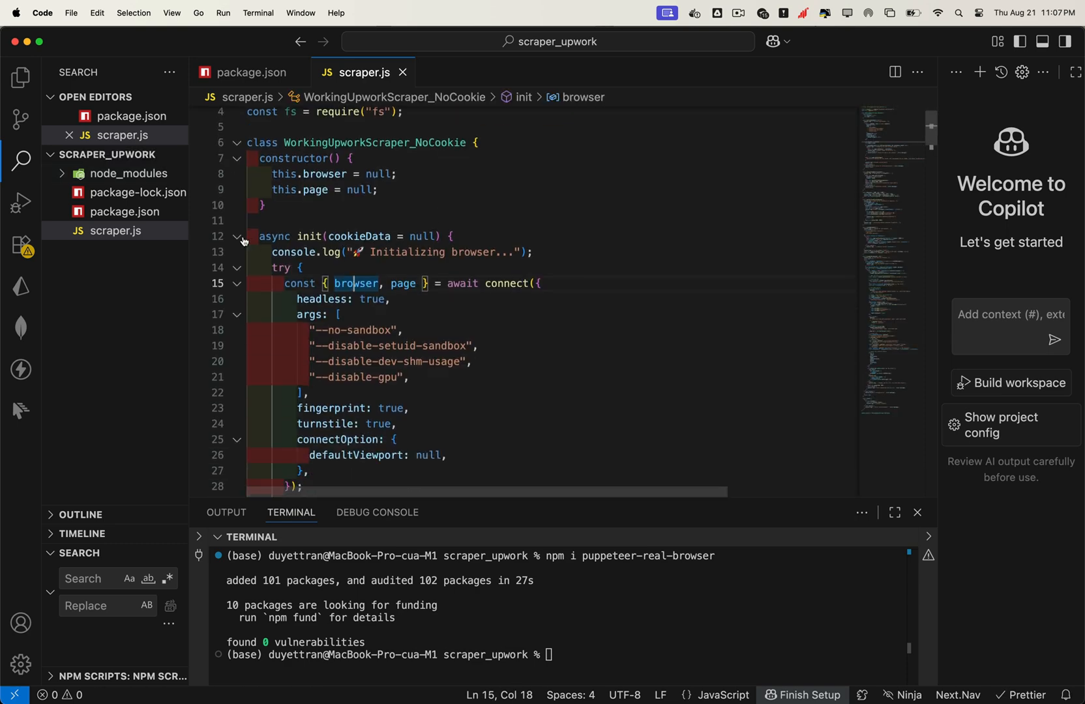
click(237, 236)
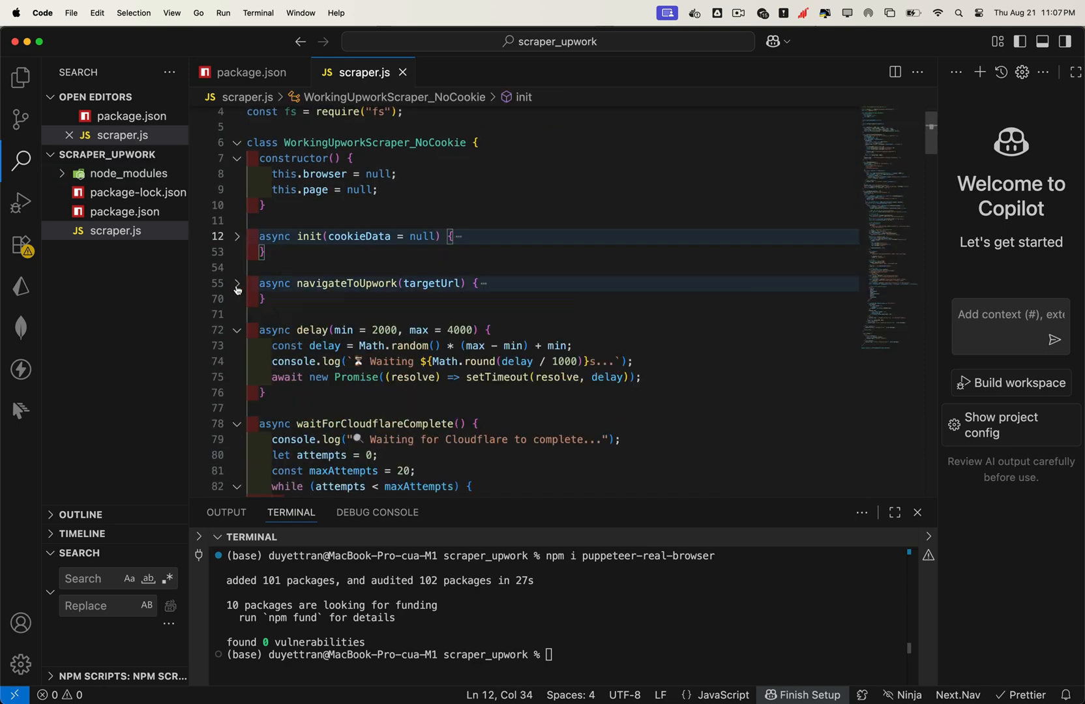
scroll(down, 3)
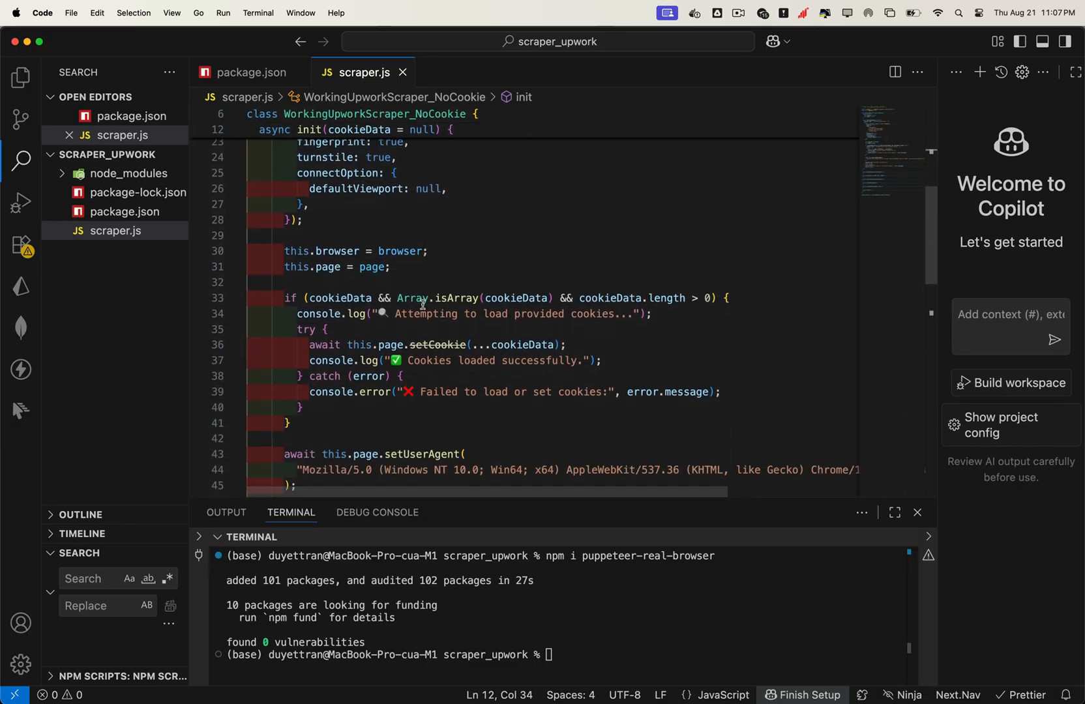
scroll(down, 3)
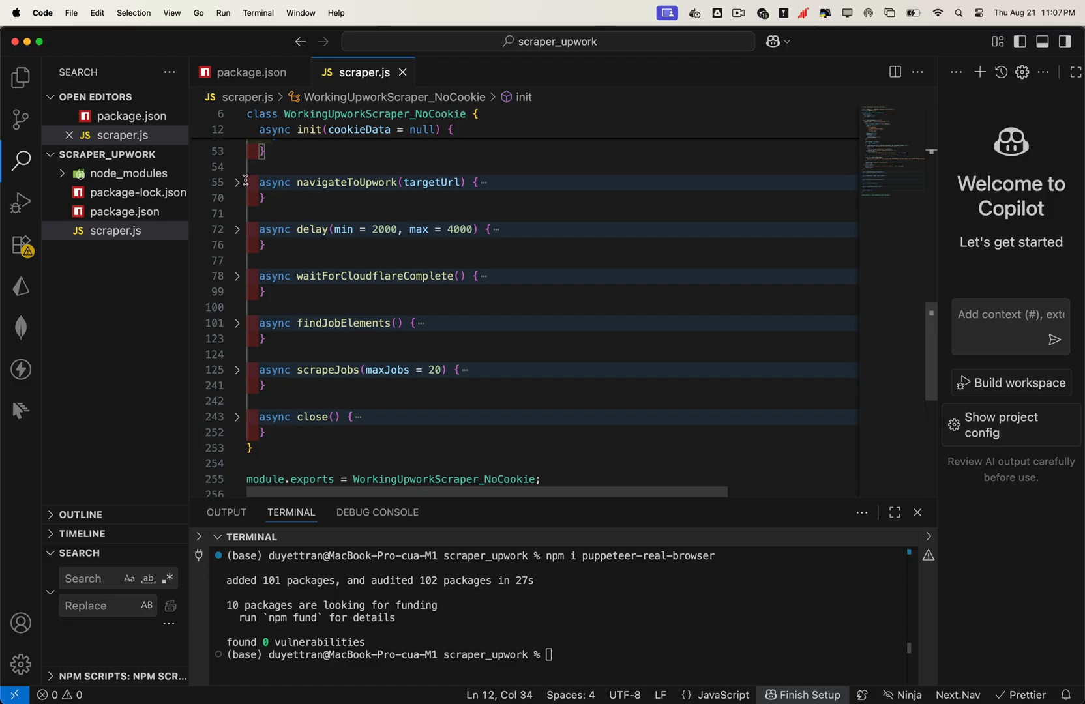
click(236, 182)
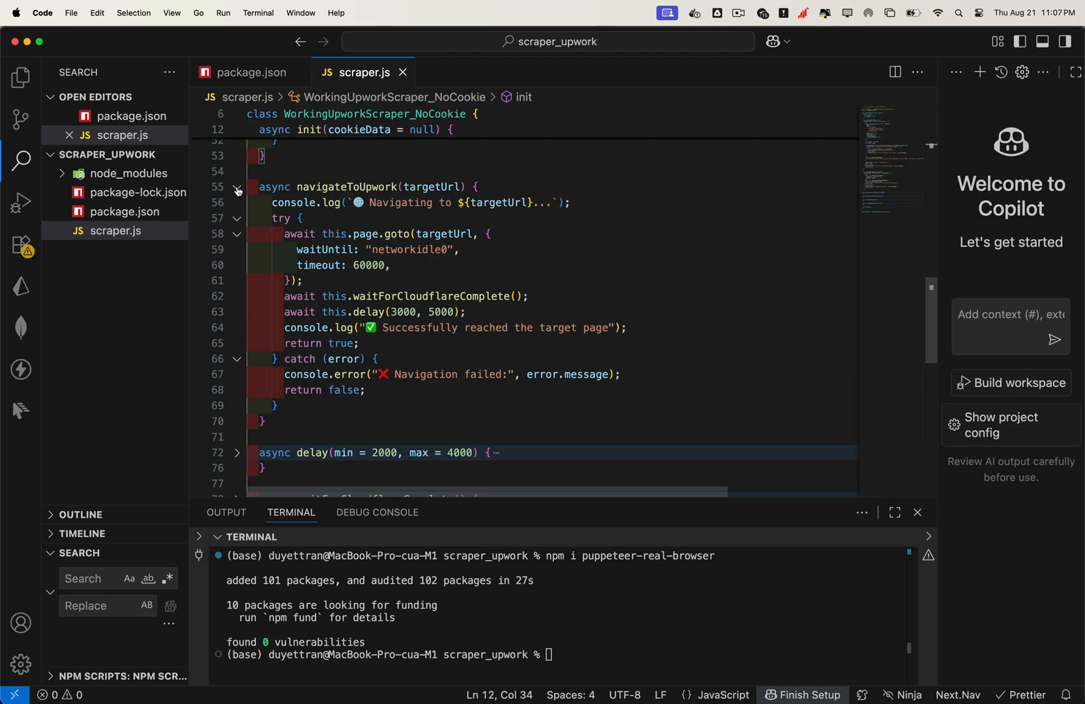
click(237, 190)
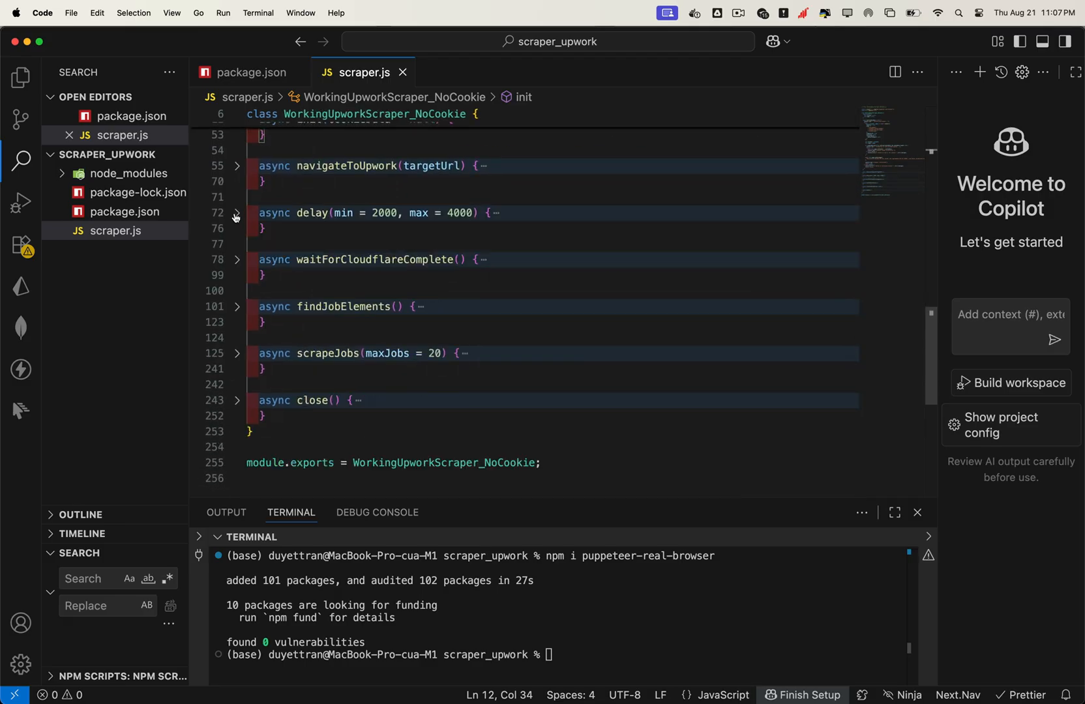
click(236, 260)
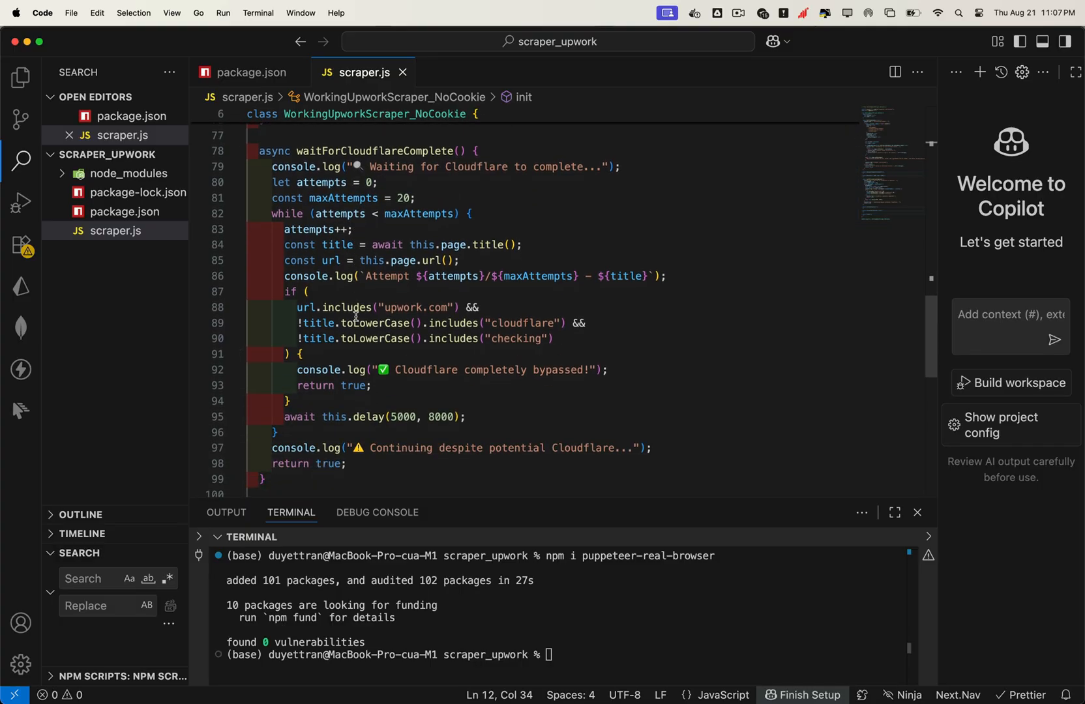
scroll(down, 3)
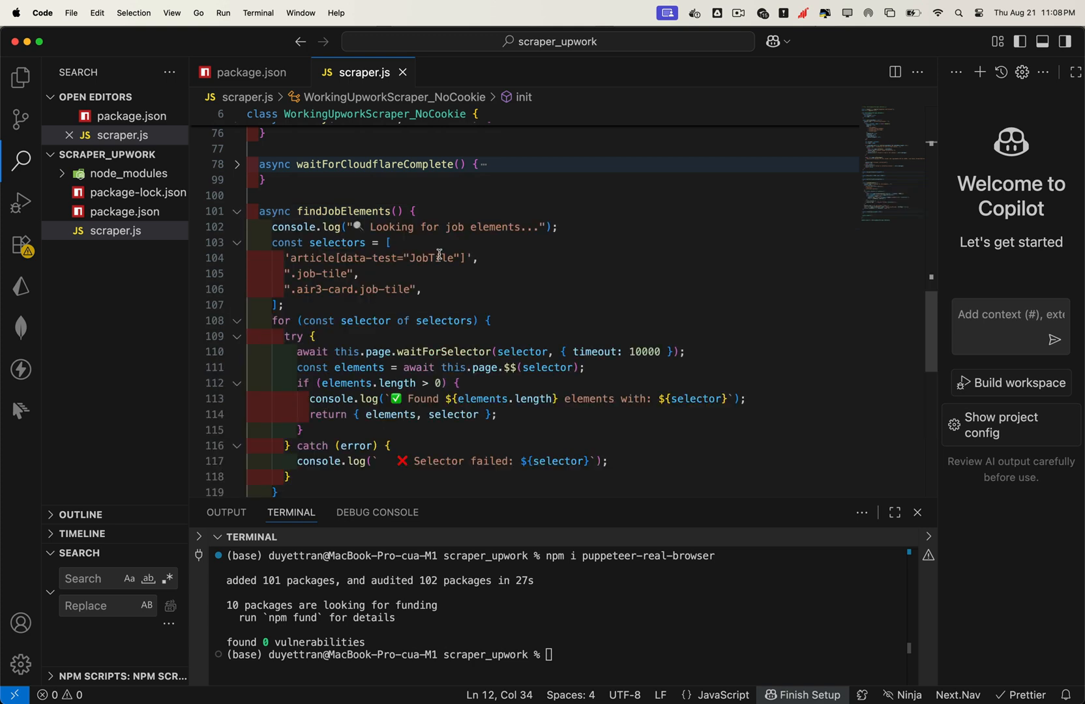
scroll(down, 3)
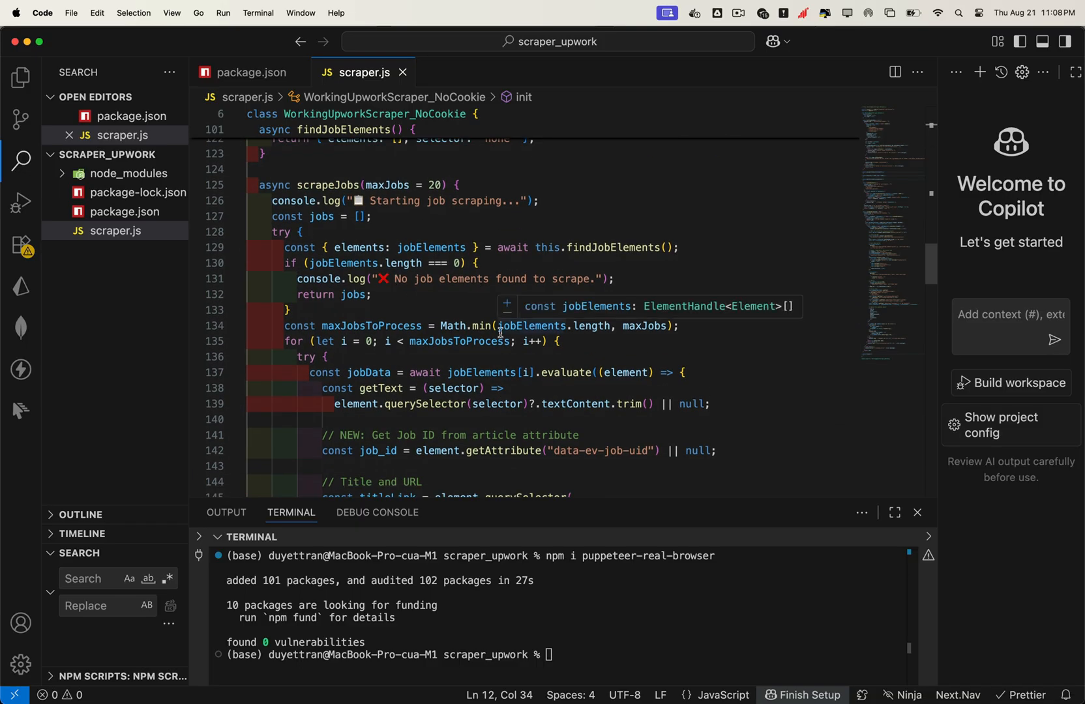
scroll(down, 3)
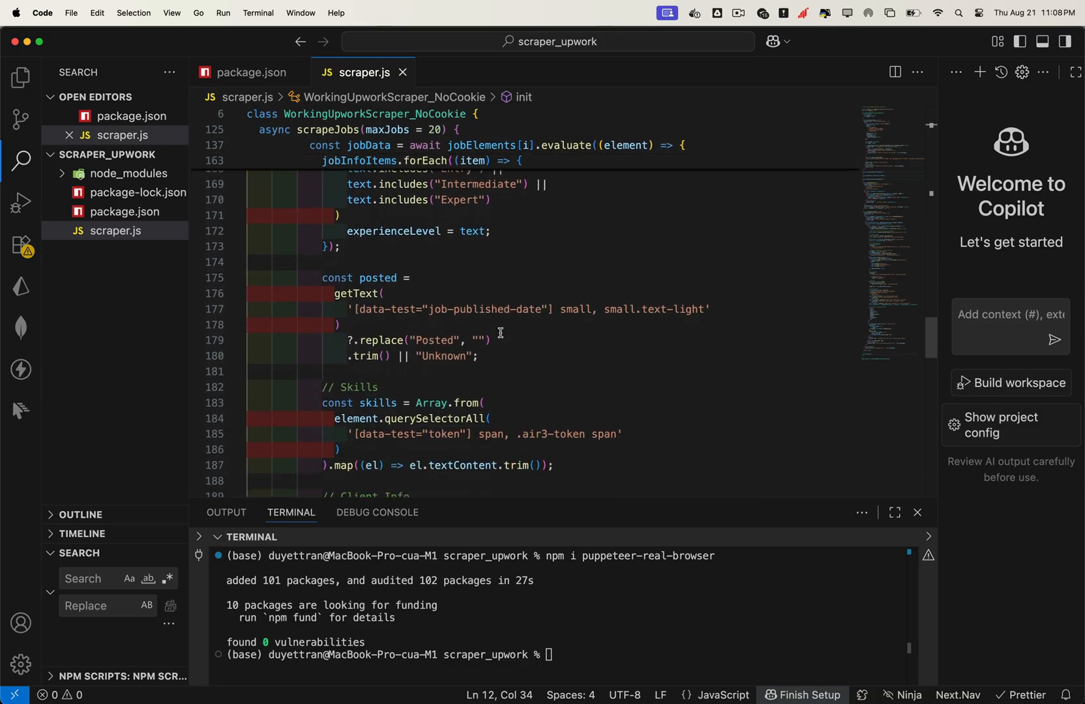
scroll(down, 3)
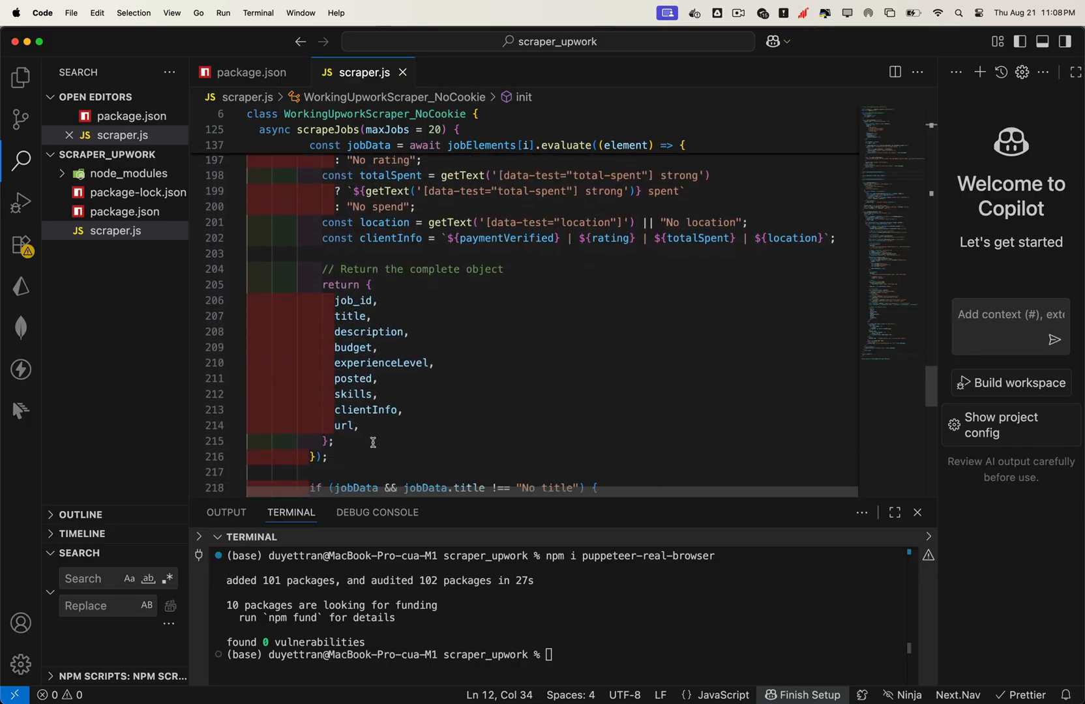
scroll(down, 3)
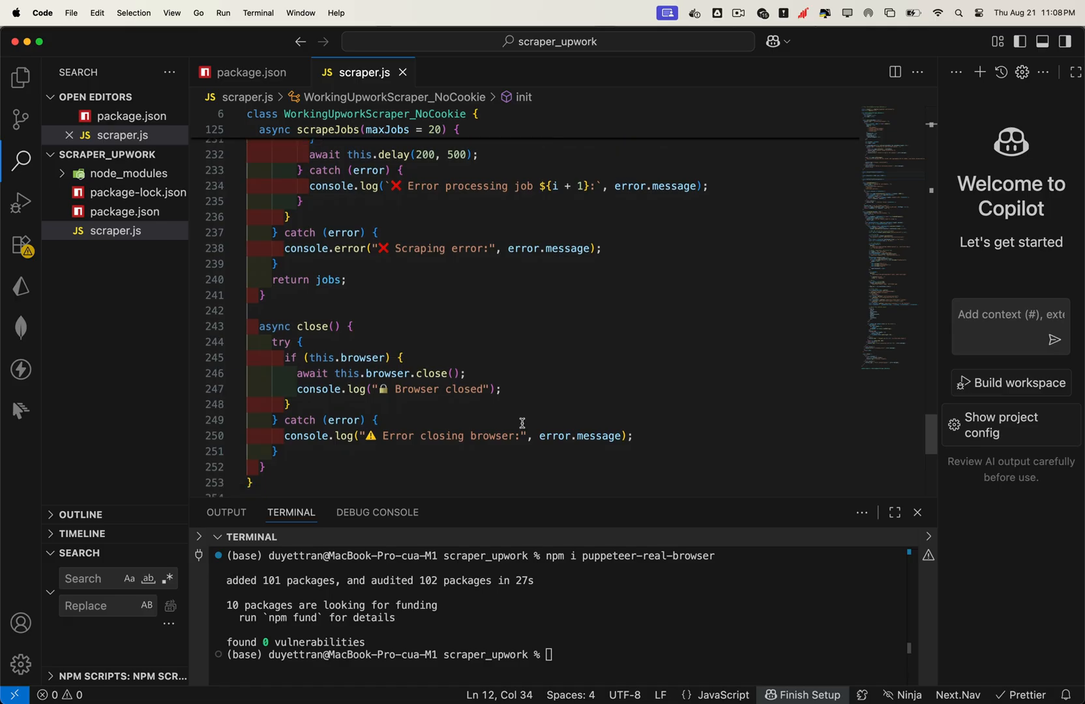
scroll(down, 3)
text(ser)
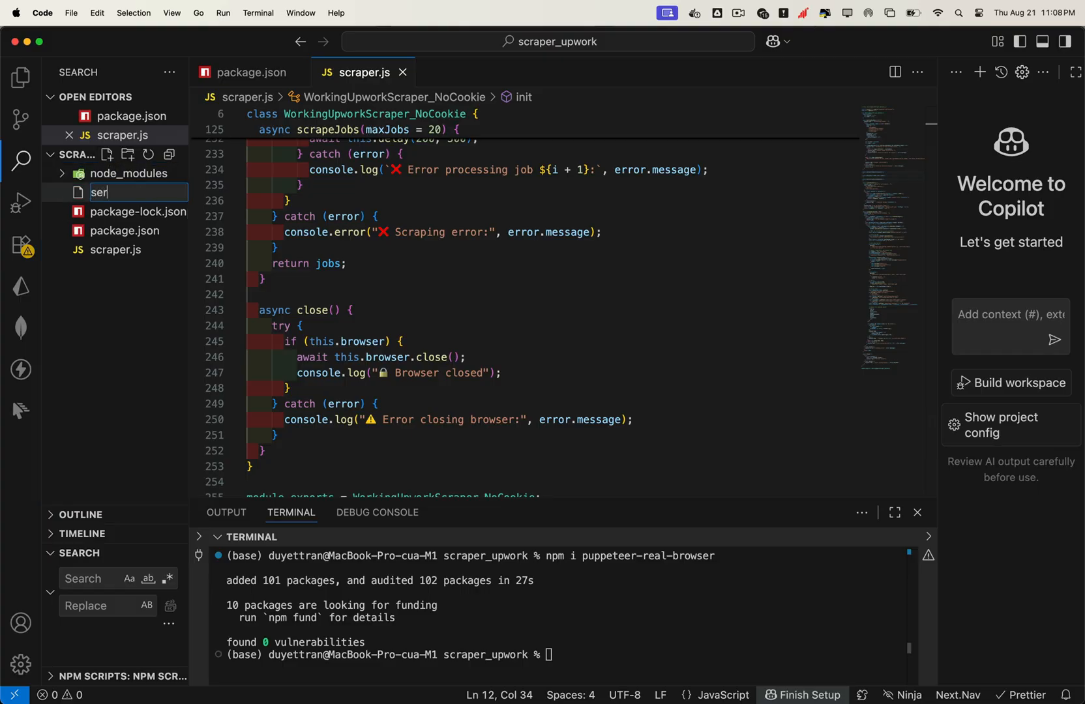
Create server.js with an Express health check and POST /scrape endpoint.
key(Enter)
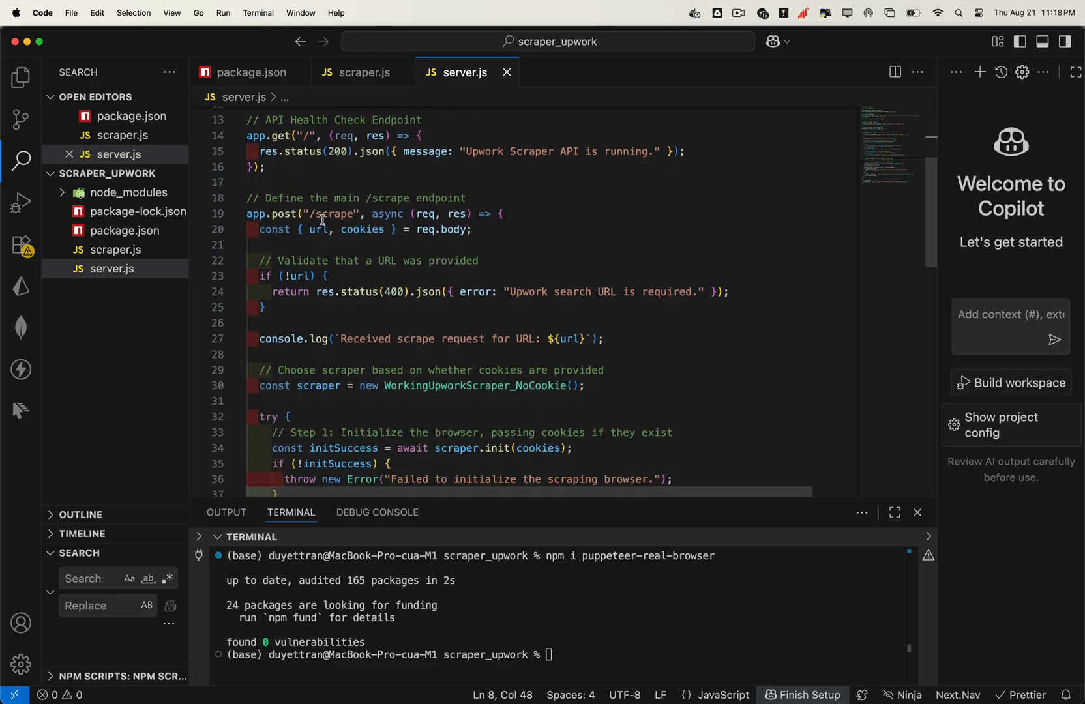
scroll(down, 3)
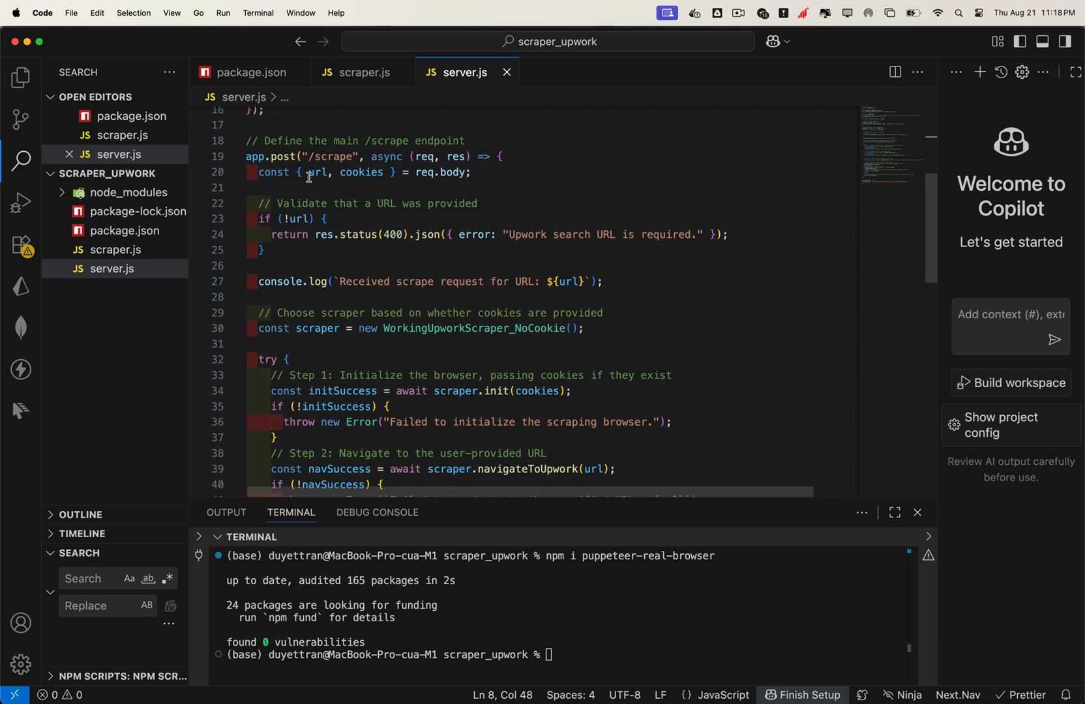
mouse_move(510, 292)
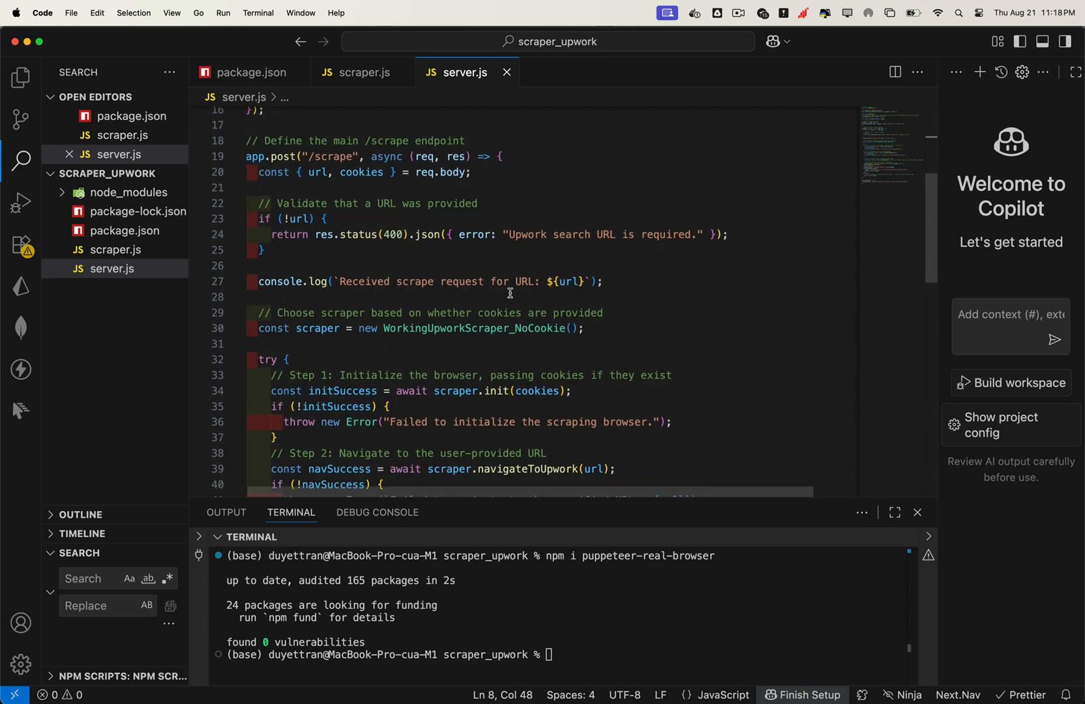
scroll(down, 3)
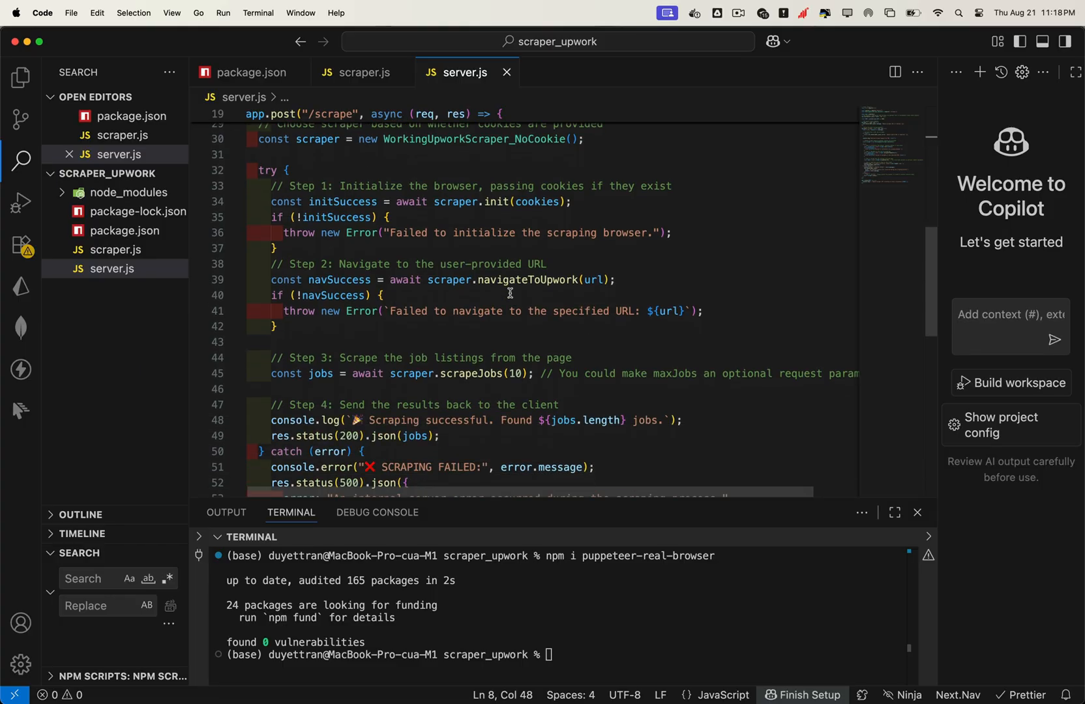
scroll(down, 3)
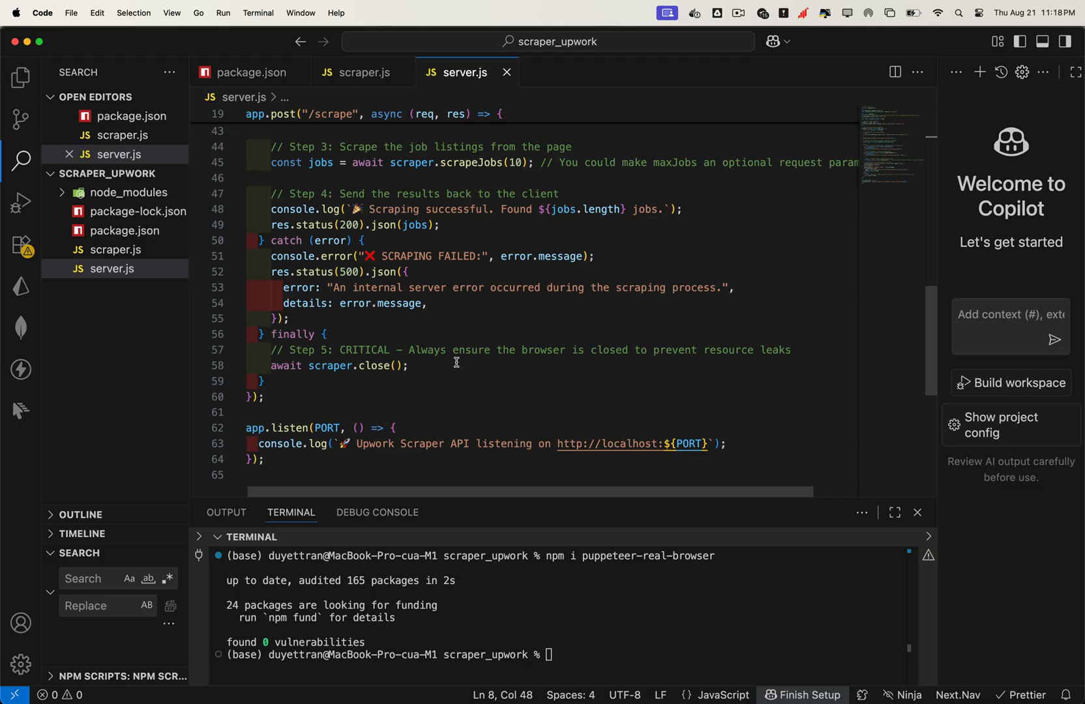
Set headless to false in scraper.js, save, and return to server.js.
click(110, 249)
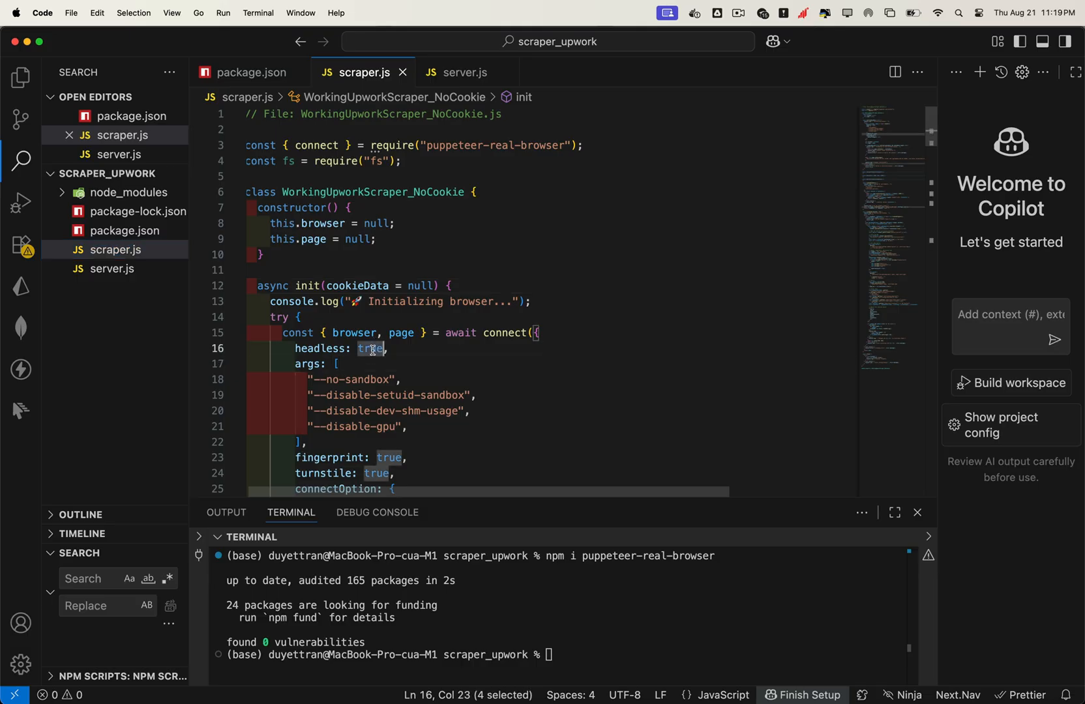
text(false)
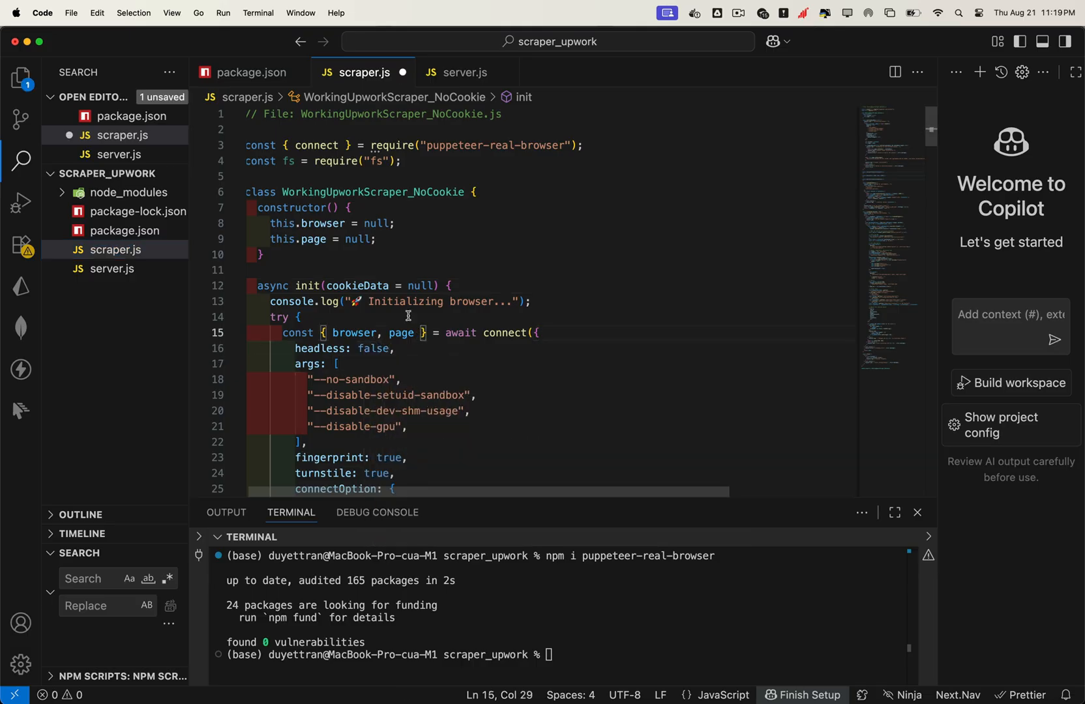
click(460, 72)
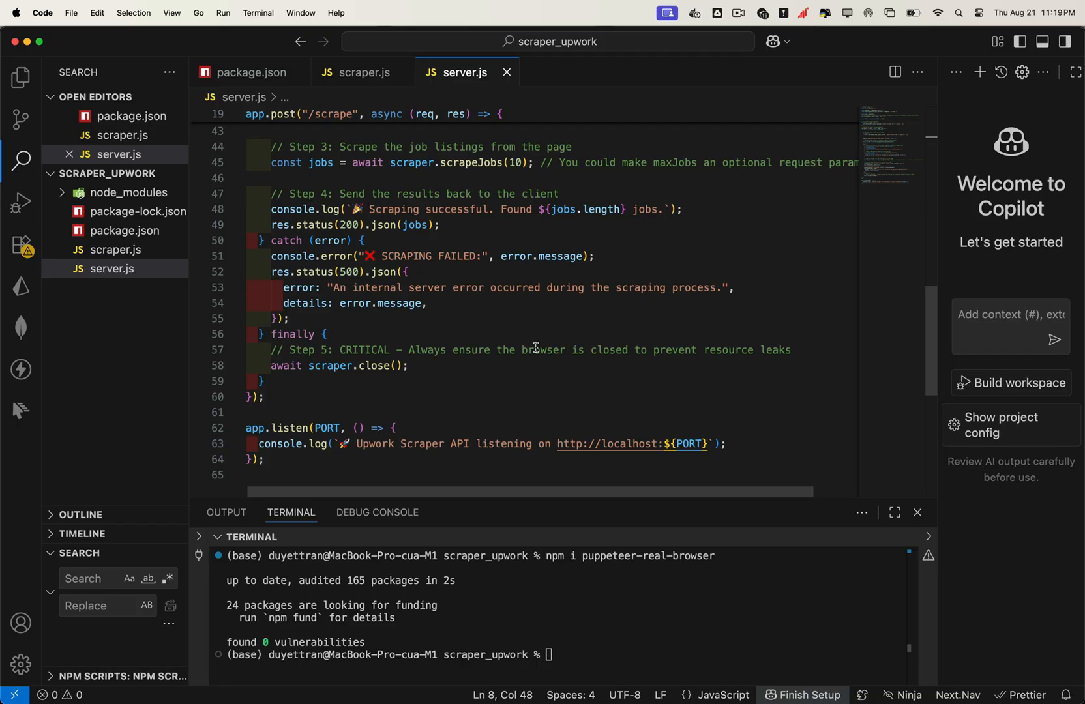
Start the scraper API with node server.js in the terminal.
text(node)
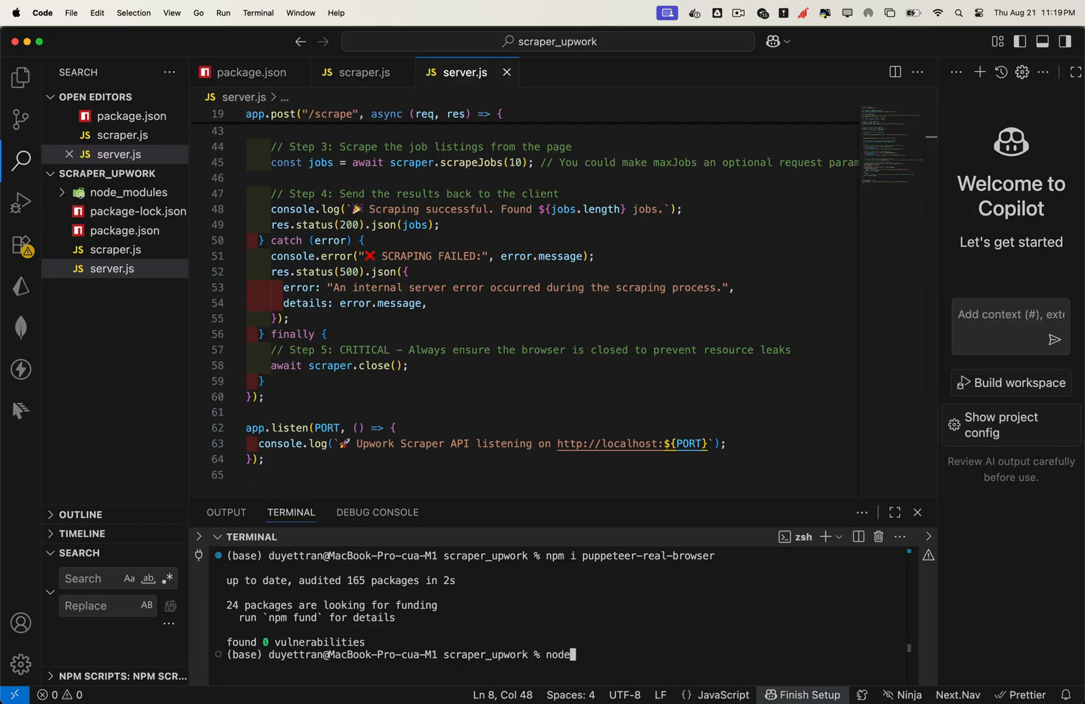
text(server.js)
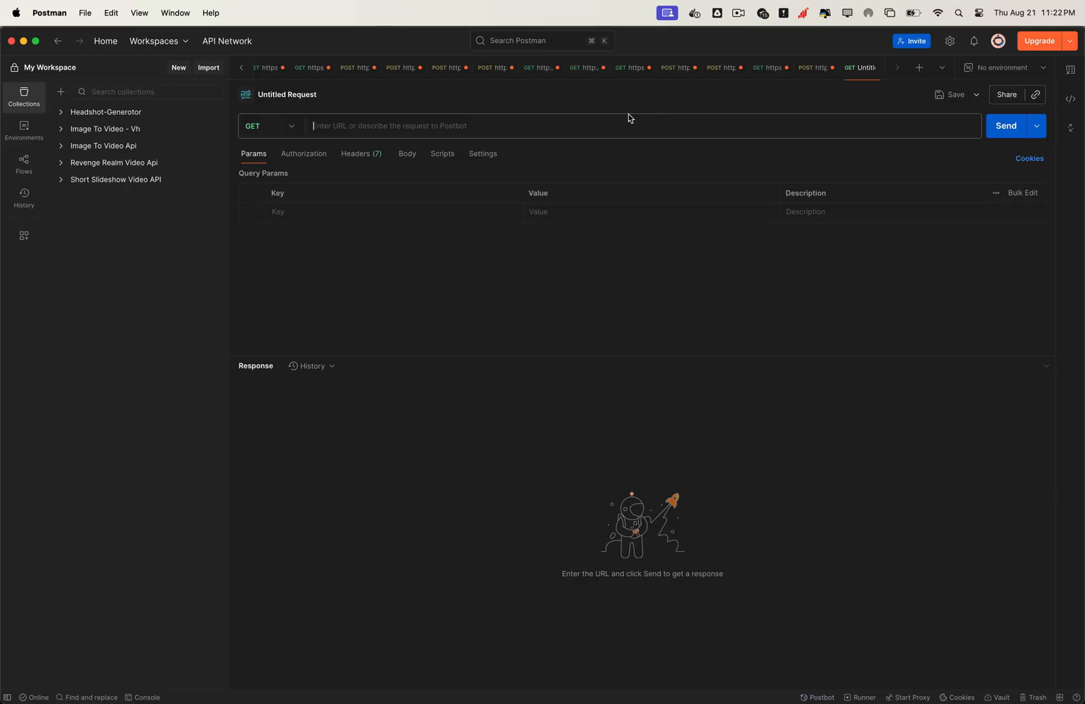
Send a POST to localhost:3000/scrape with a raw JSON Upwork search URL.
click(269, 125)
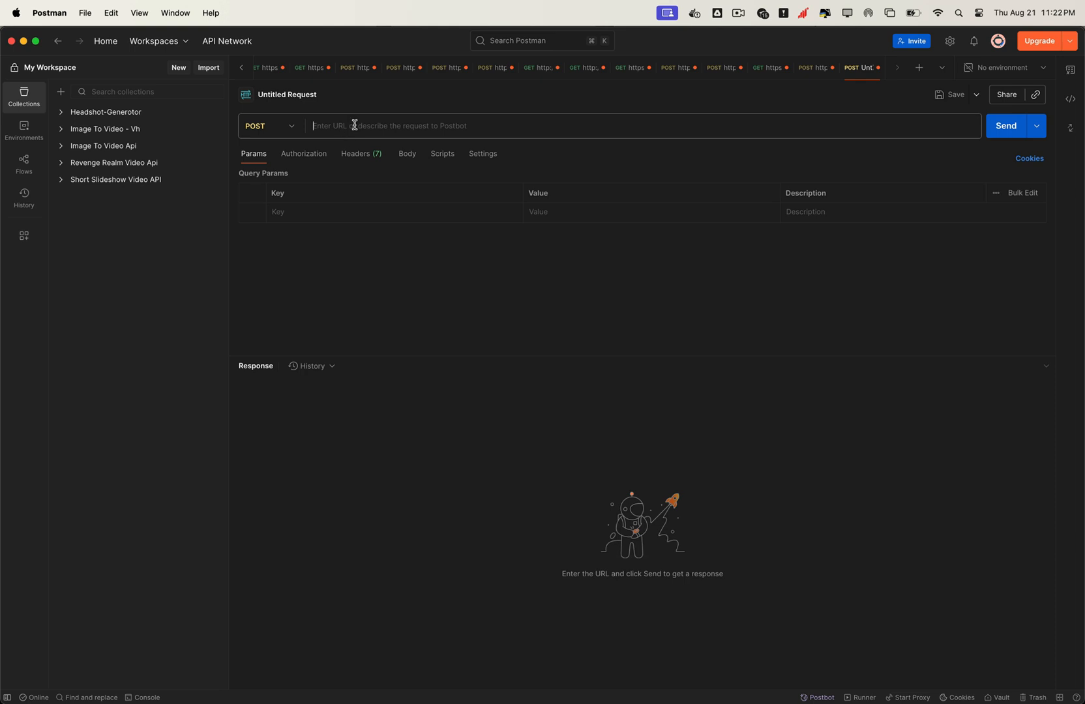
click(407, 154)
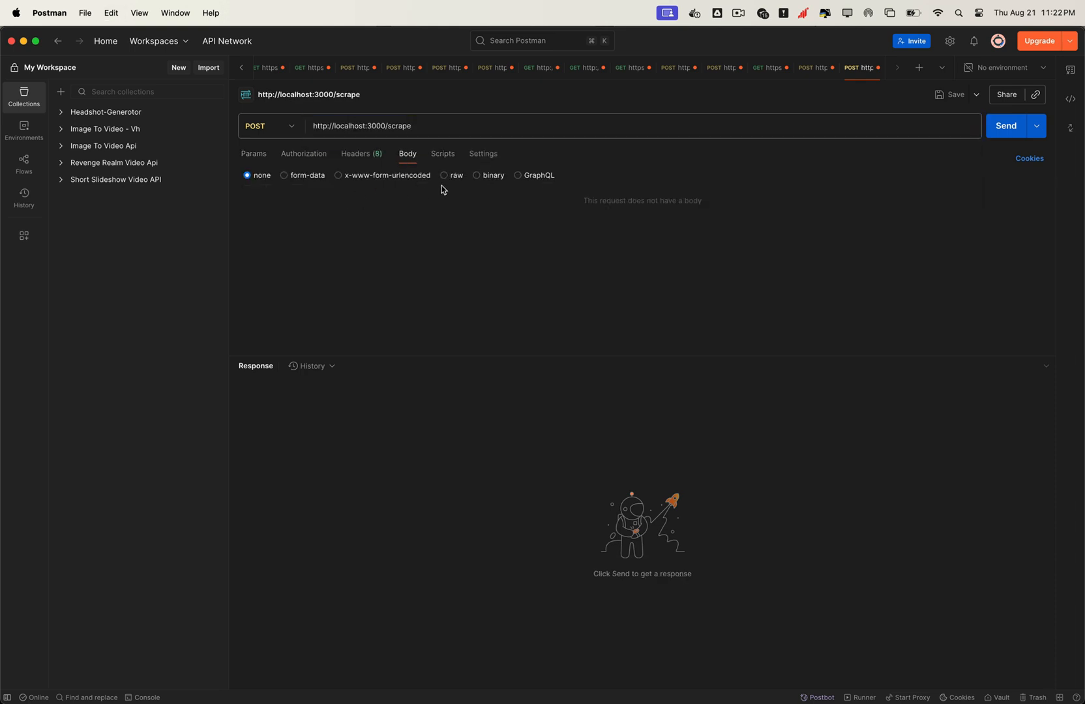
click(448, 176)
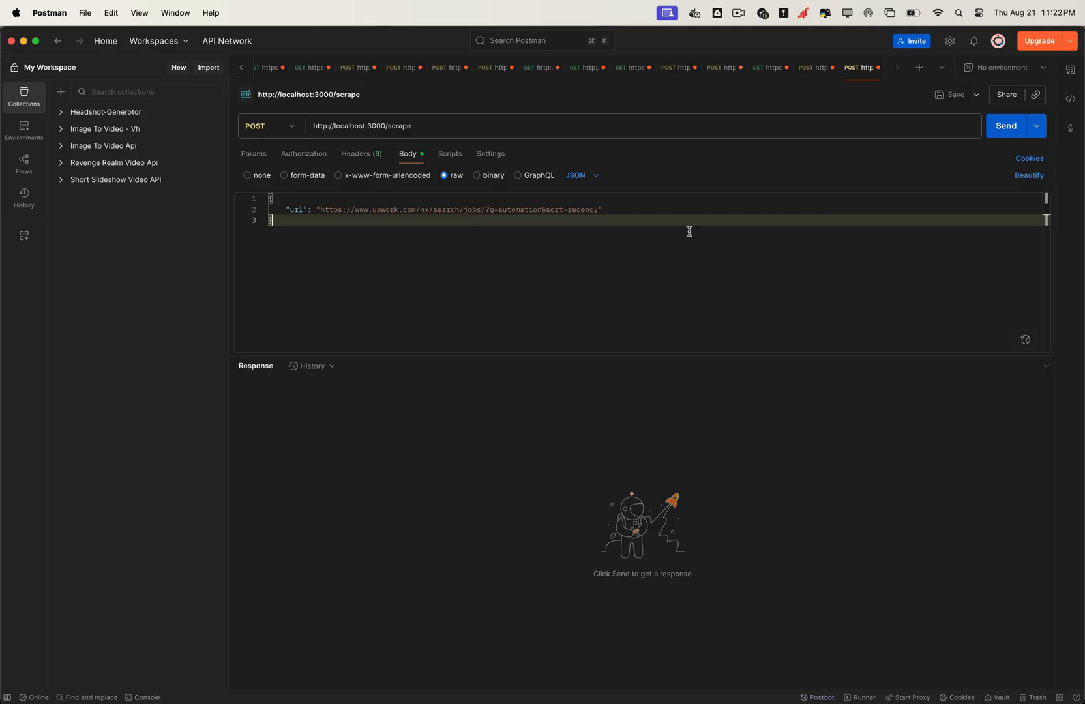
click(1004, 127)
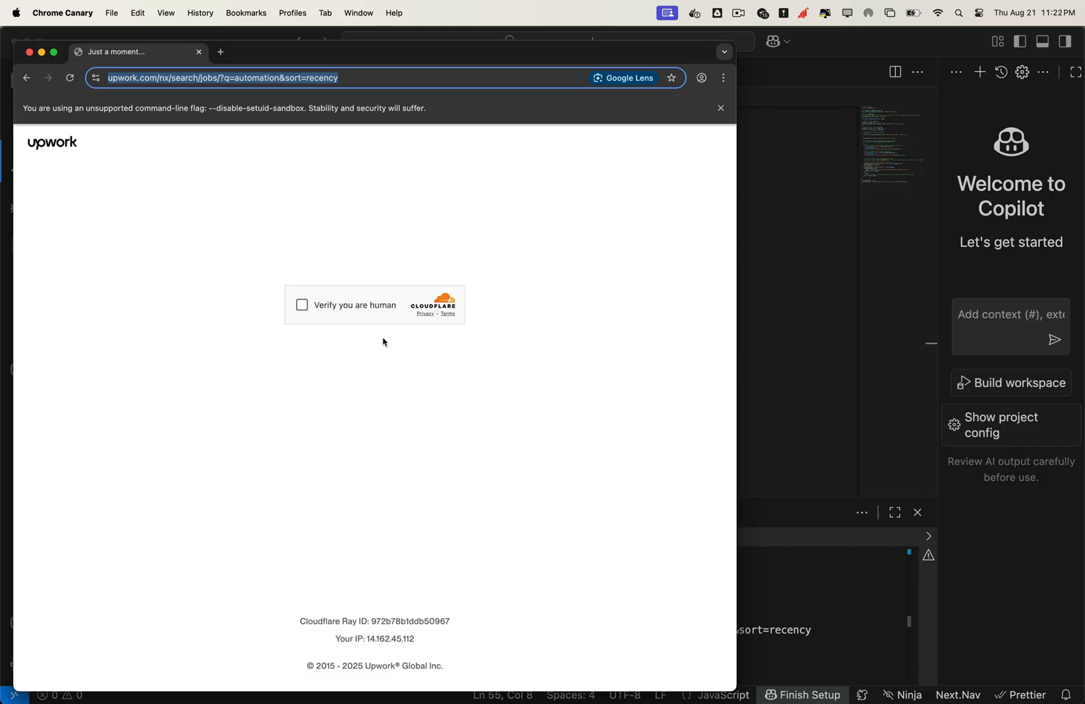
Pass the Cloudflare check and review the 200 OK JSON list of Upwork jobs.
click(303, 311)
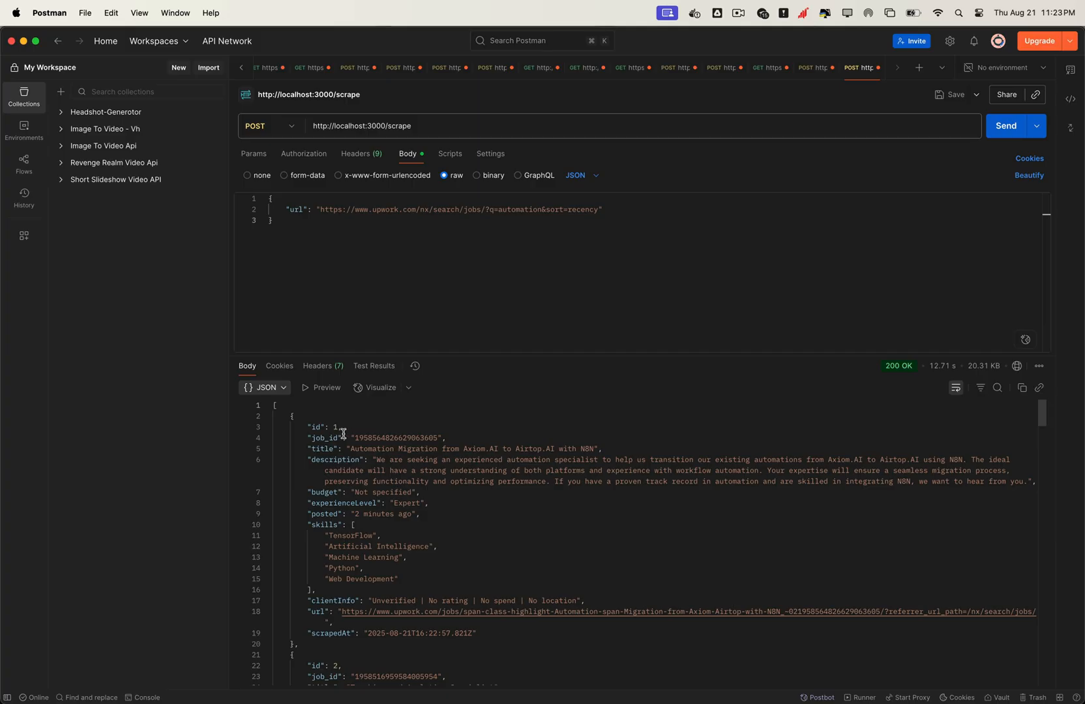
scroll(down, 3)
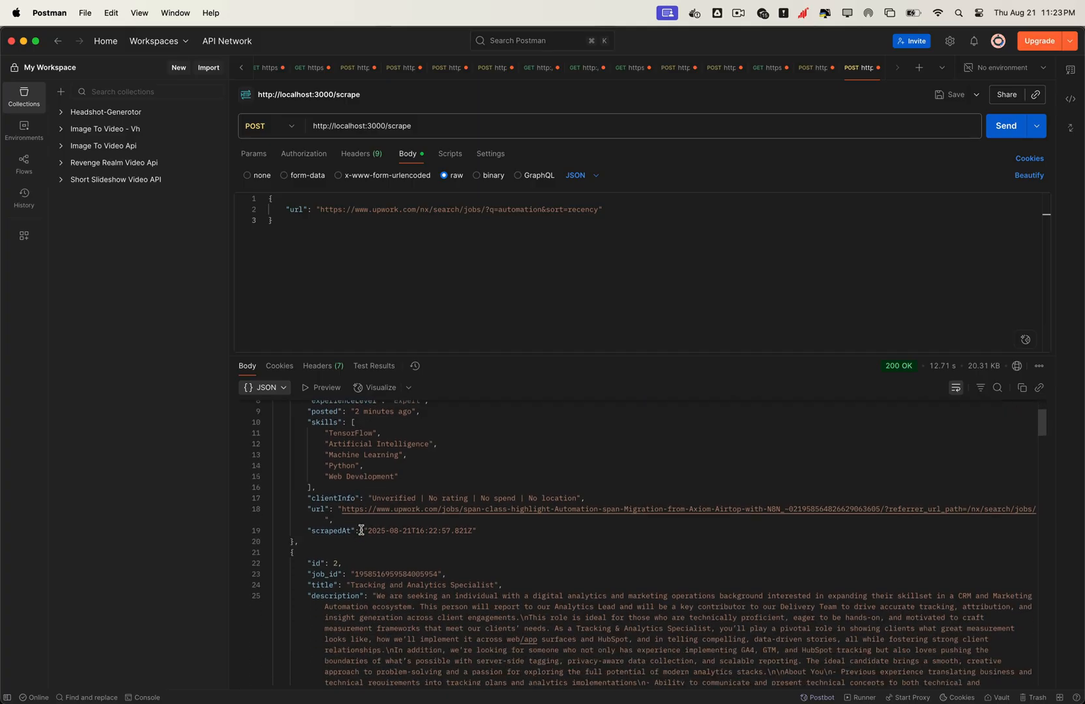
scroll(down, 3)
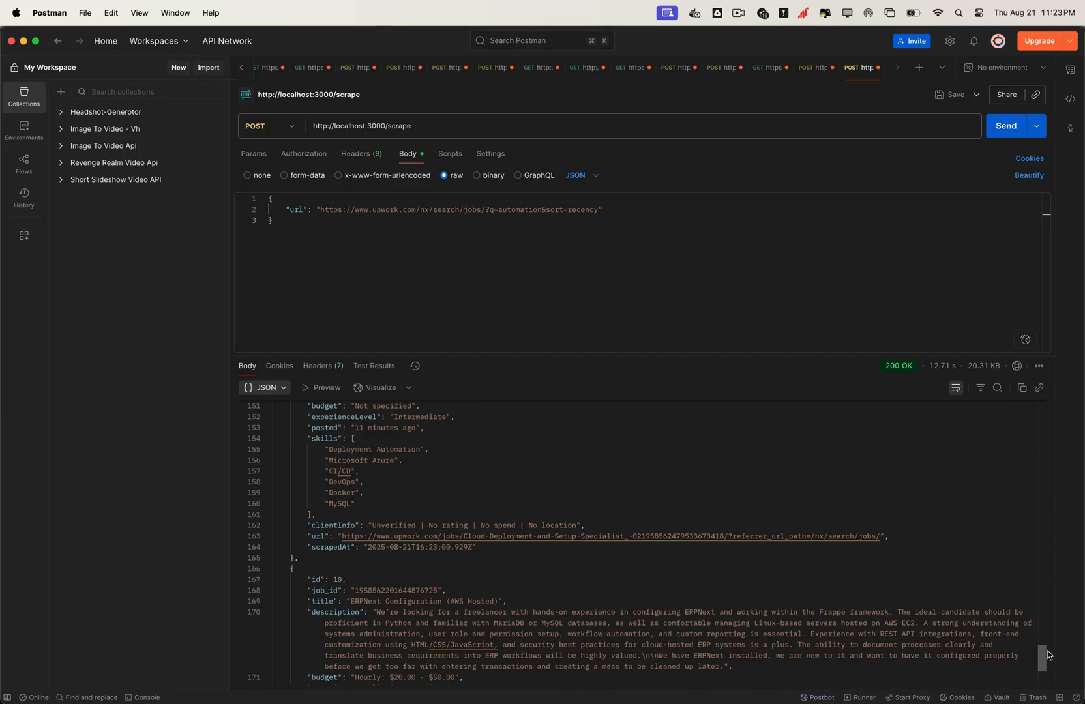
scroll(down, 3)
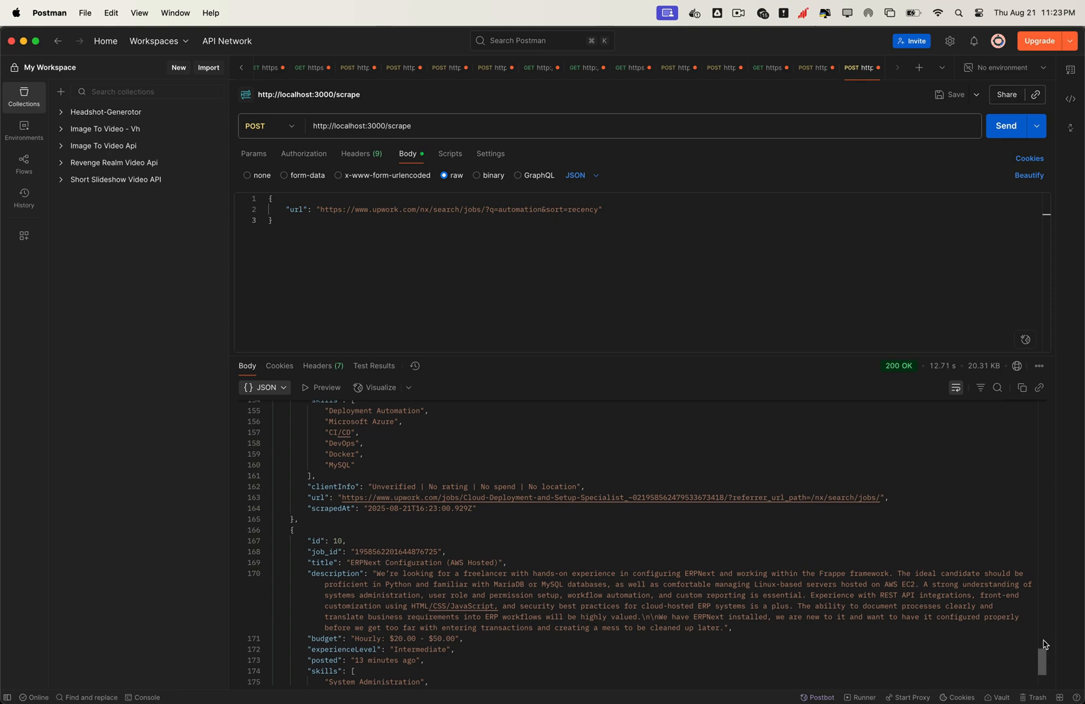
Back in the VS Code terminal, begin the ngrok http command.
key(cmd+tab)
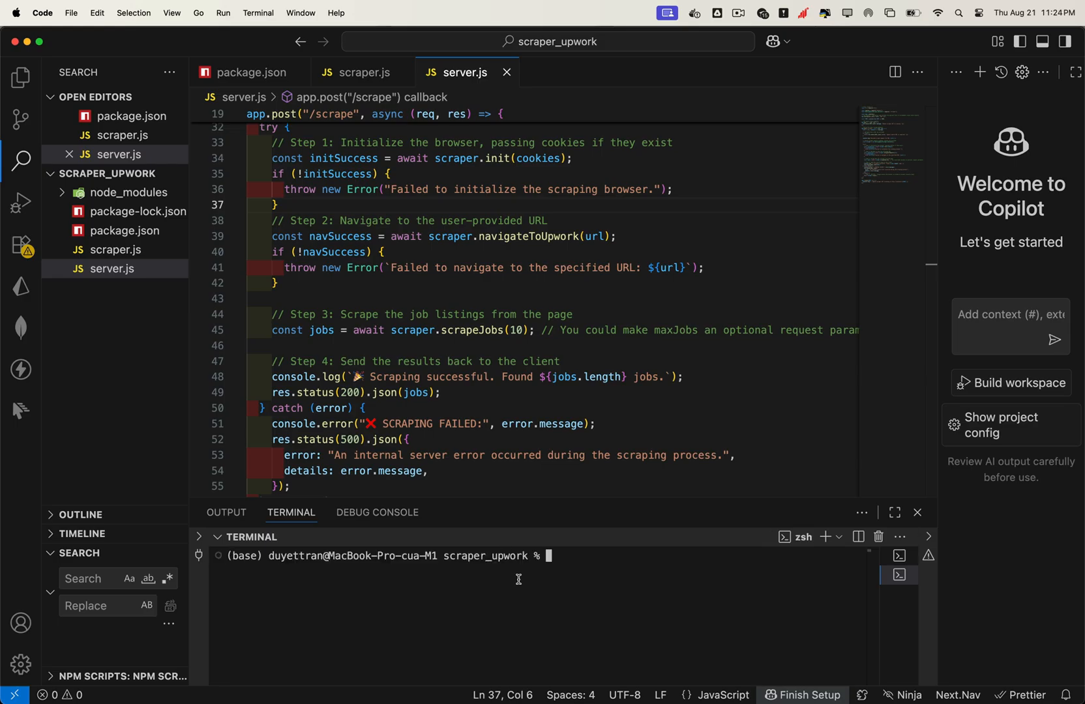
text(ngrok http)
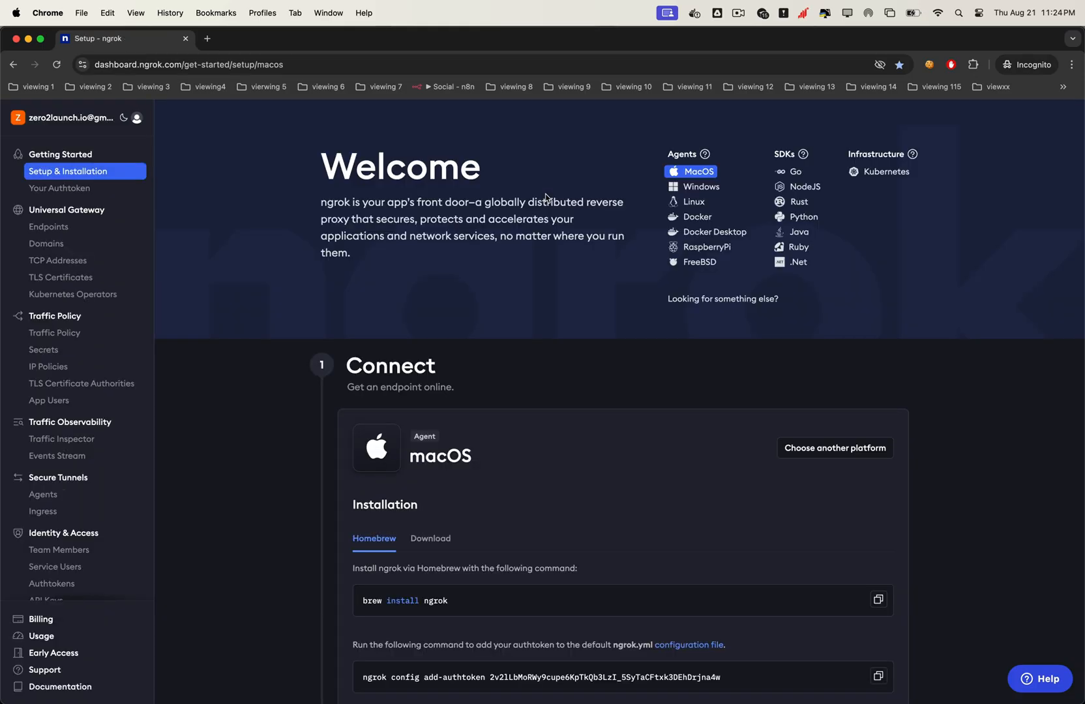
Run ngrok http on the server port until the tunnel session shows online.
scroll(down, 3)
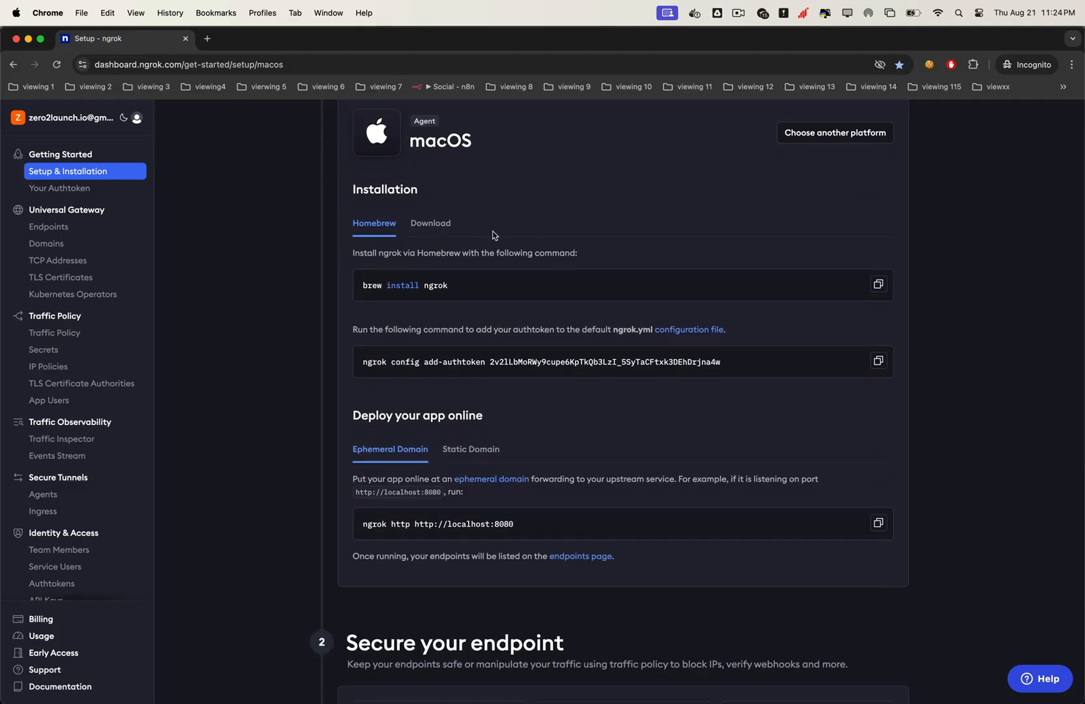
mouse_move(465, 520)
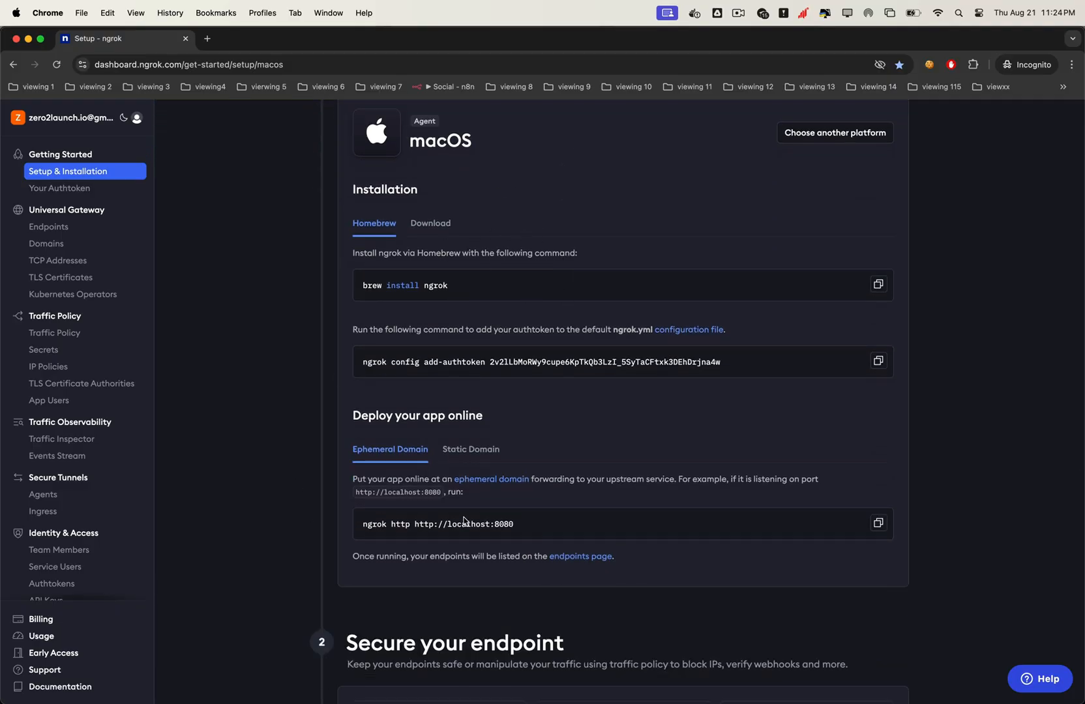
scroll(down, 3)
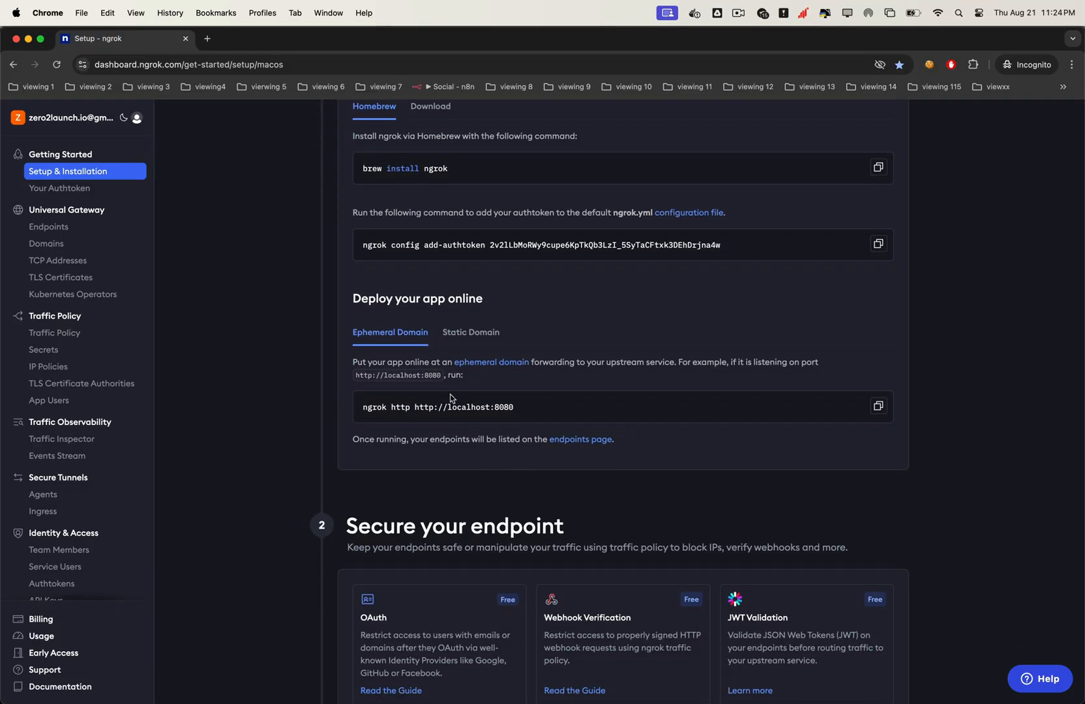
drag(361, 407, 409, 407)
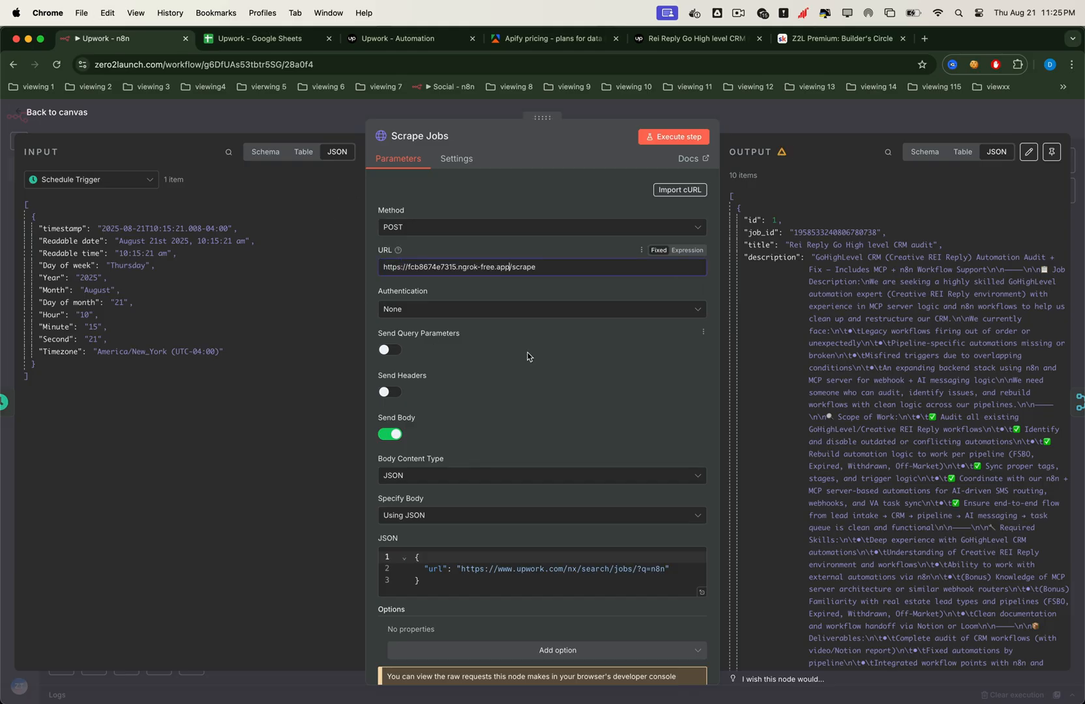
click(502, 568)
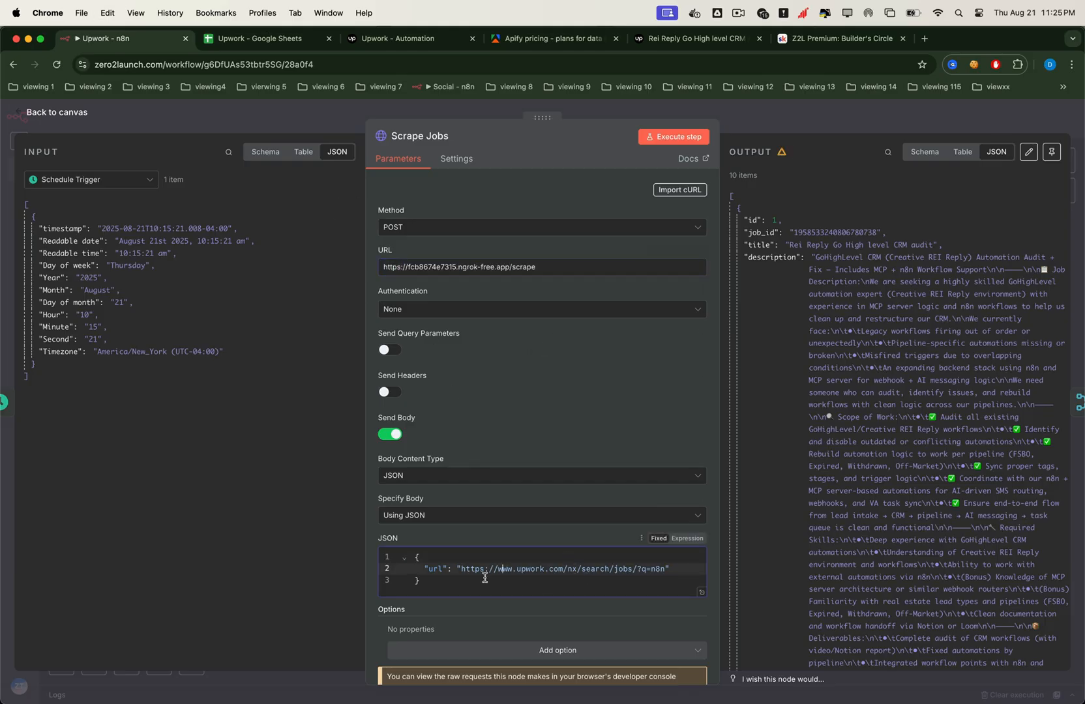
click(56, 112)
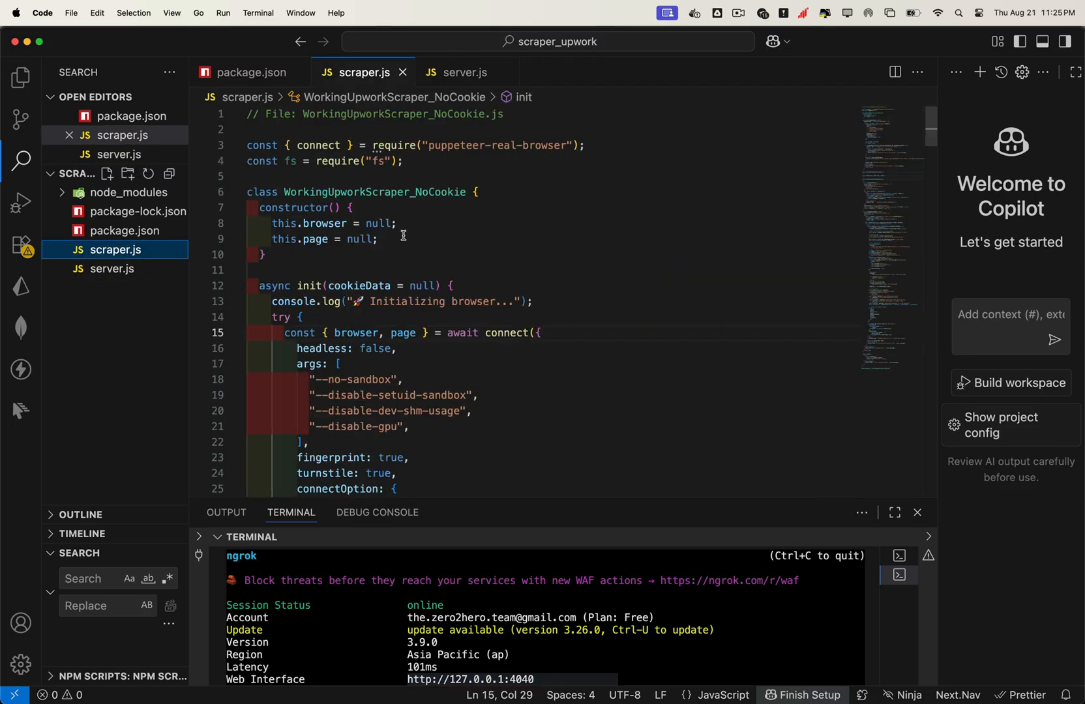
Set headless to true in scraper.js and restart the server with node server.js.
text(true)
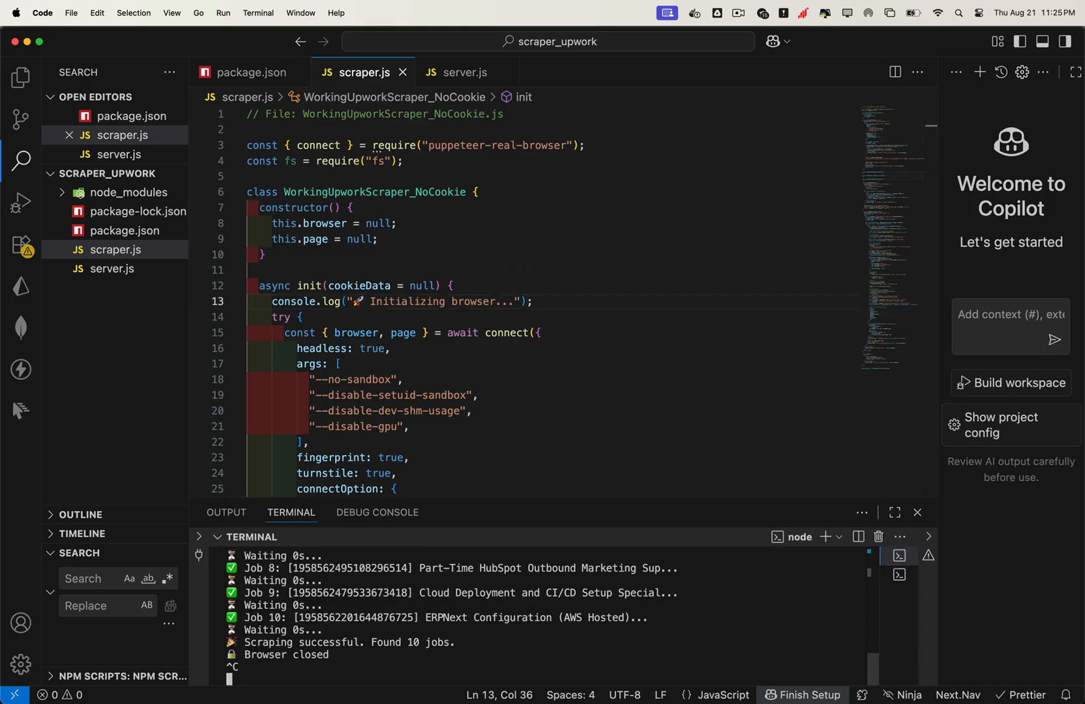
text(node server.js)
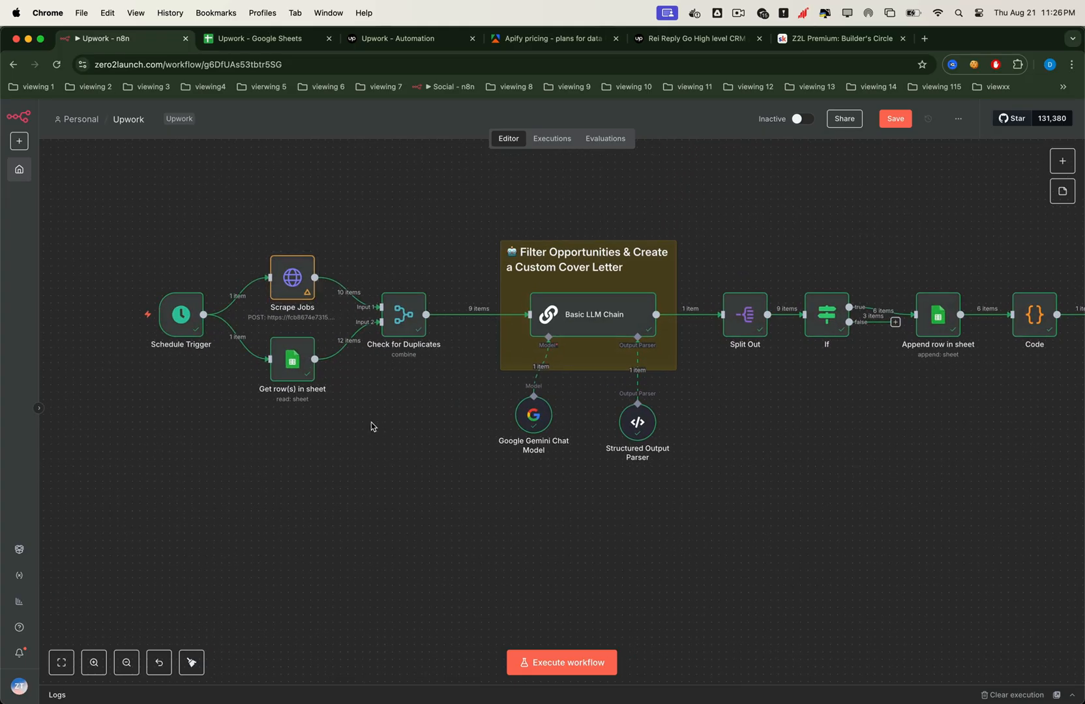
Execute the workflow and review the 10 job items returned by Scrape Jobs.
click(561, 672)
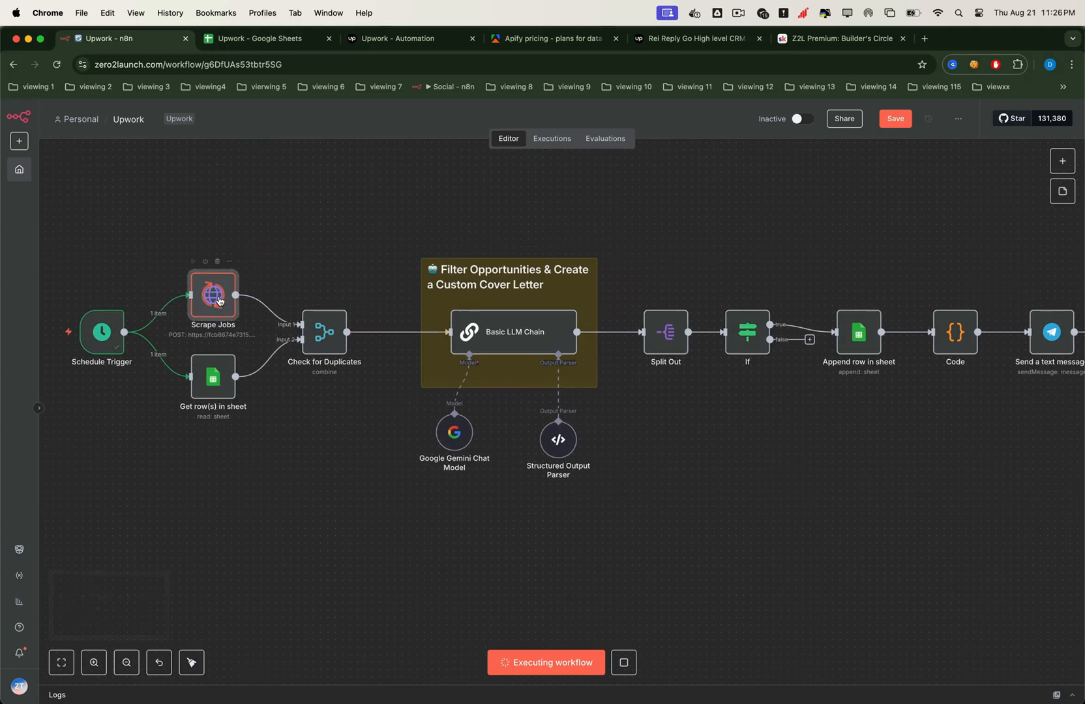
double_click(212, 296)
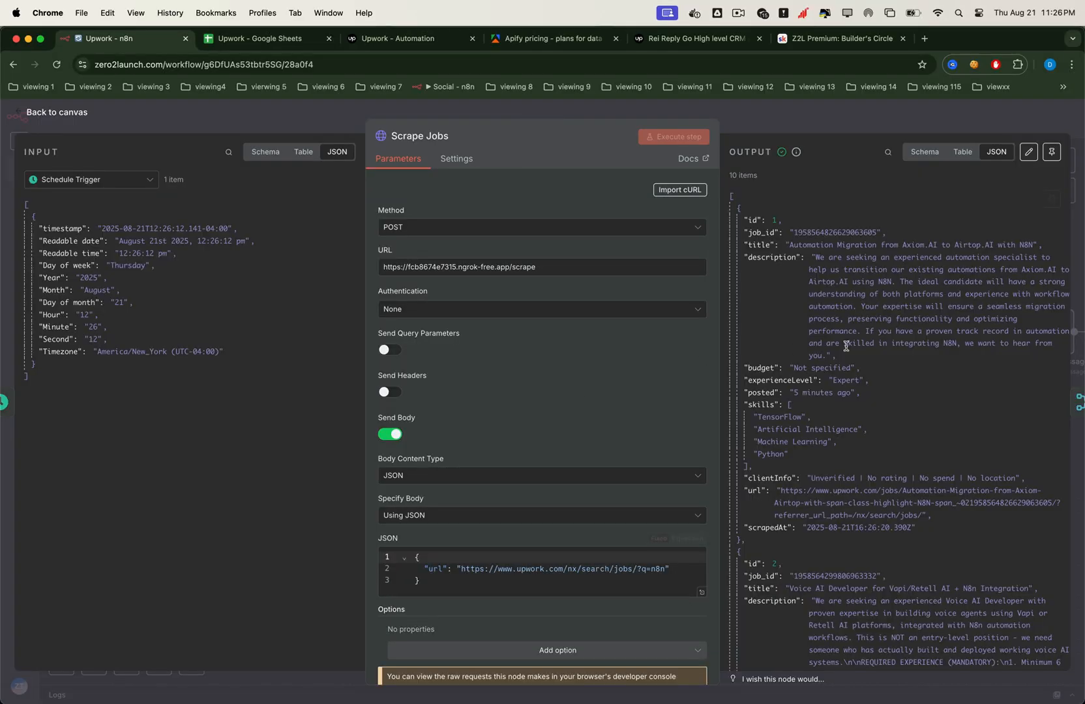
scroll(down, 3)
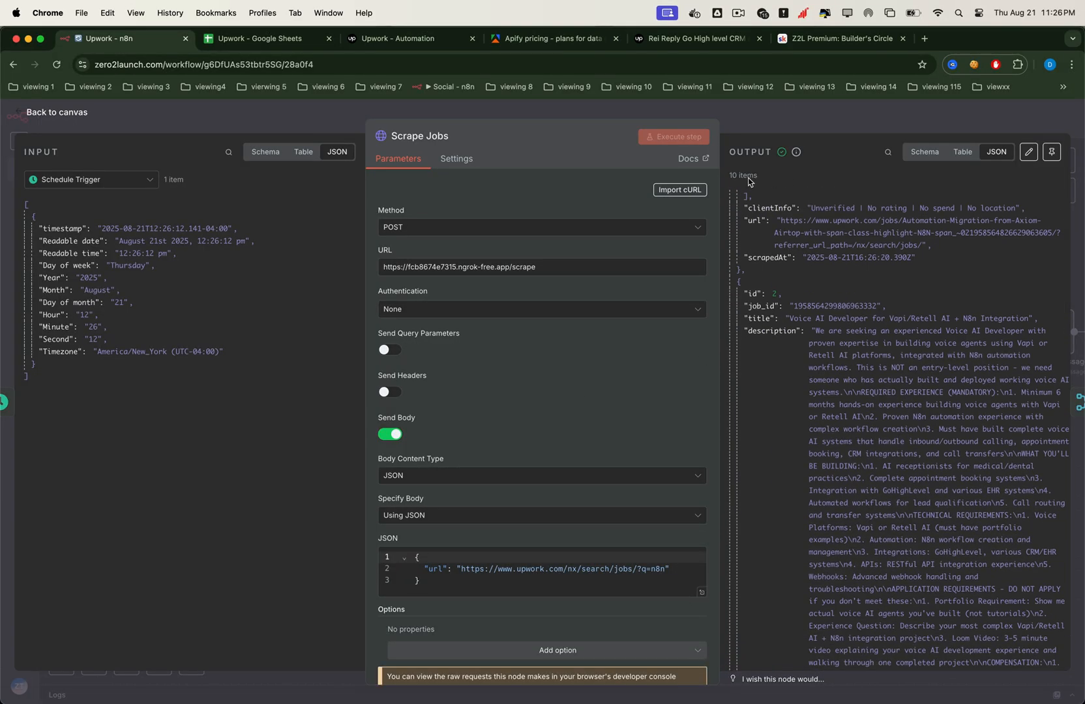
click(50, 112)
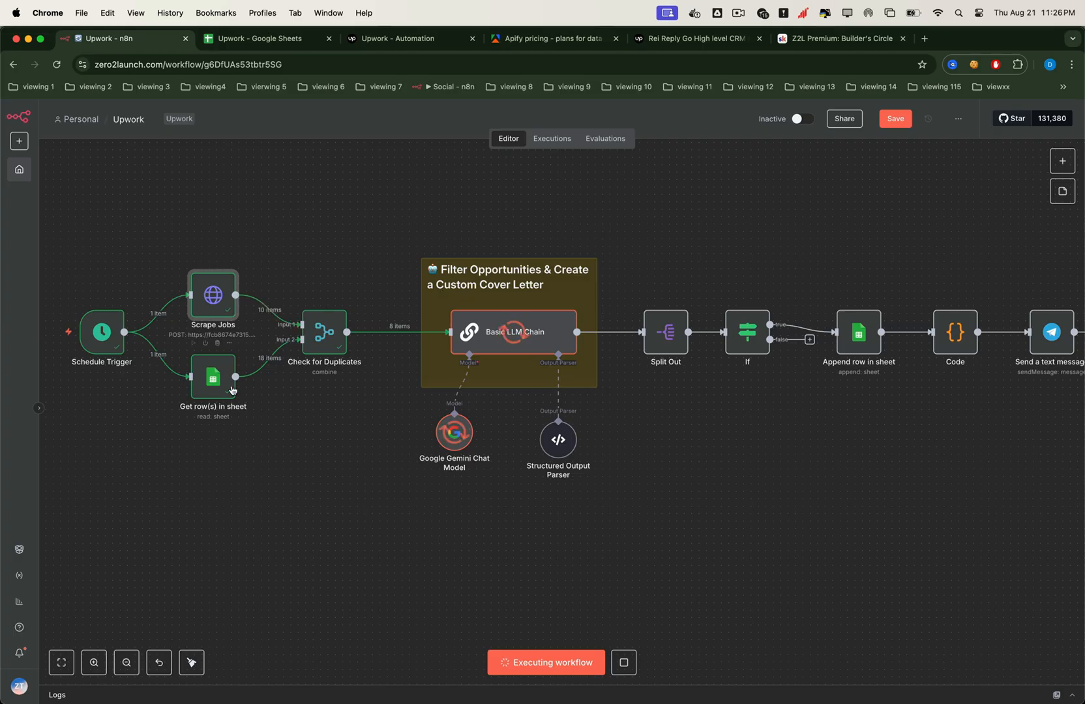
double_click(212, 378)
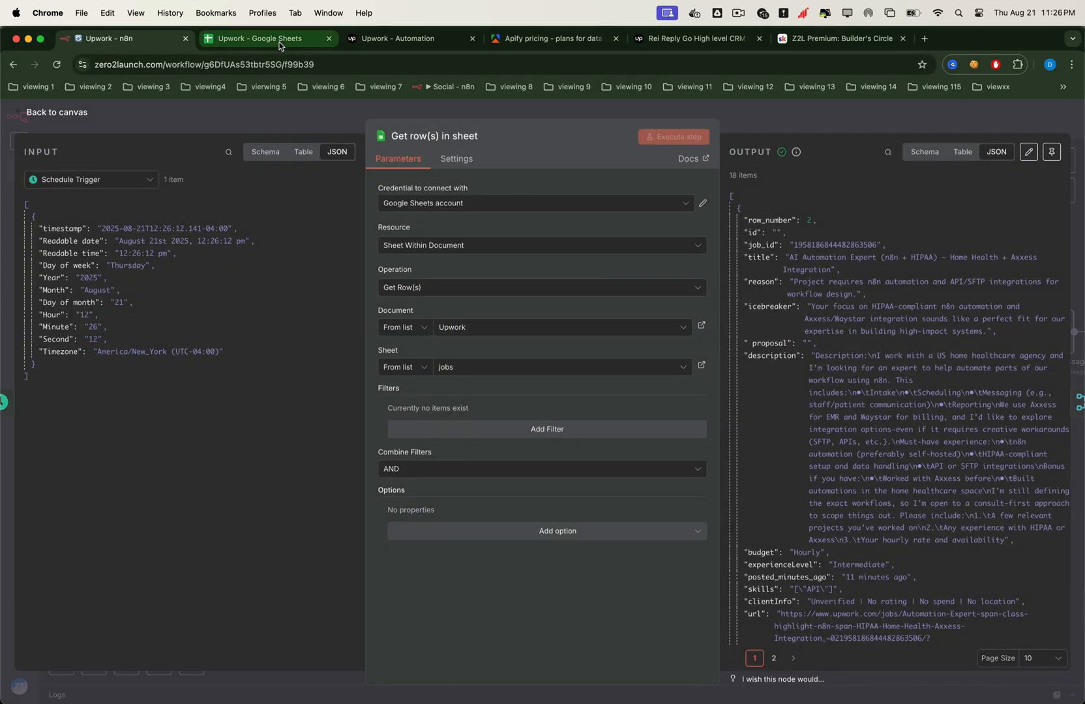
click(263, 38)
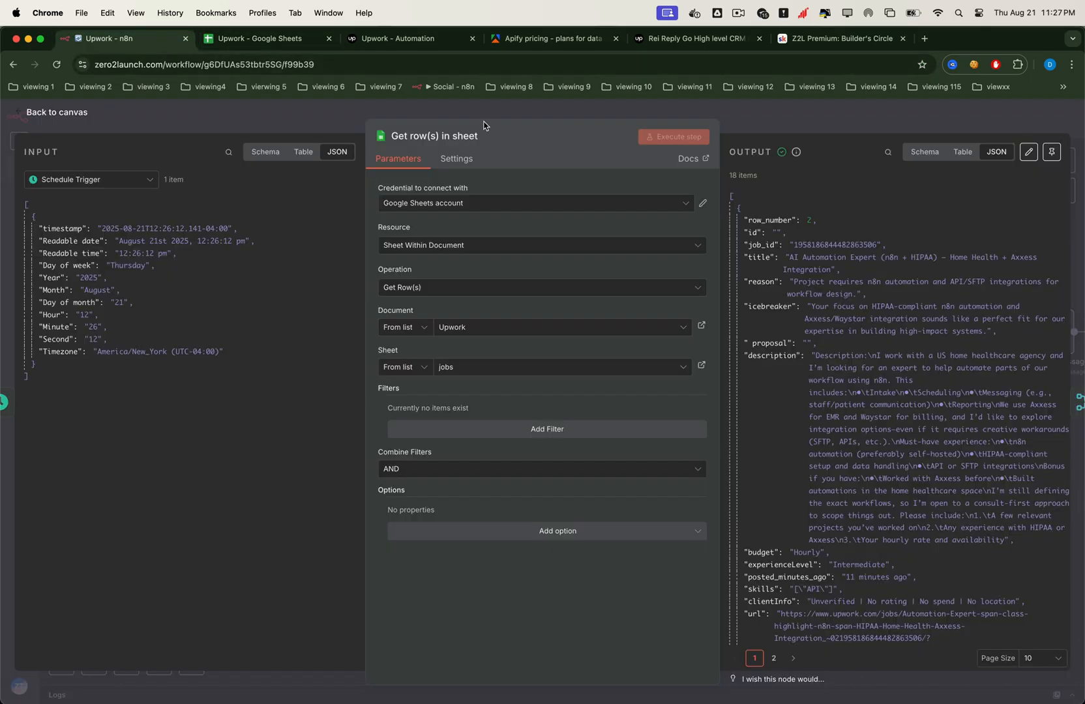
click(47, 112)
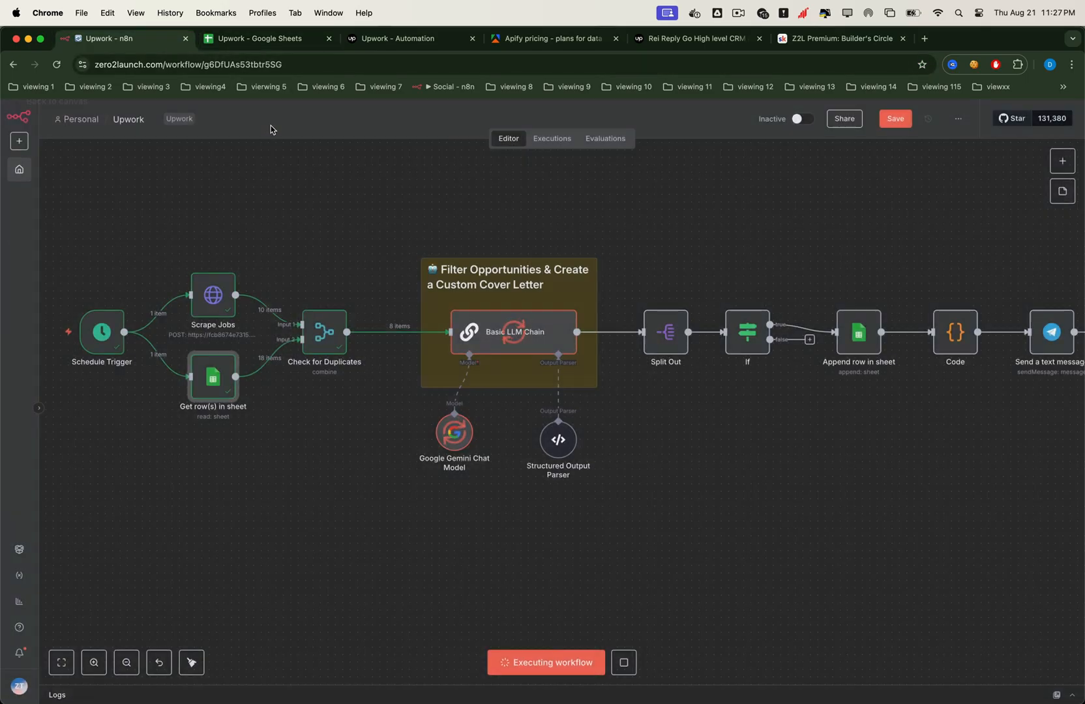
click(323, 331)
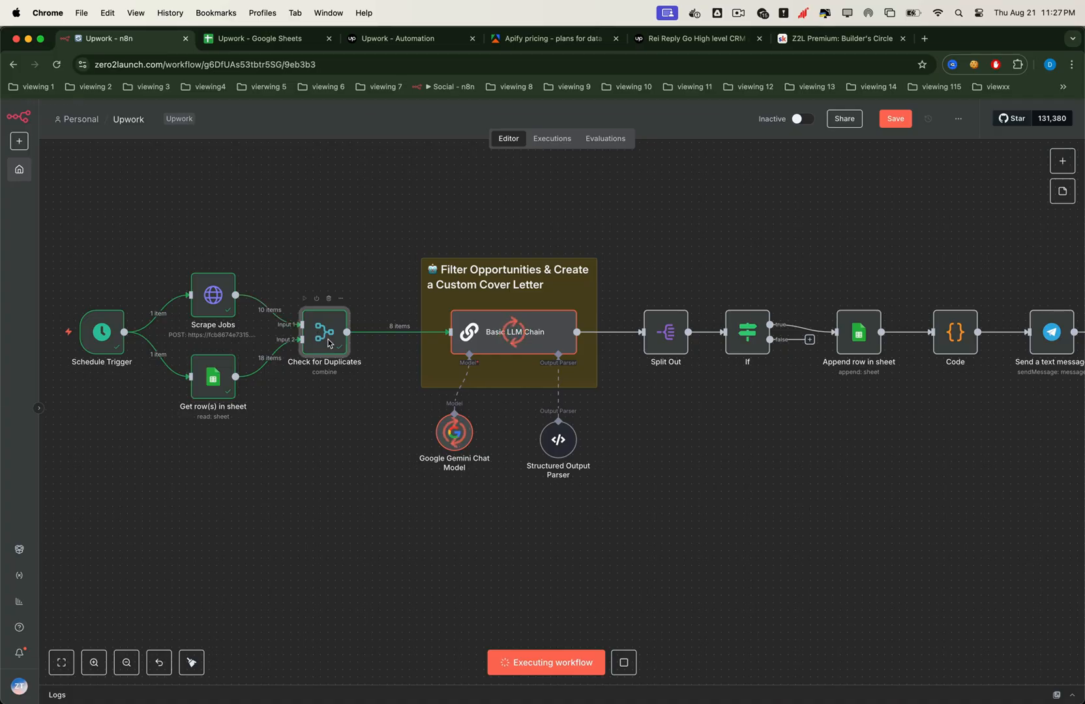
Review the Check for Duplicates node's job_id match keeping 8 of 10 jobs.
double_click(324, 333)
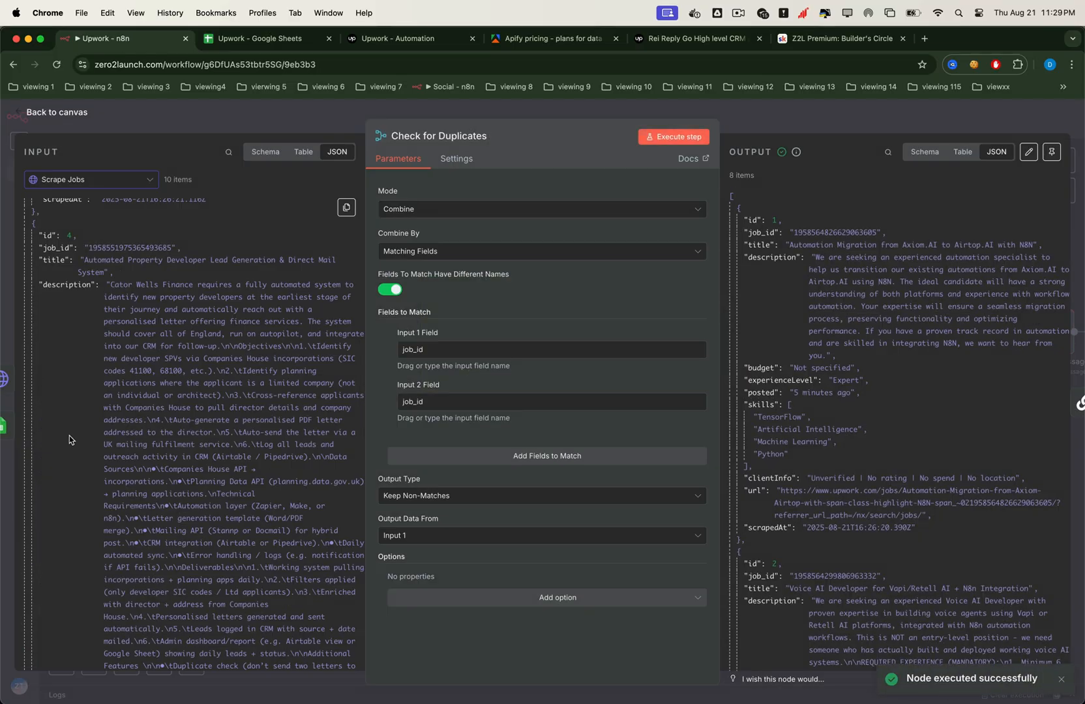
mouse_move(85, 447)
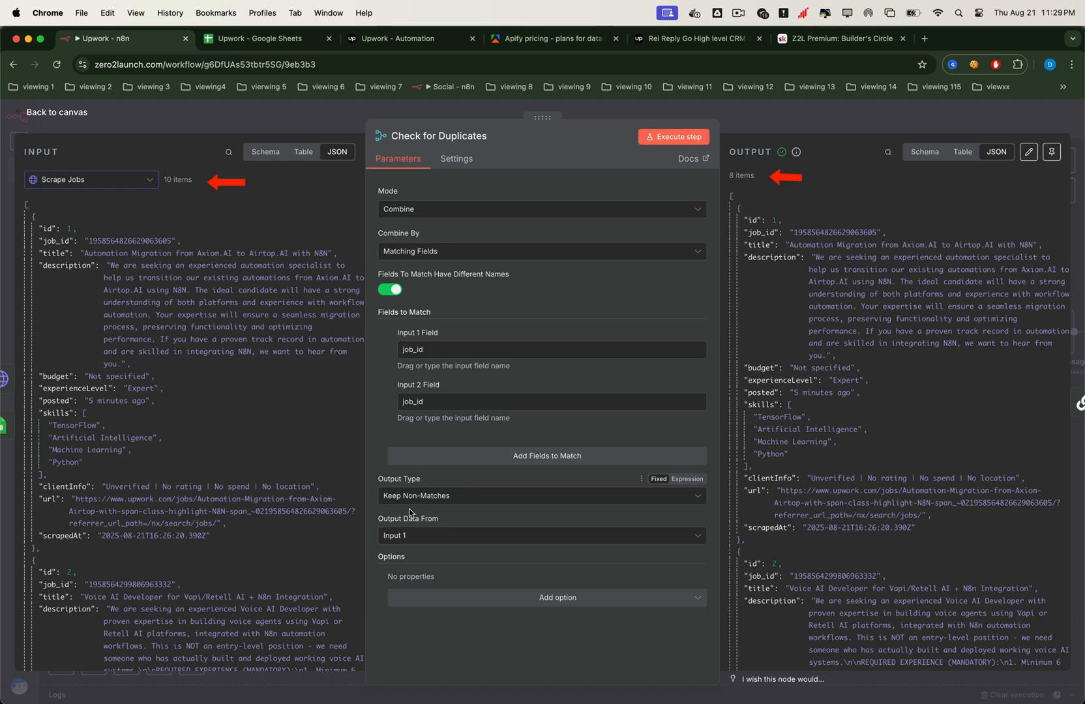
mouse_move(438, 510)
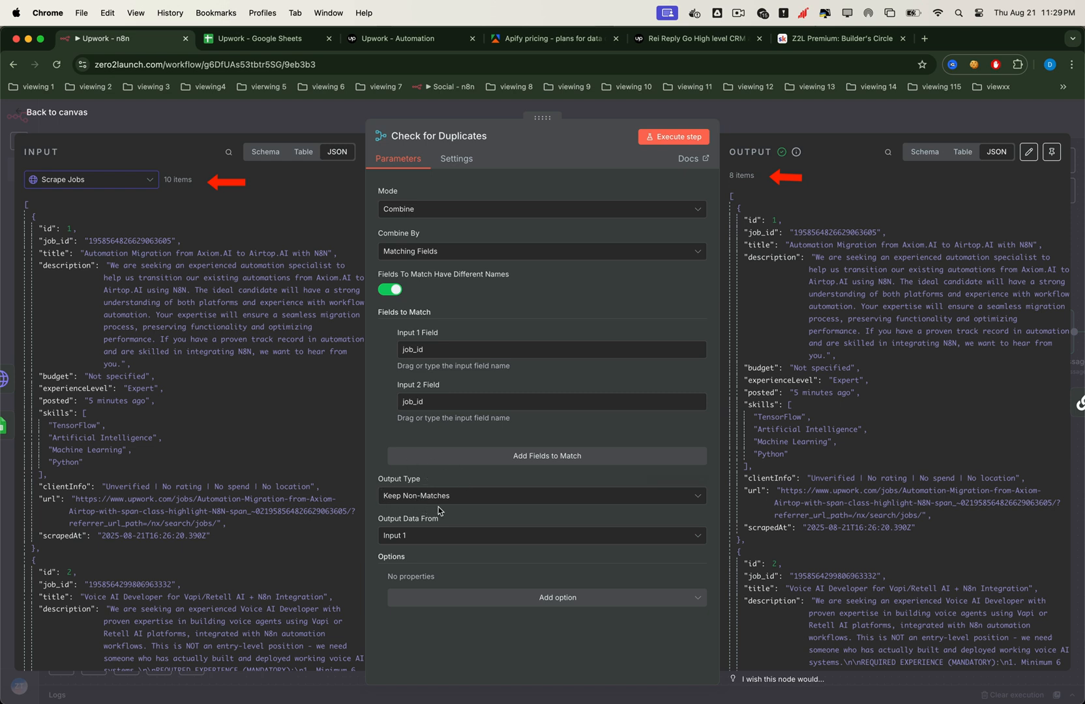
mouse_move(289, 115)
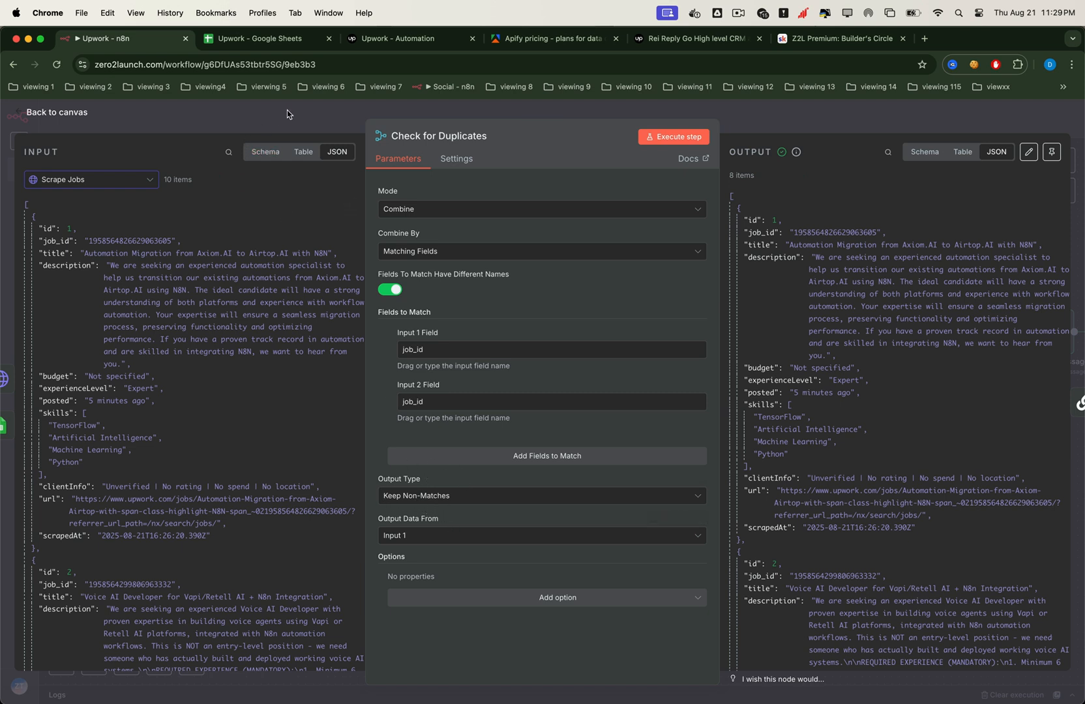
click(55, 113)
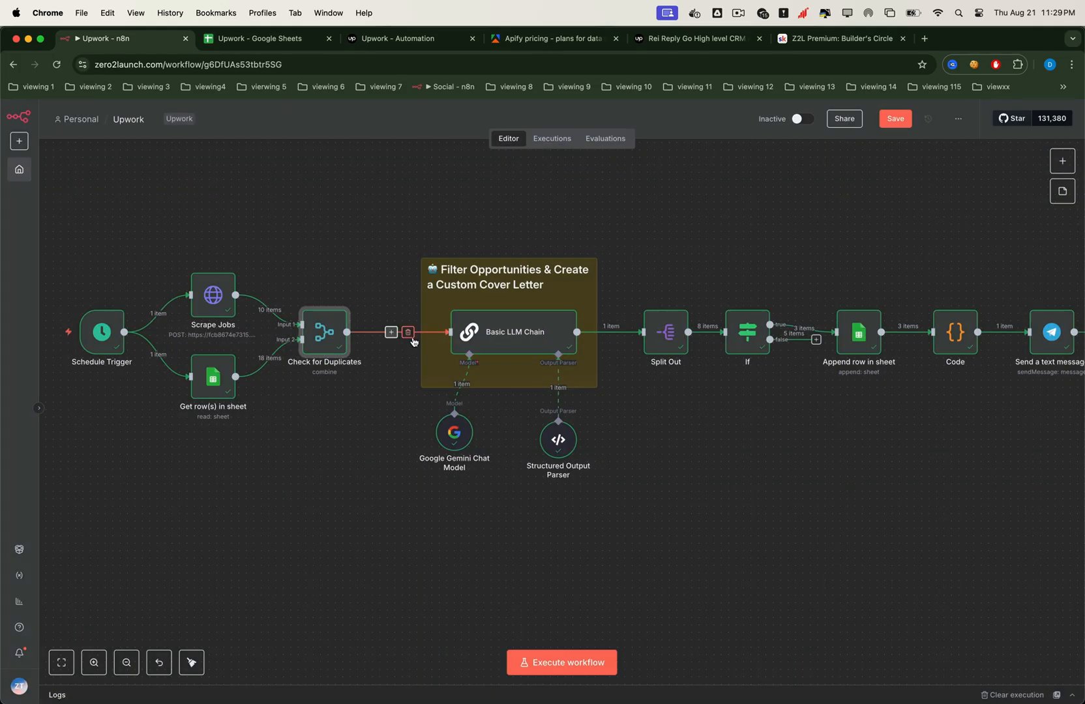
click(514, 332)
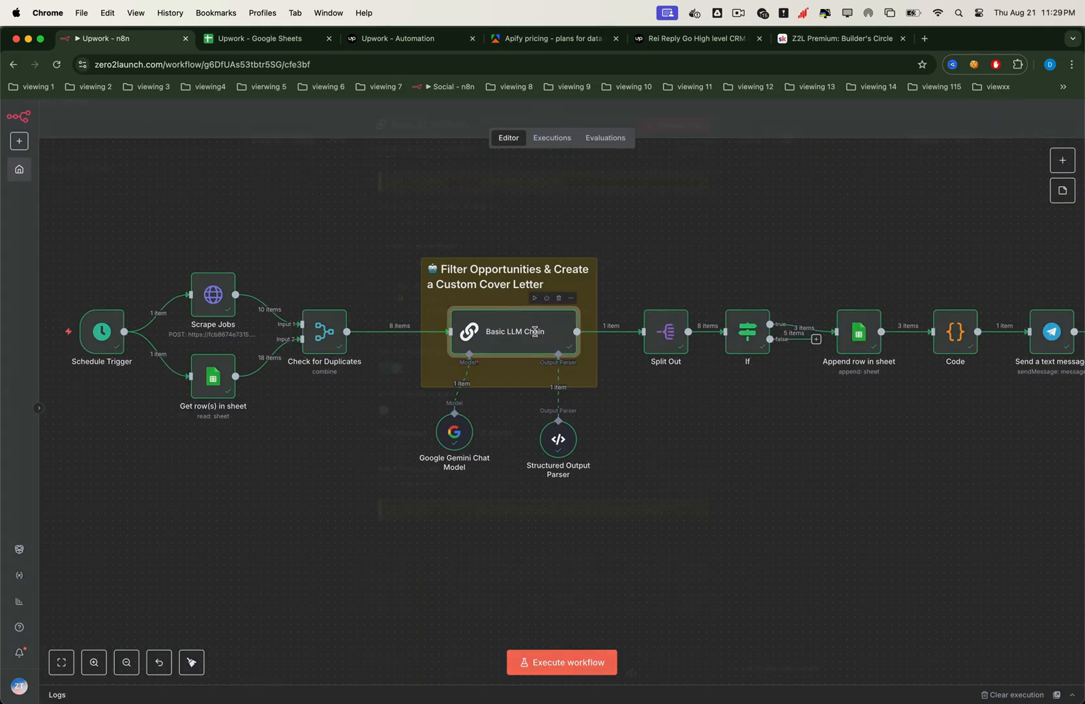
double_click(514, 333)
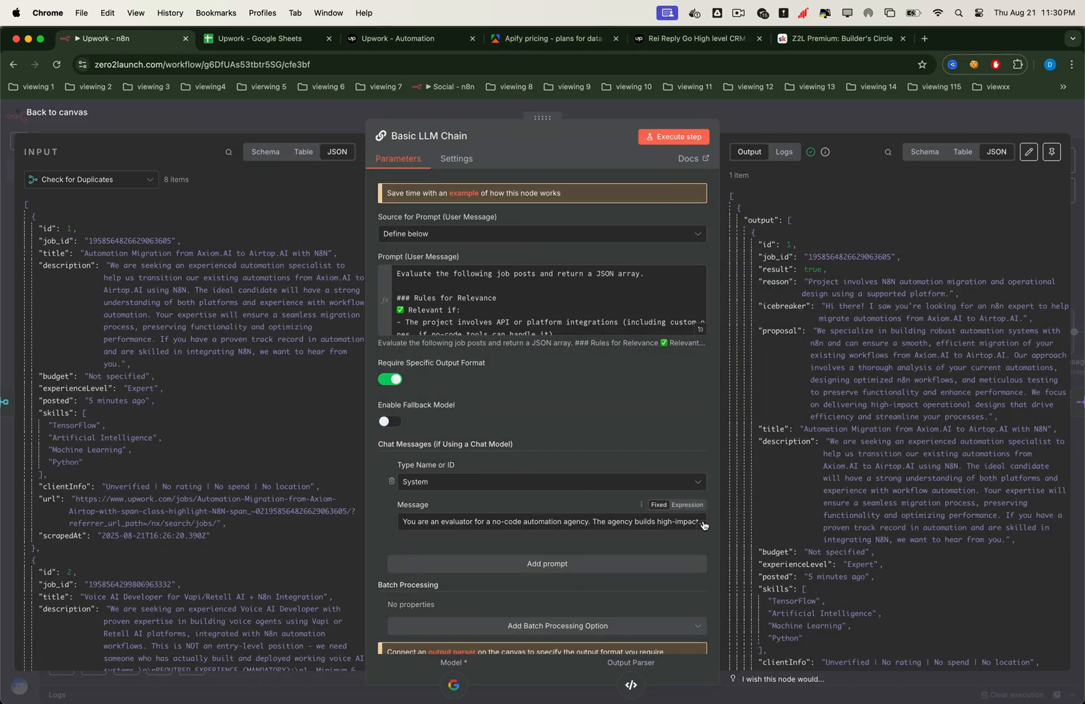
click(702, 521)
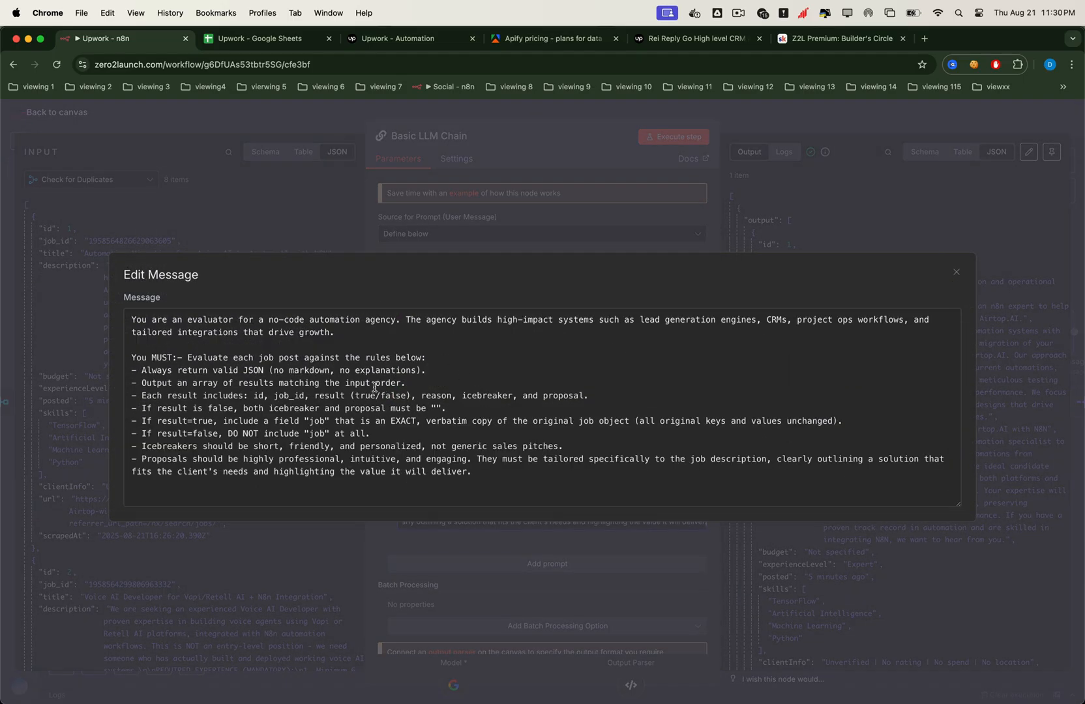
mouse_move(407, 253)
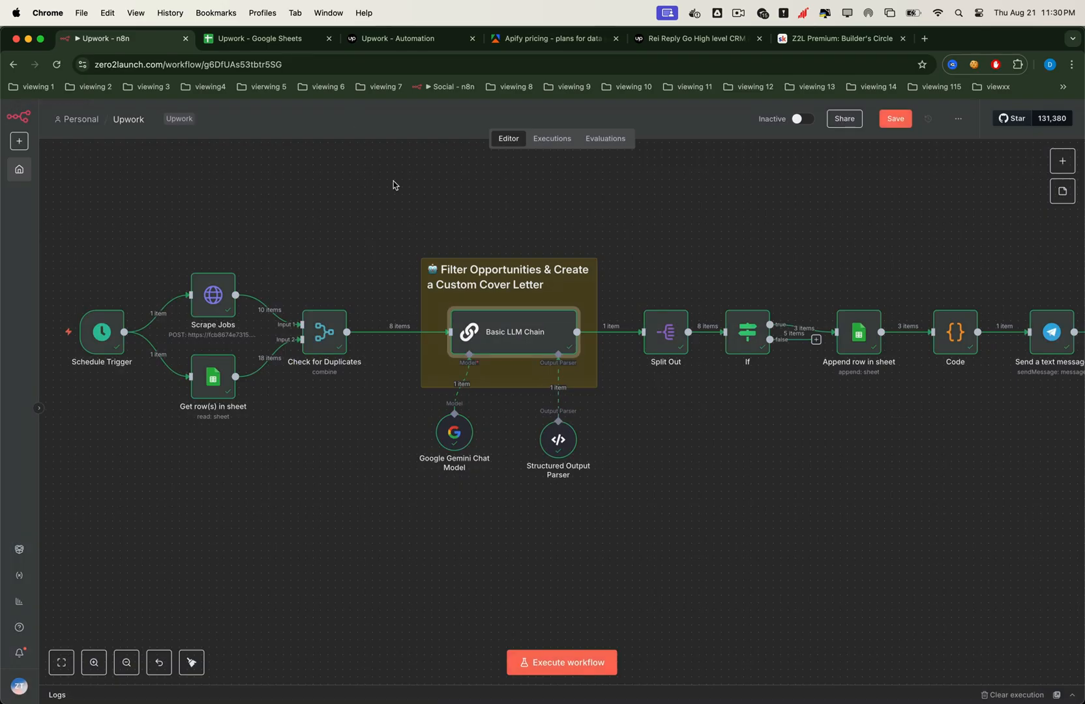
double_click(455, 432)
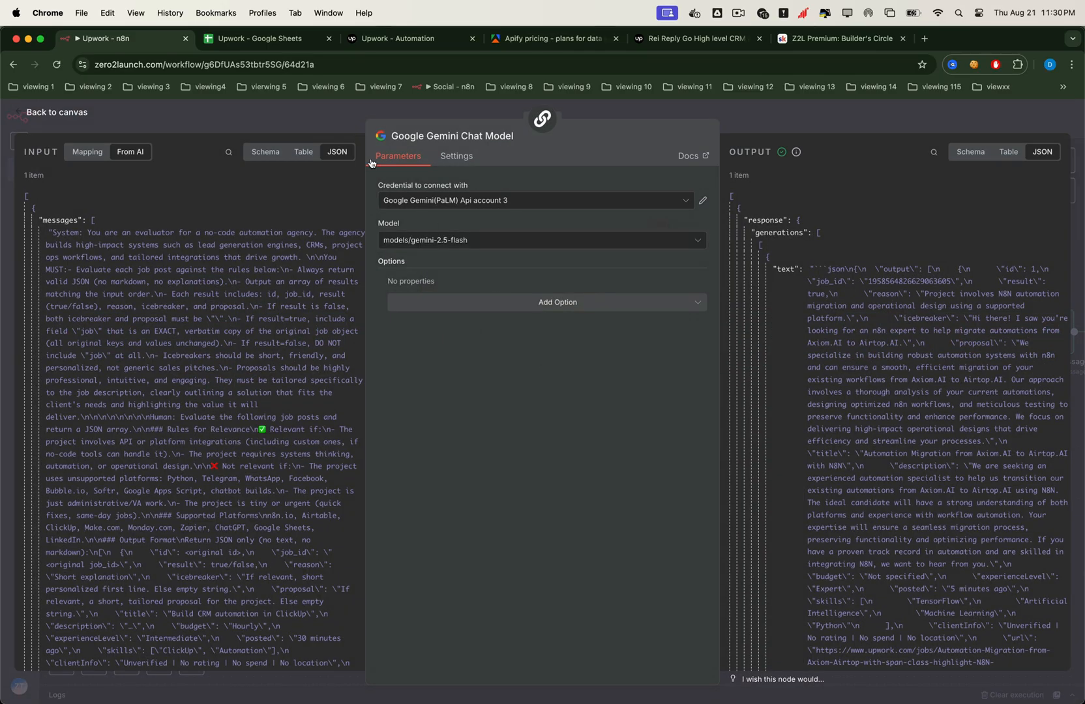
click(50, 112)
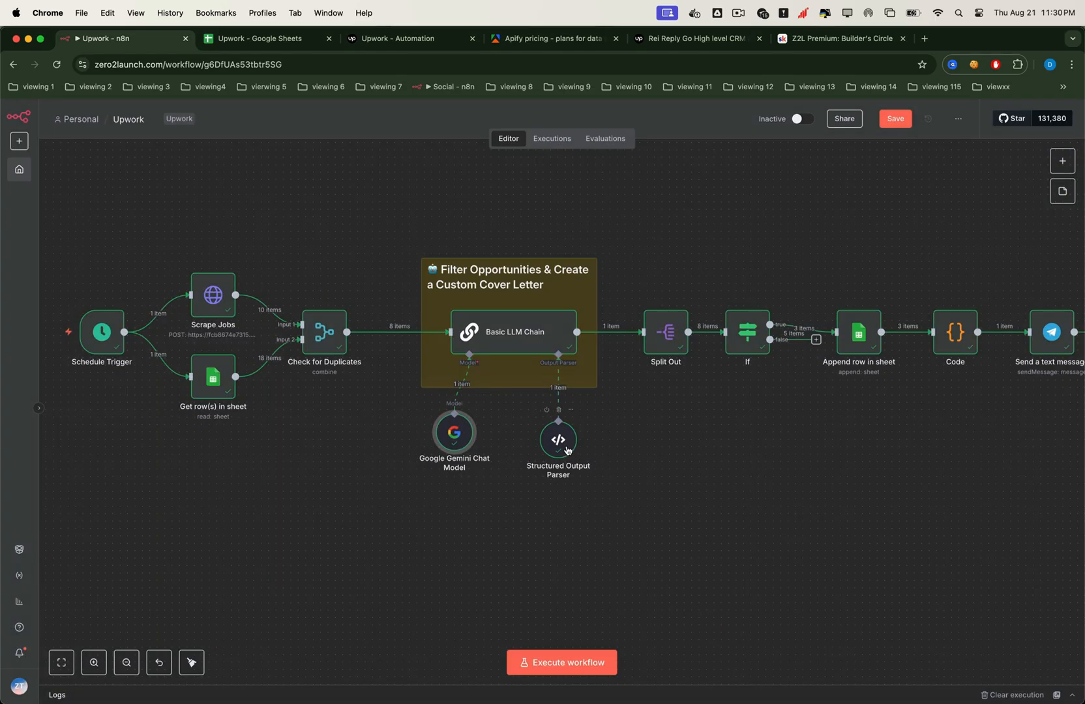
double_click(558, 439)
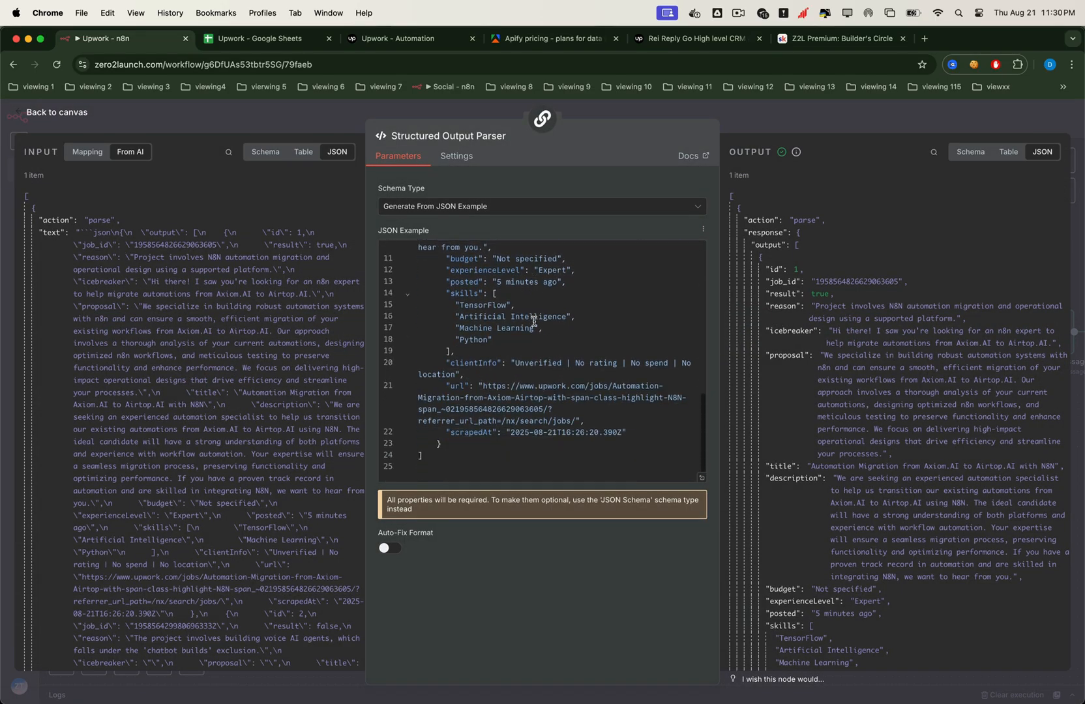
click(50, 113)
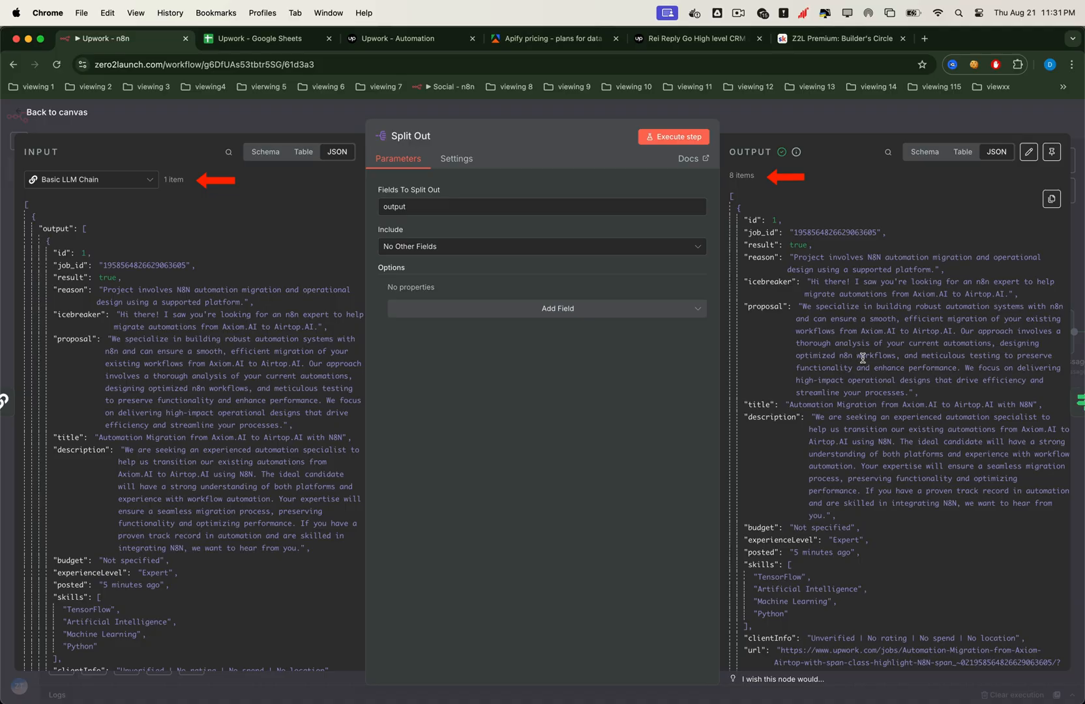
scroll(down, 3)
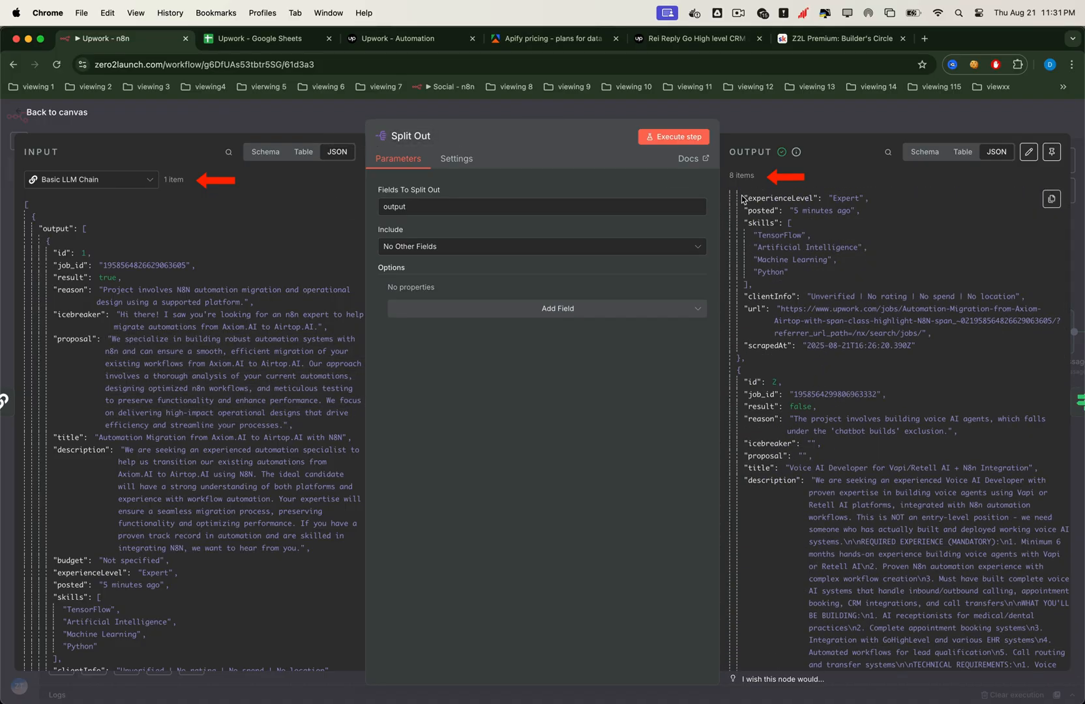
click(55, 112)
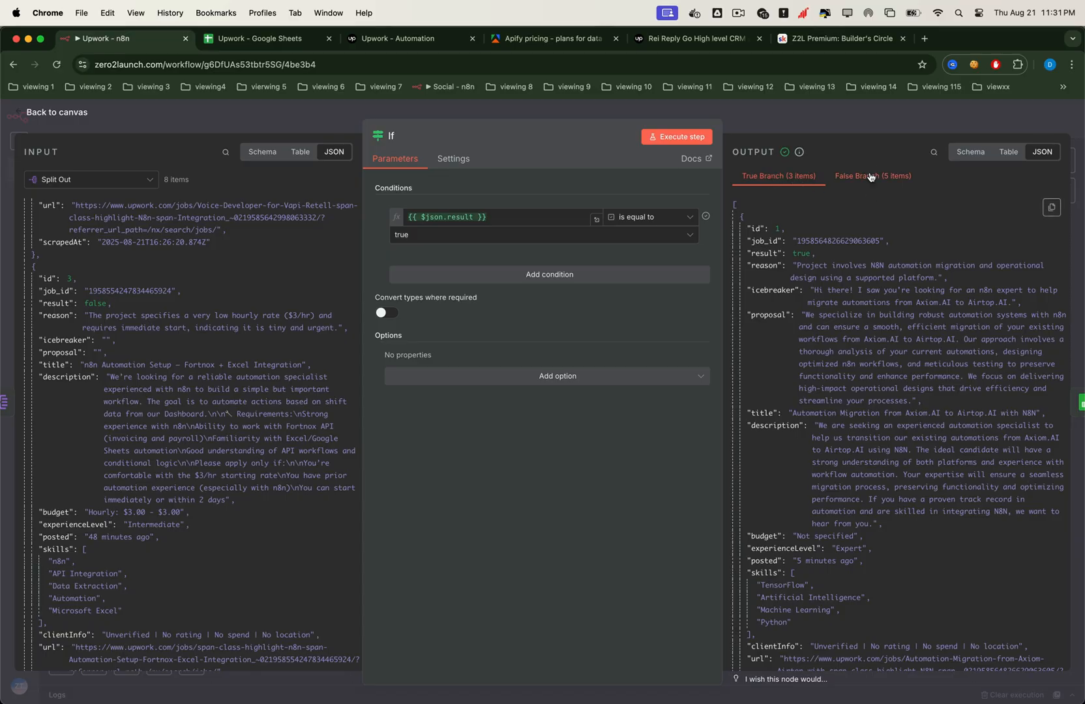
click(873, 176)
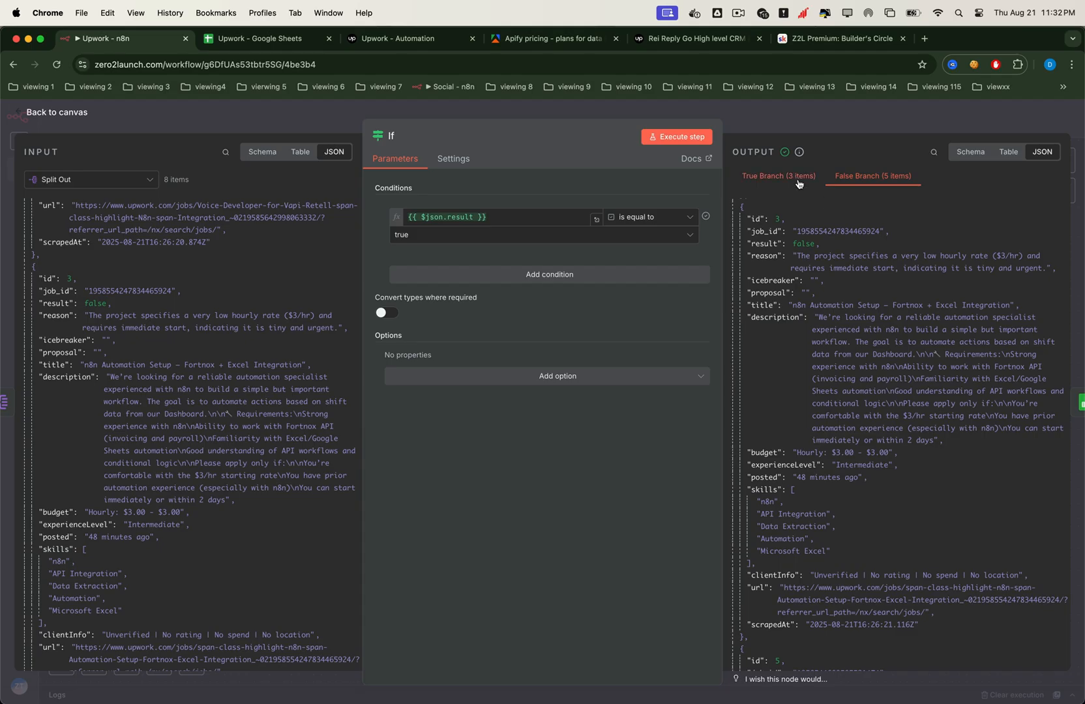
click(55, 112)
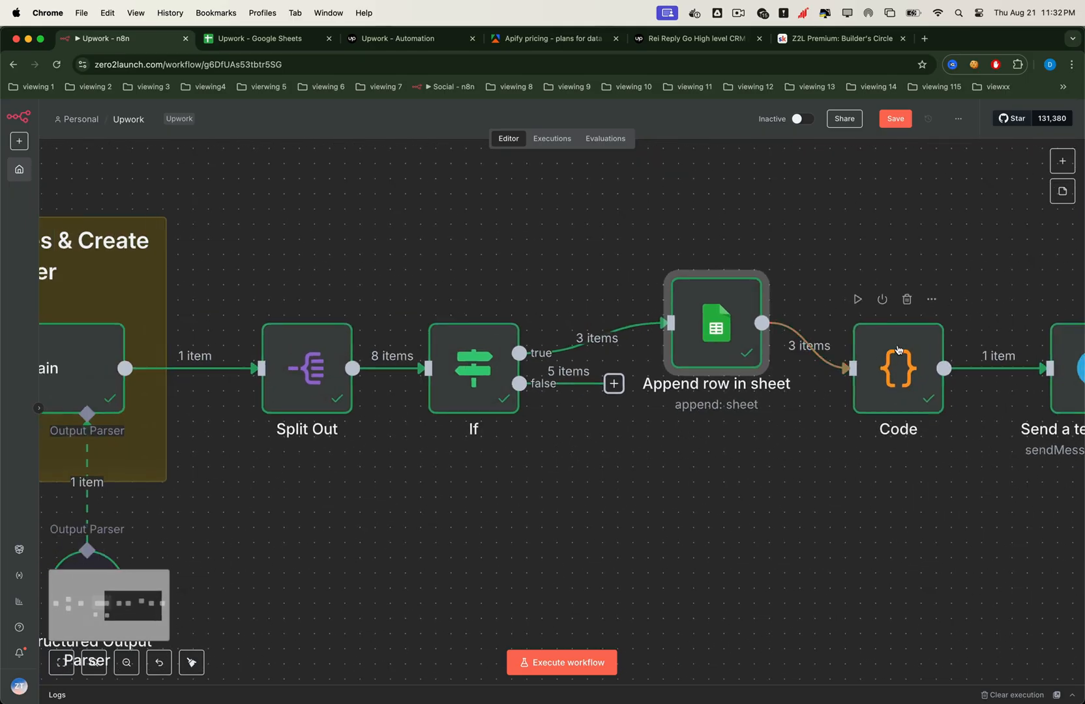
Review Append row in sheet's column mappings, then switch to the Upwork spreadsheet.
double_click(715, 322)
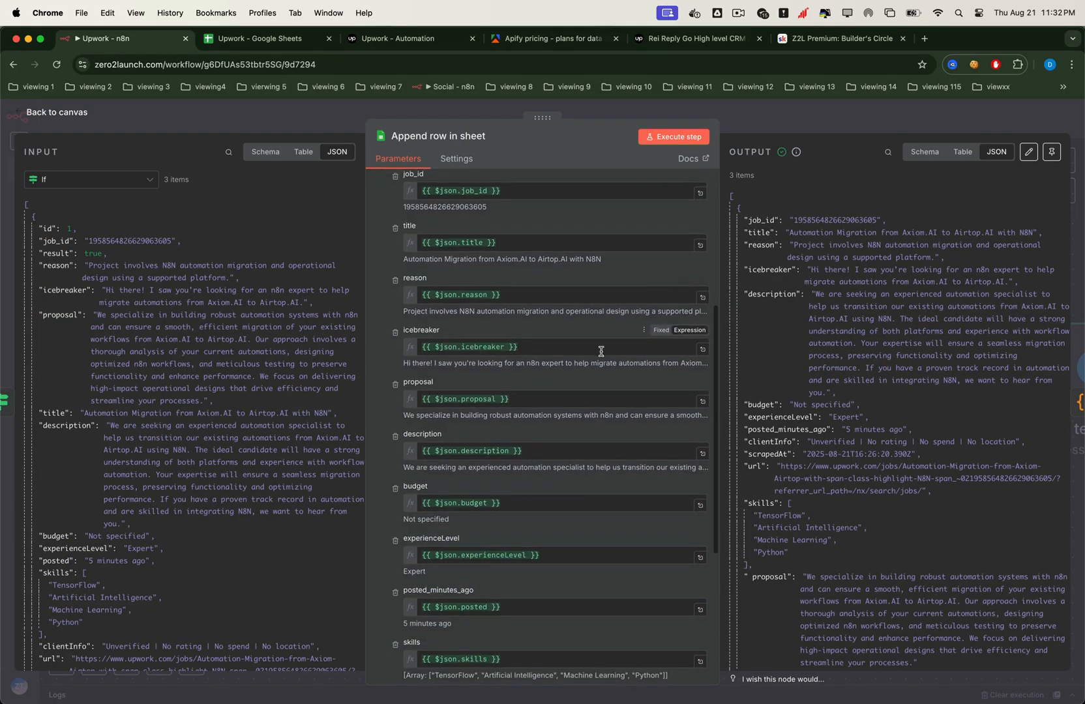
scroll(down, 3)
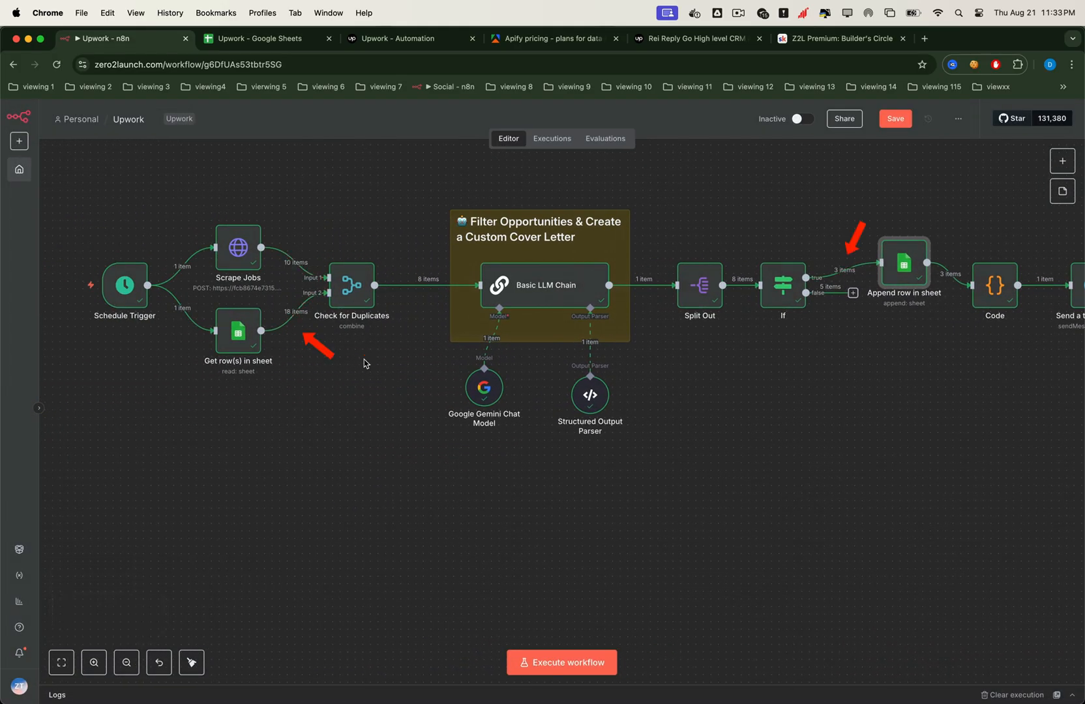
mouse_move(471, 346)
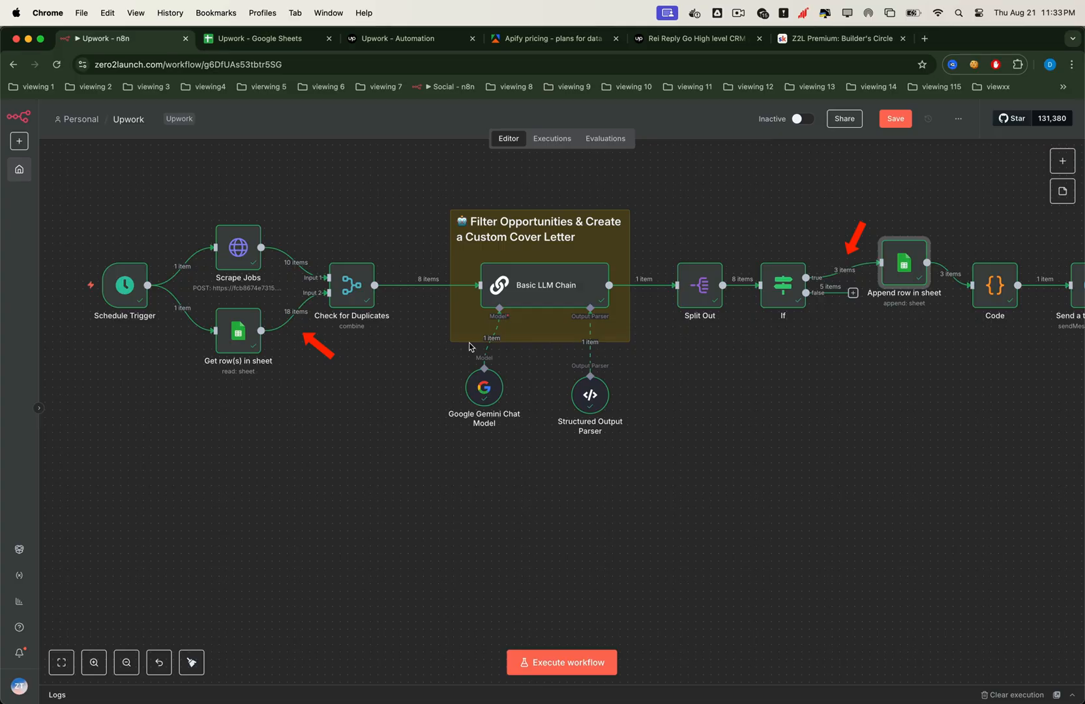
click(262, 38)
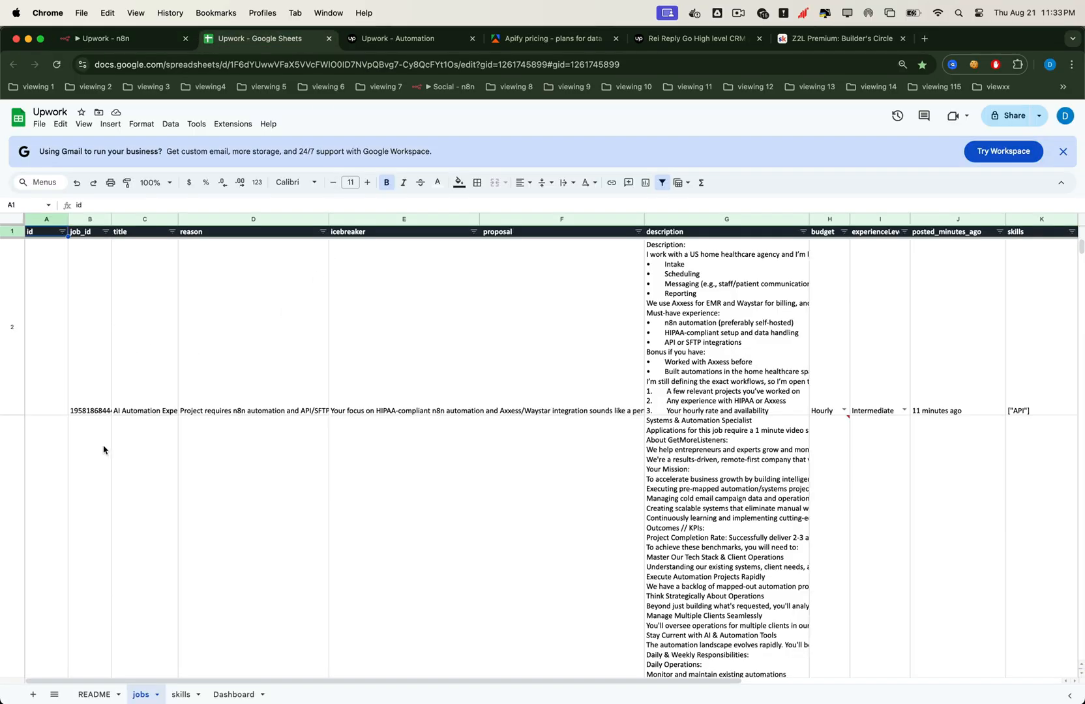
Check the logged job rows on the jobs sheet and return to the n8n workflow.
scroll(down, 3)
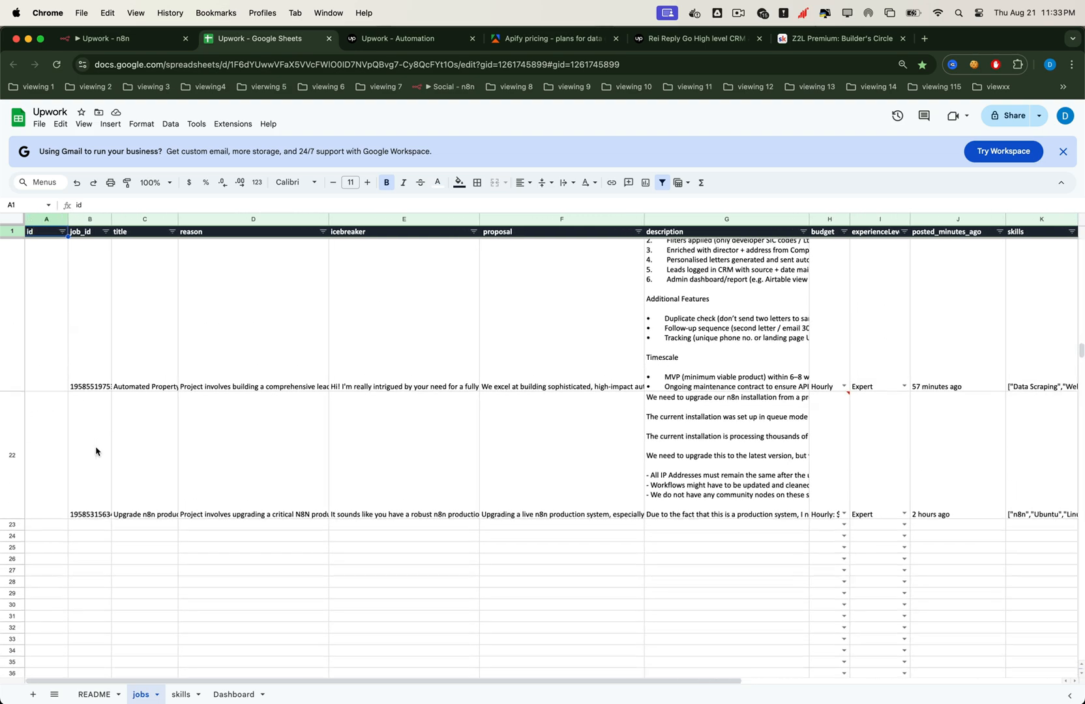
click(125, 38)
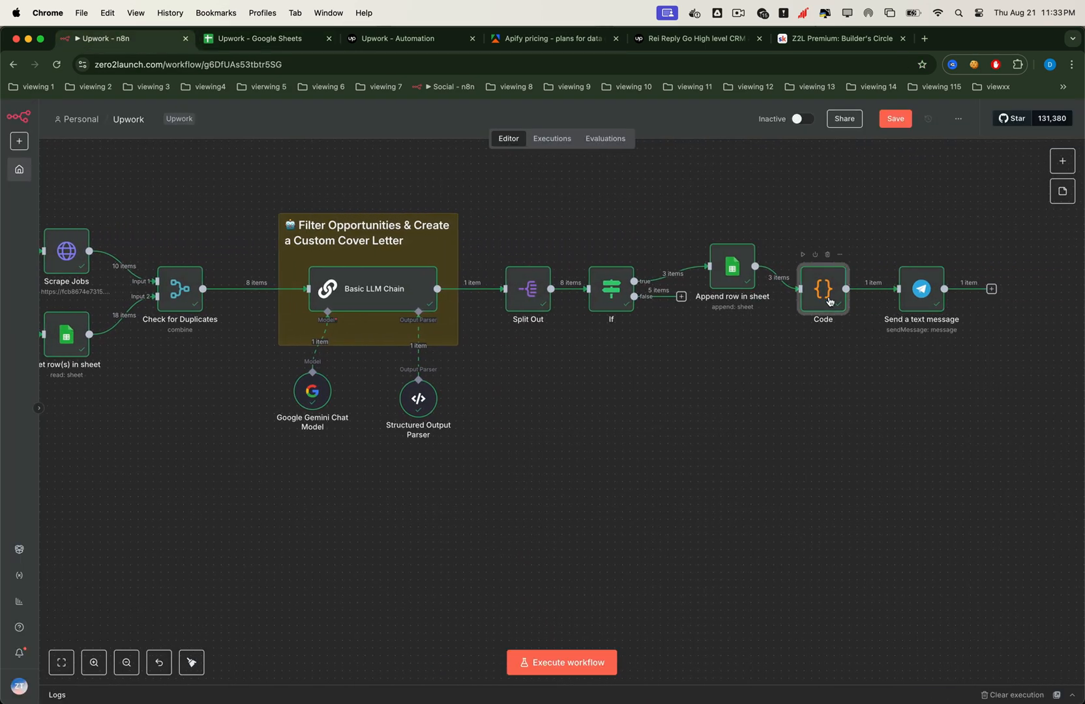
Inspect the Send a text message and Code nodes, then open an alerted job from Telegram.
double_click(823, 290)
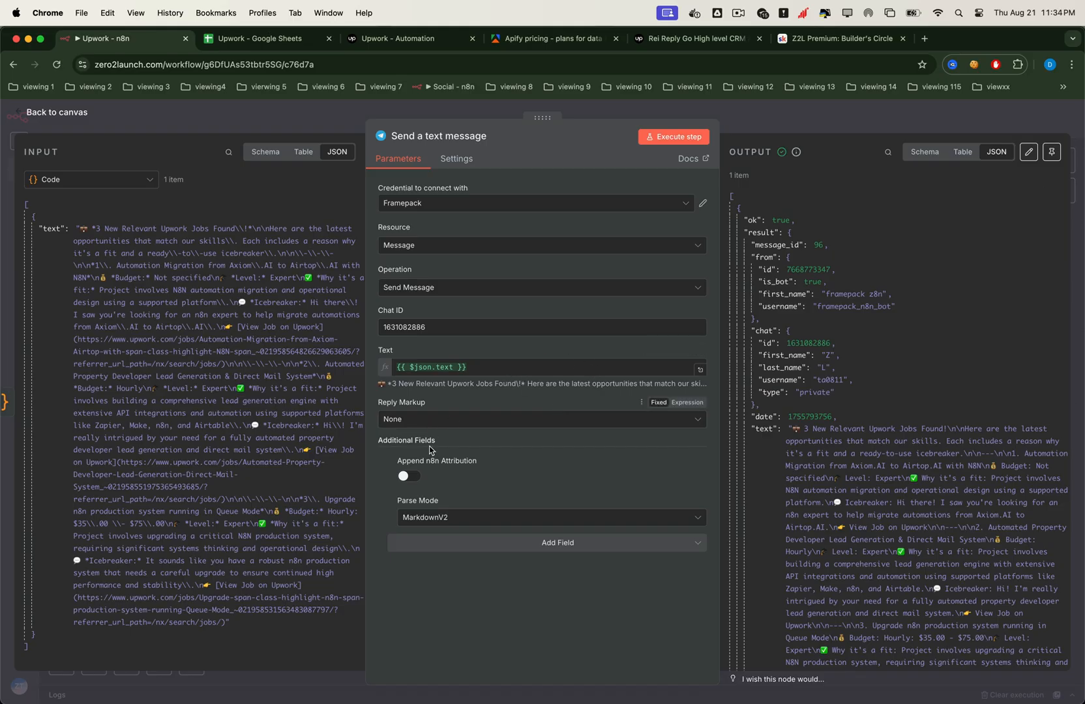
mouse_move(465, 448)
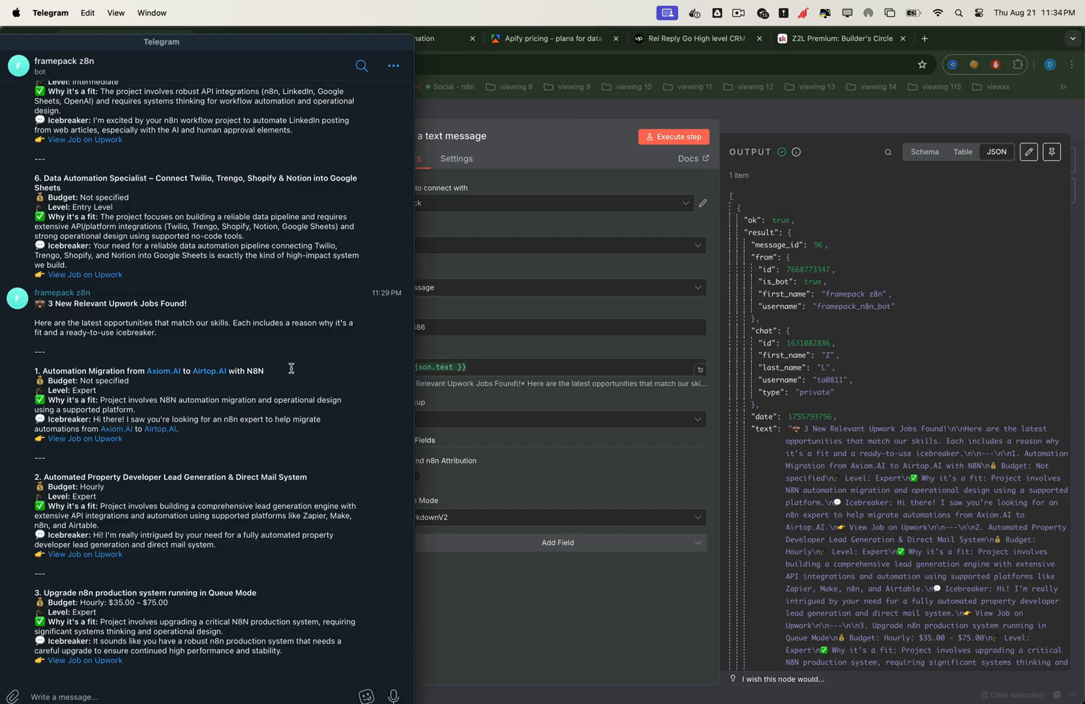
mouse_move(163, 301)
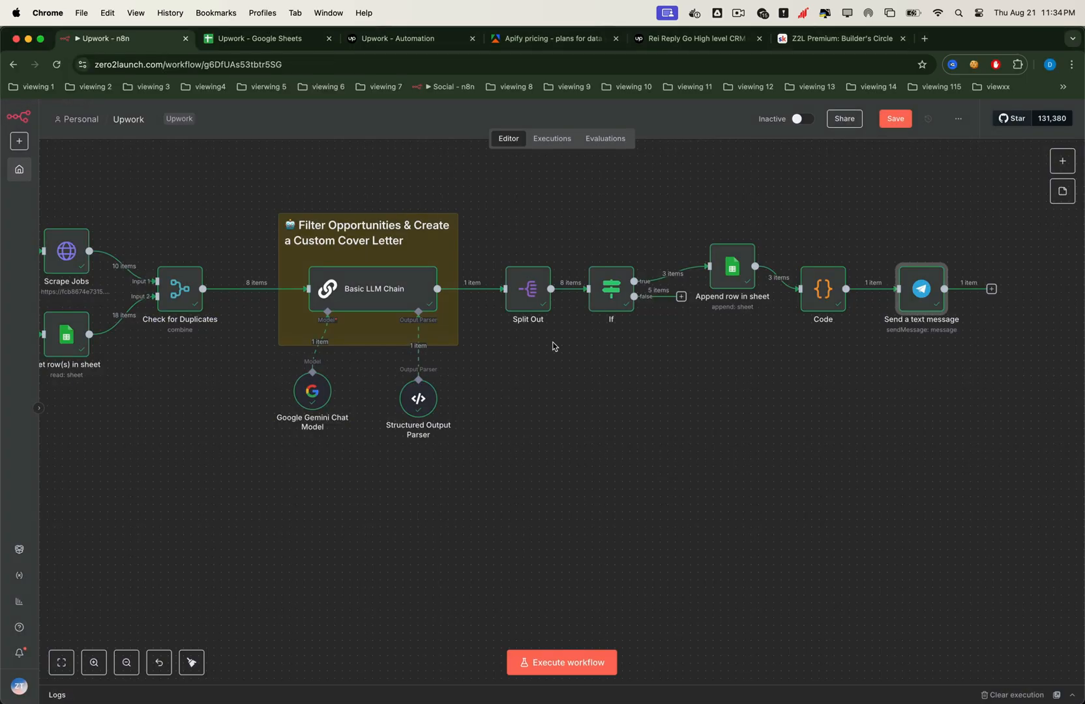
double_click(821, 289)
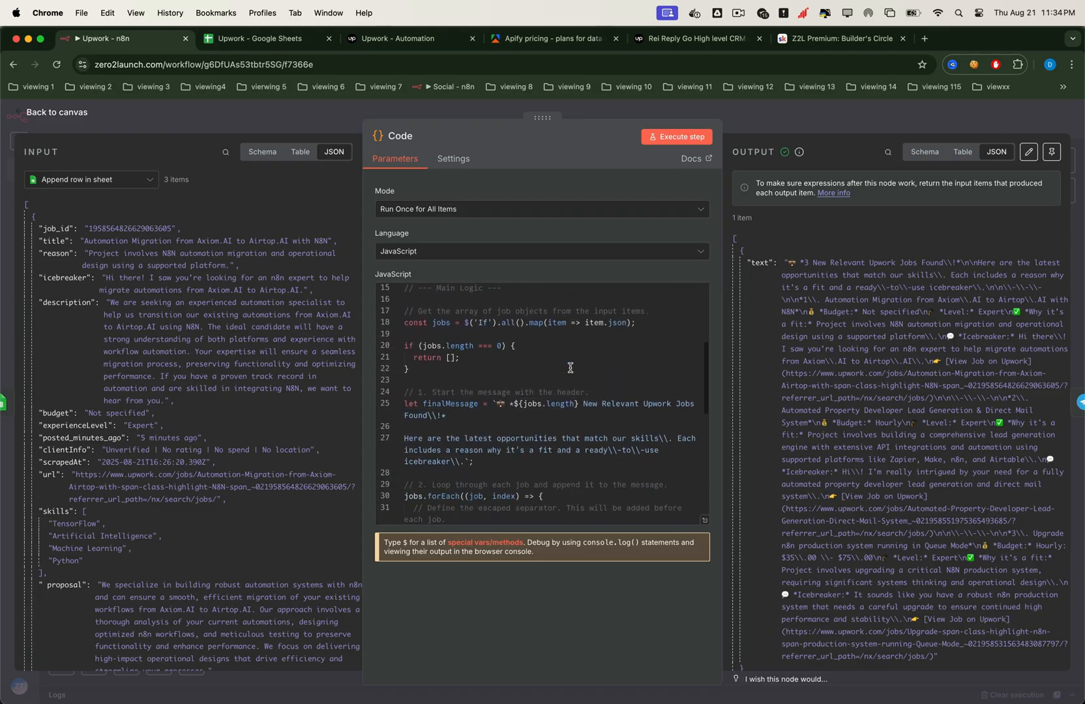
scroll(down, 3)
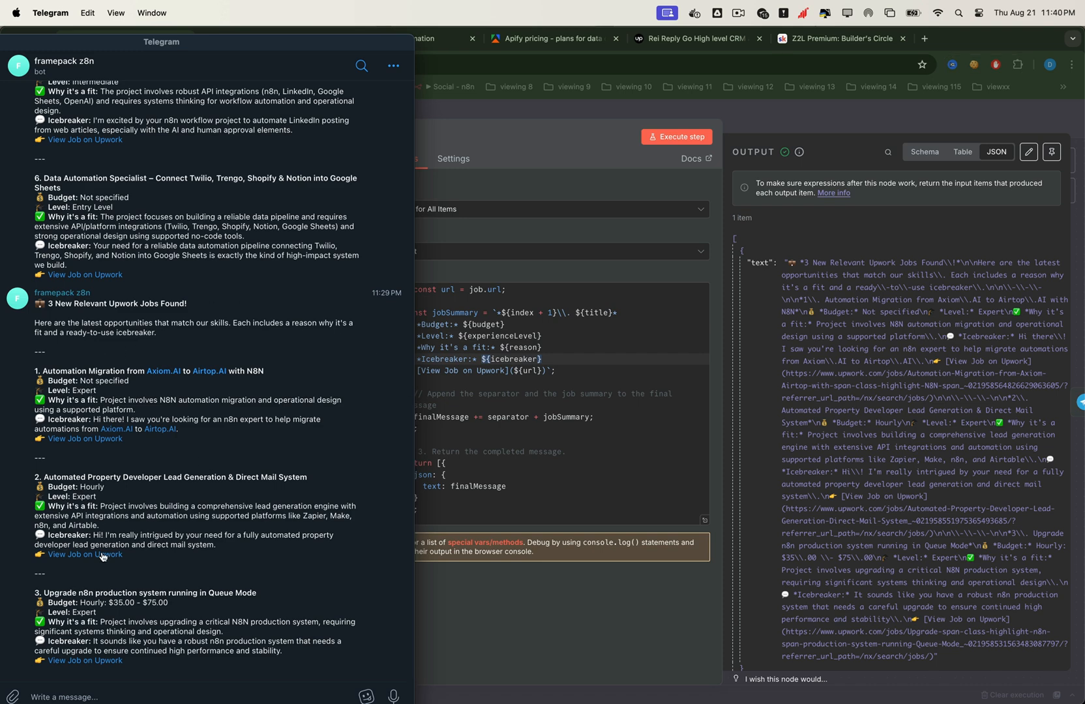
click(84, 554)
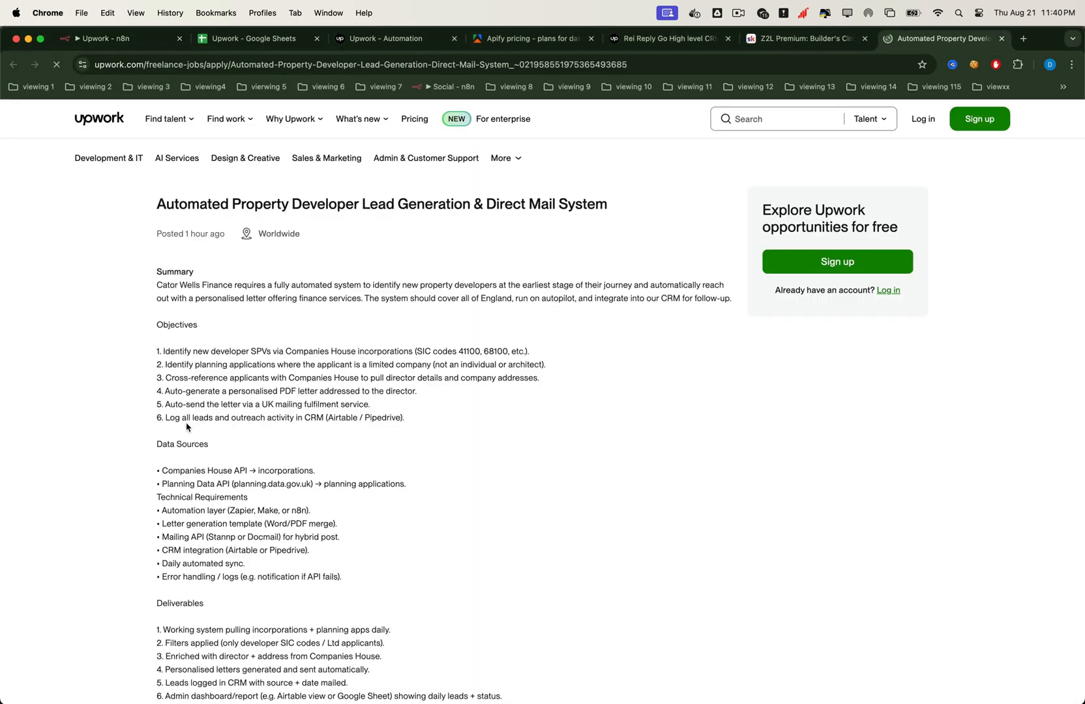
Search Upwork for 'n8n' and open the Lovable + N8N Expert Needed posting.
scroll(down, 3)
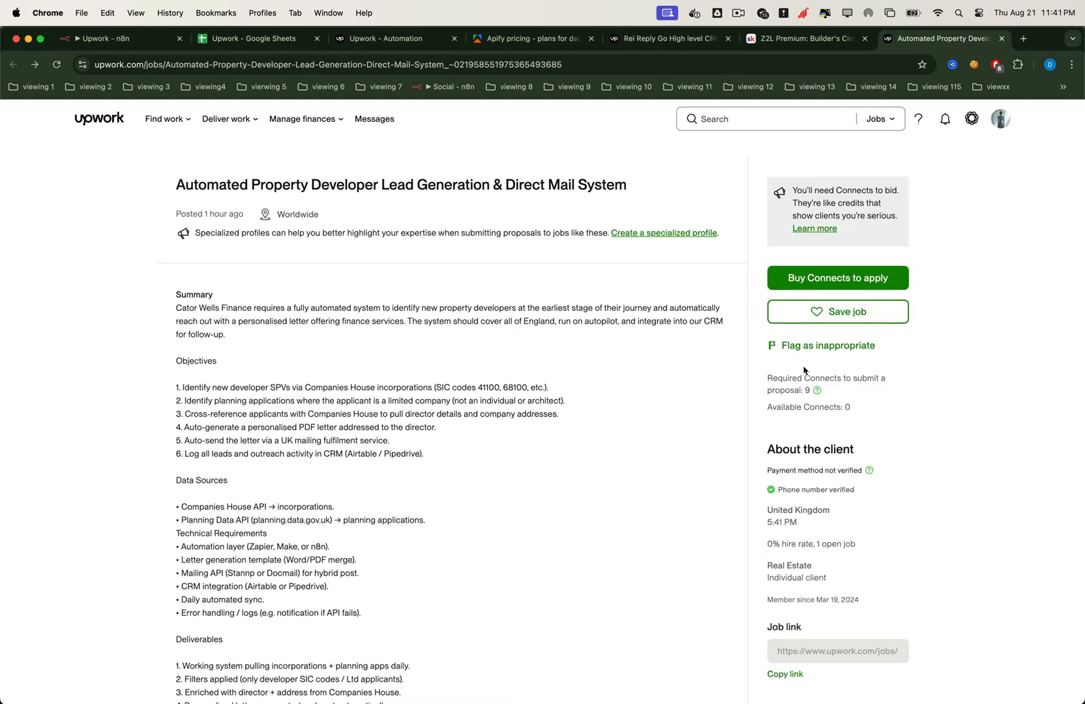
click(765, 118)
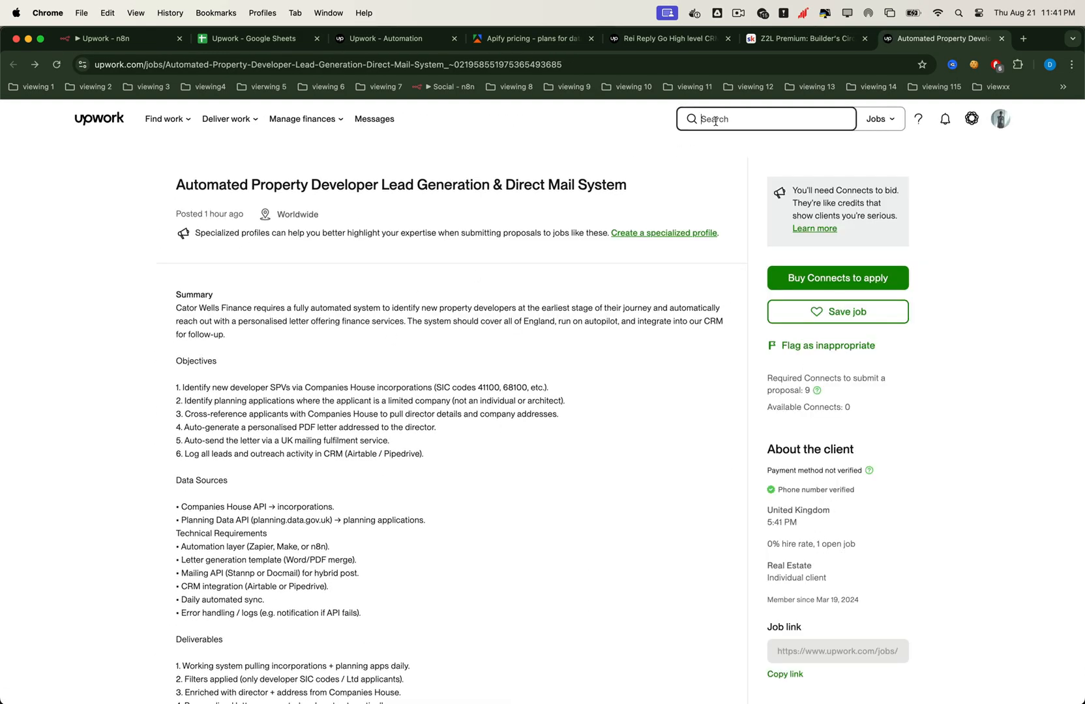
text(n8n)
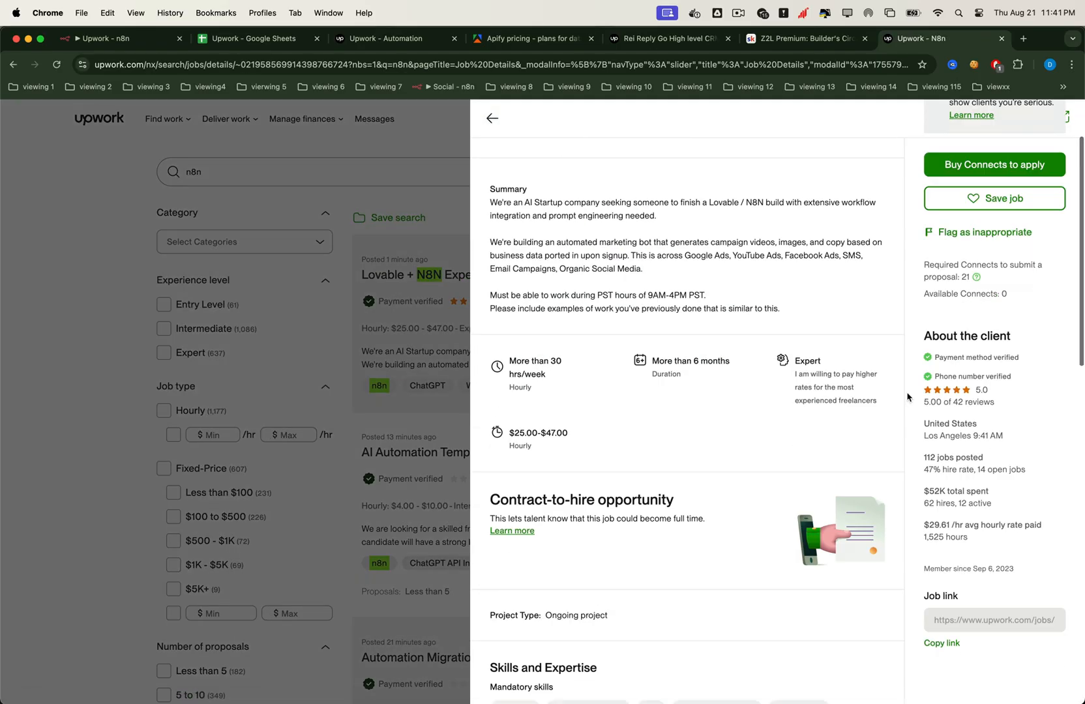
scroll(down, 3)
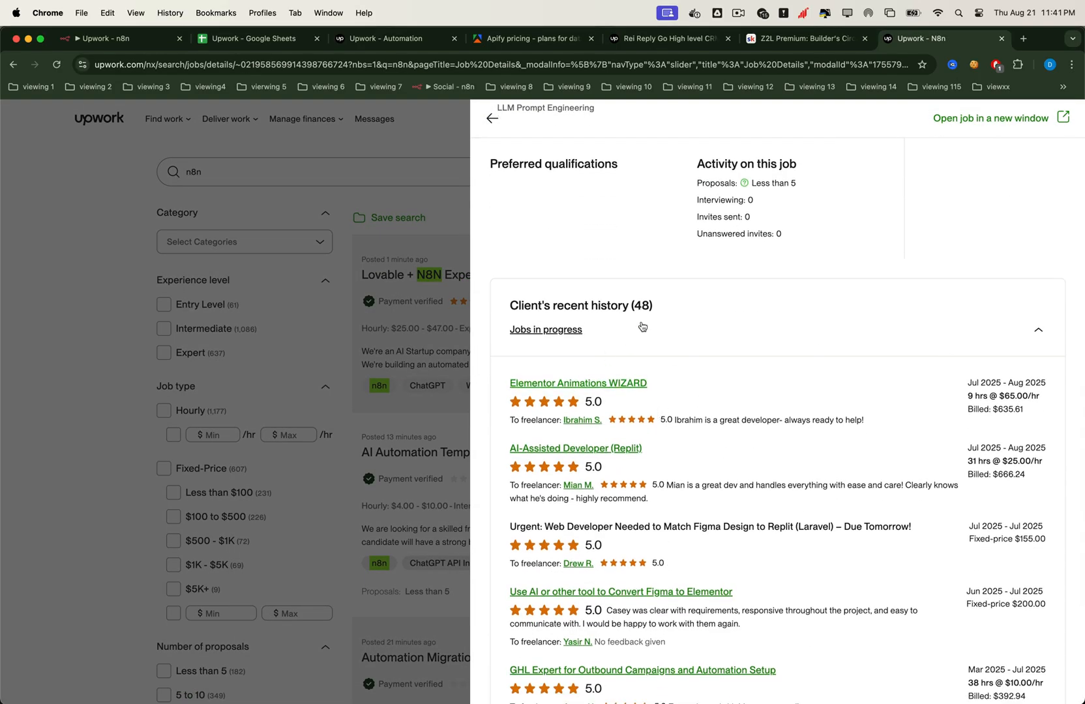
click(492, 119)
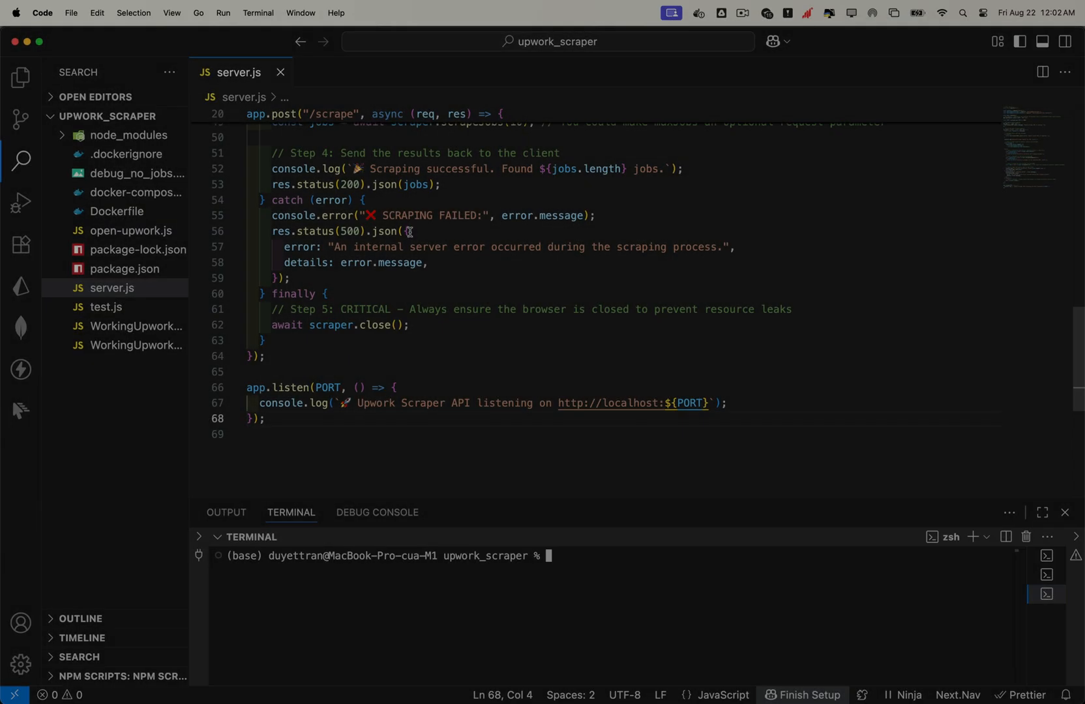
Restart the server and send the Postman scrape request for the n8n search with cookies.
text(node server.js)
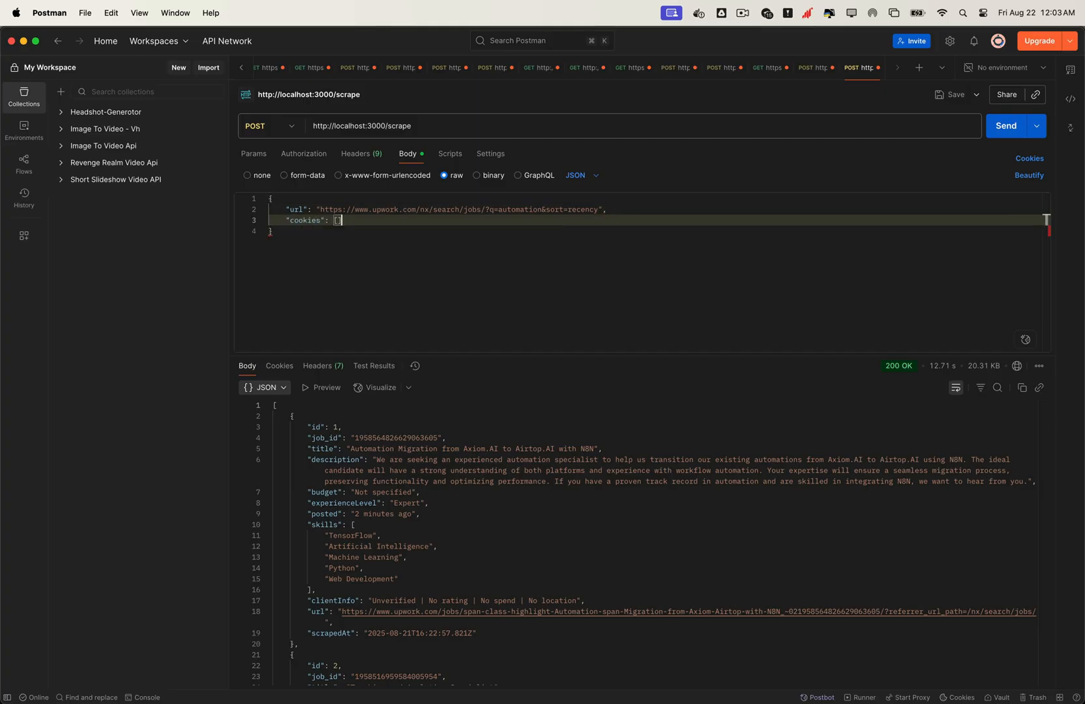
scroll(down, 3)
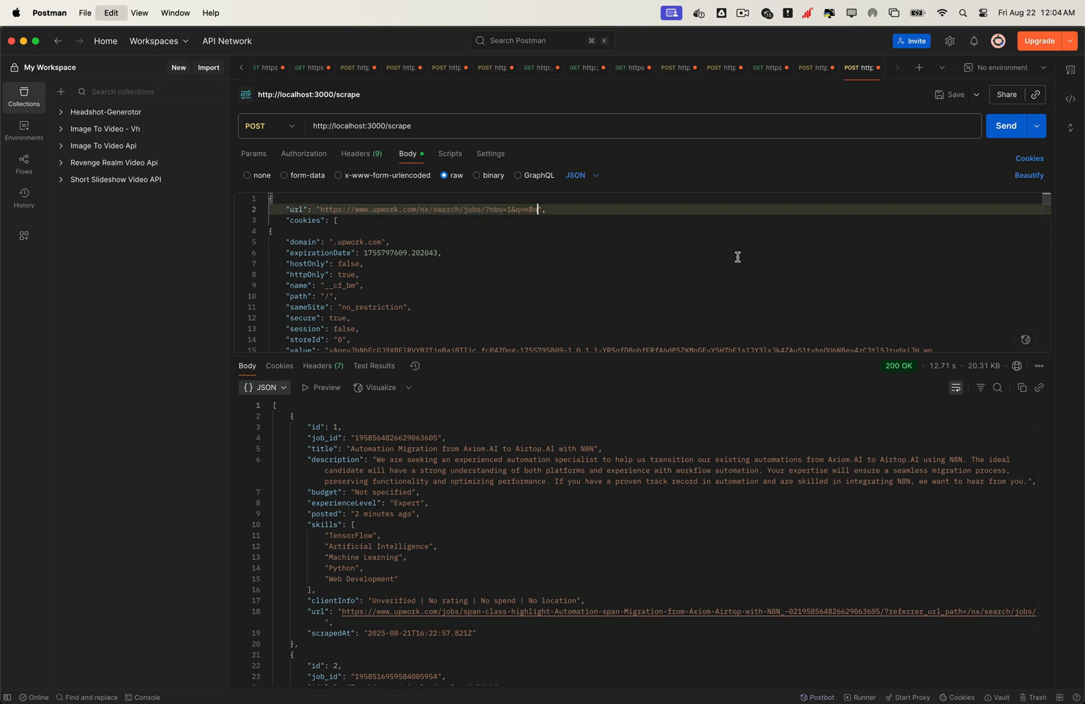
mouse_move(1004, 132)
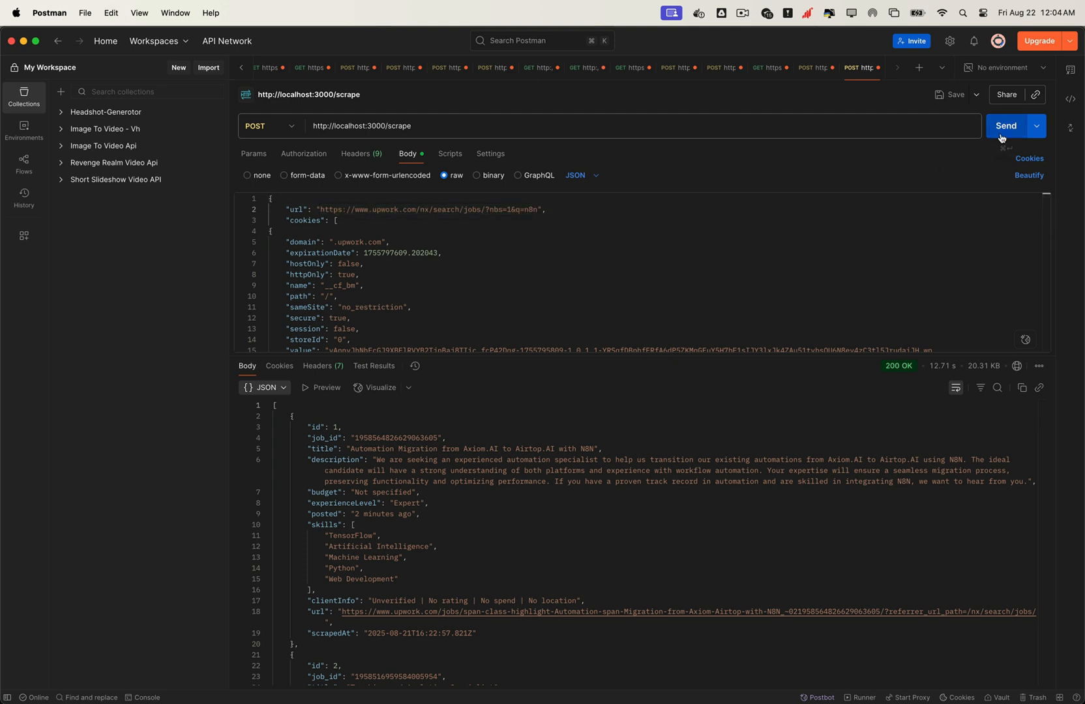
click(1004, 125)
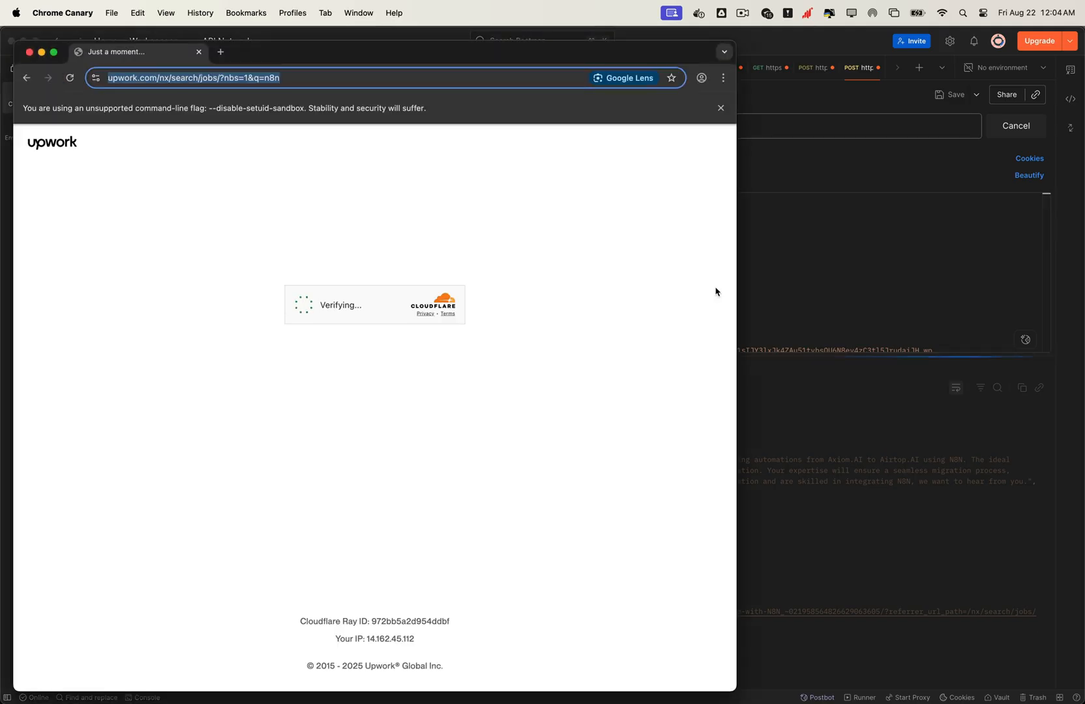
mouse_move(716, 291)
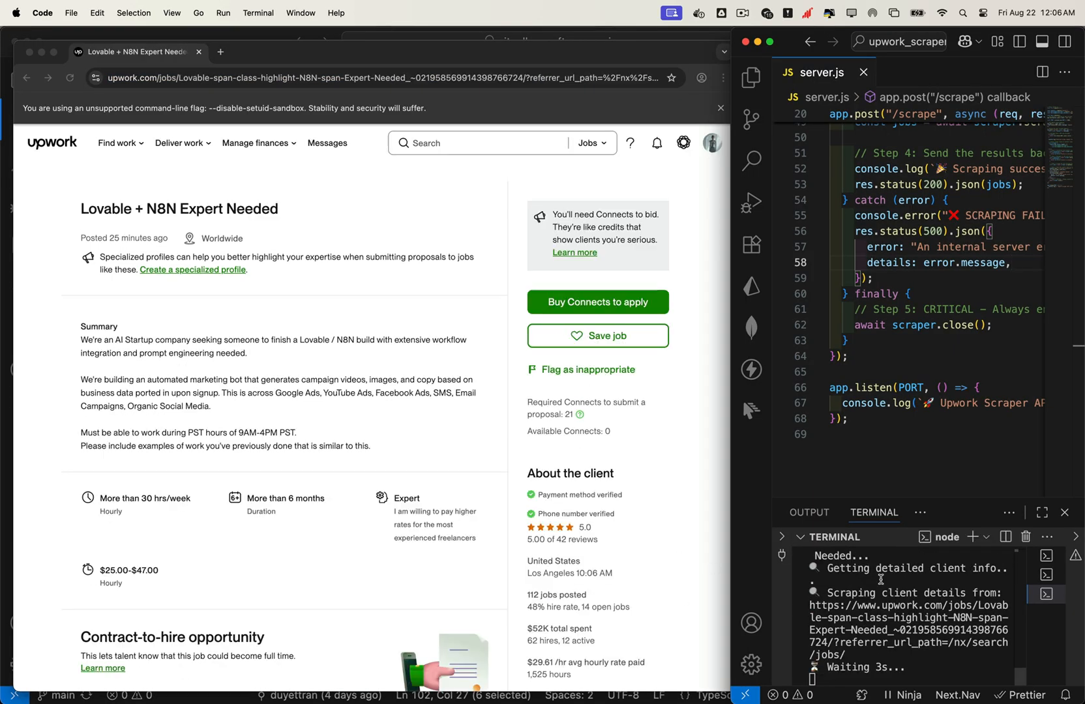
Scroll the 200 OK JSON response showing job listings with detailed client info.
scroll(down, 3)
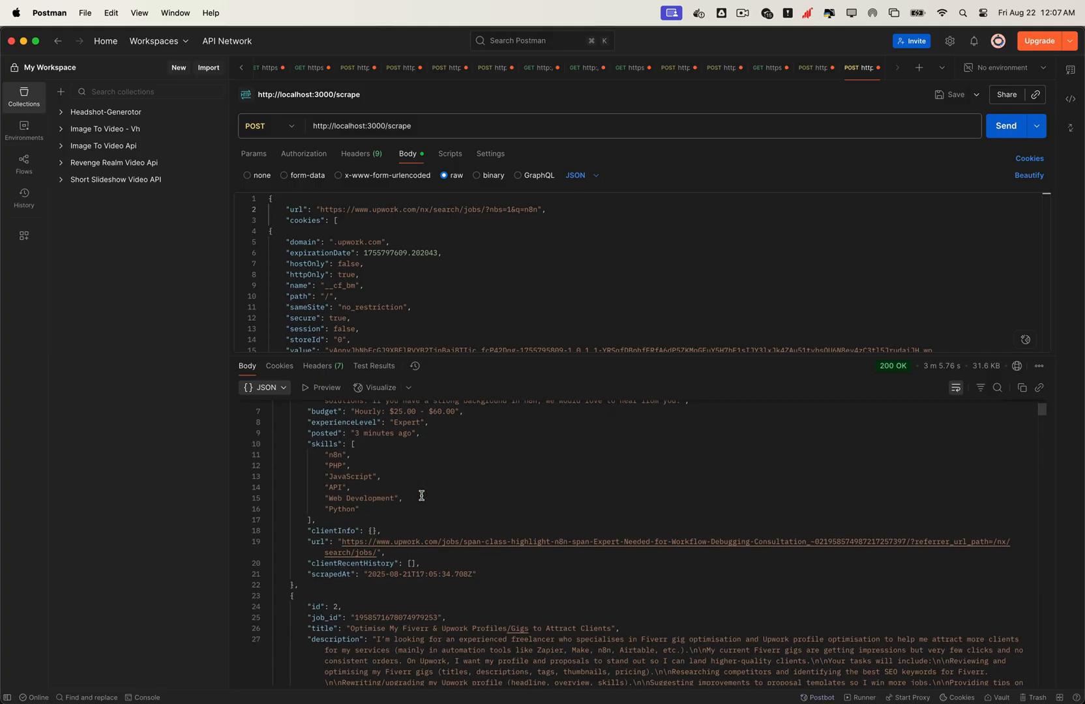
scroll(down, 3)
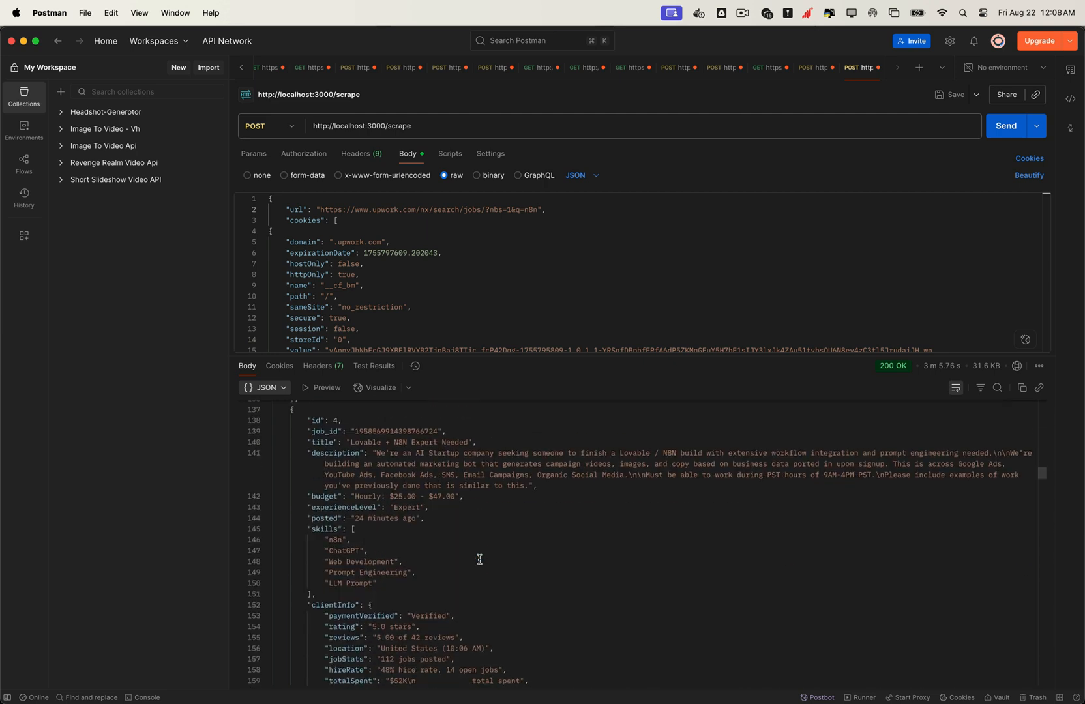
scroll(down, 3)
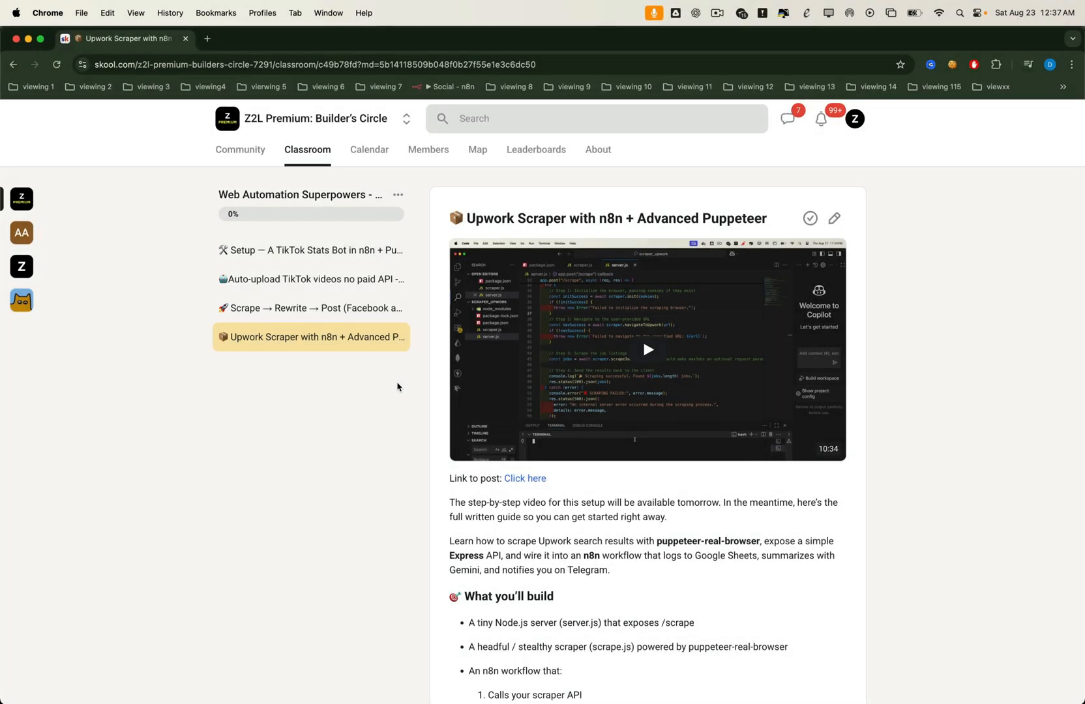
Read through the Upwork Scraper lesson's prerequisites and setup steps in Skool.
scroll(down, 3)
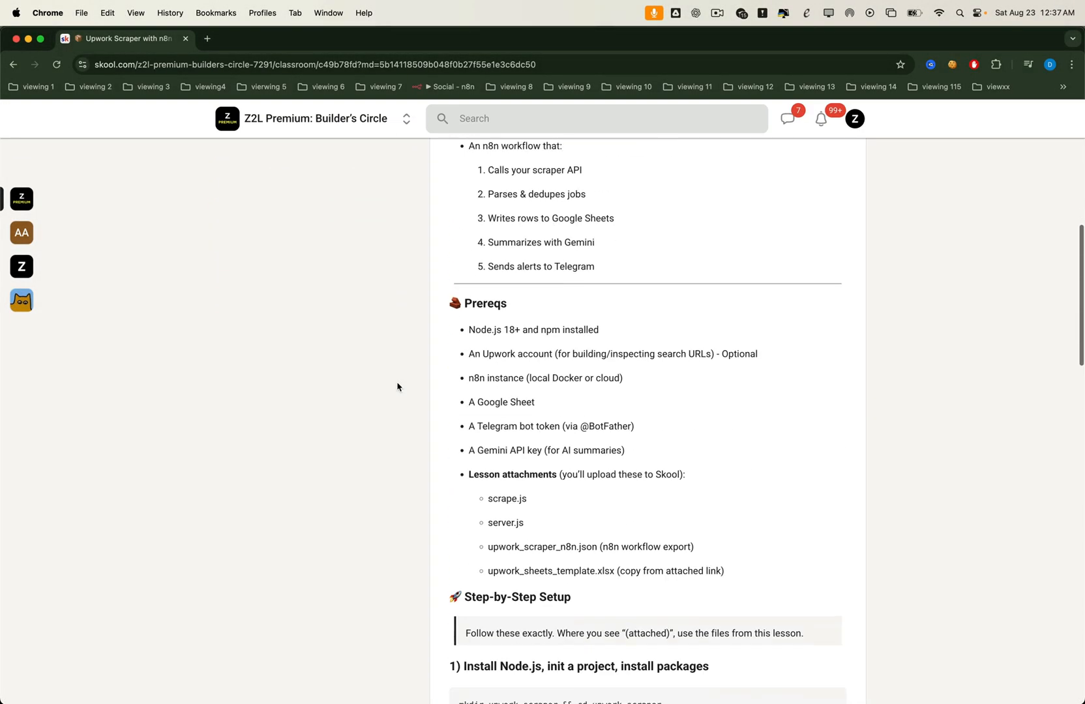
scroll(down, 3)
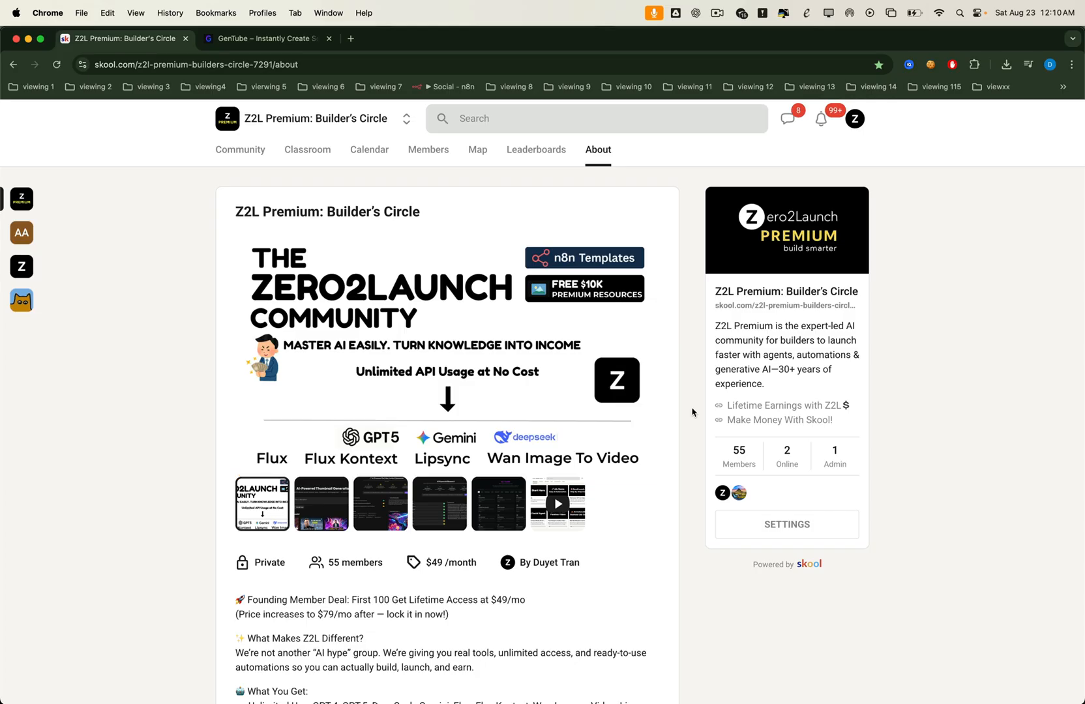
Tour GenTube's Thumbnail and AI Image Generators and the Z2L ToolKit, then return to the About page.
scroll(down, 3)
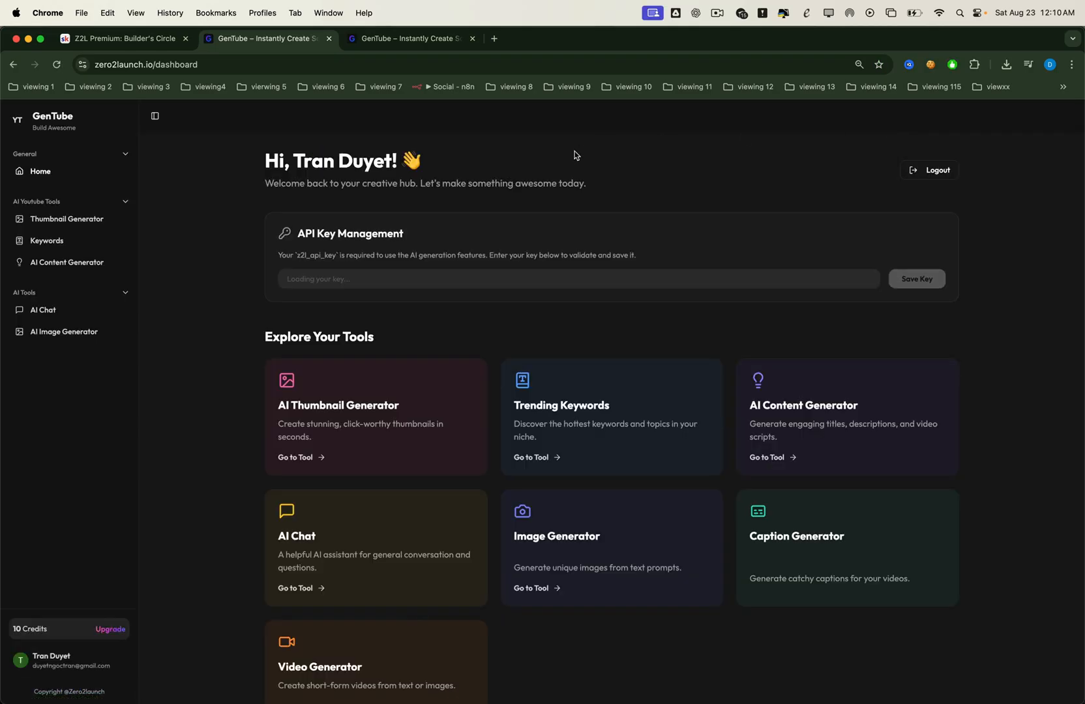
click(66, 219)
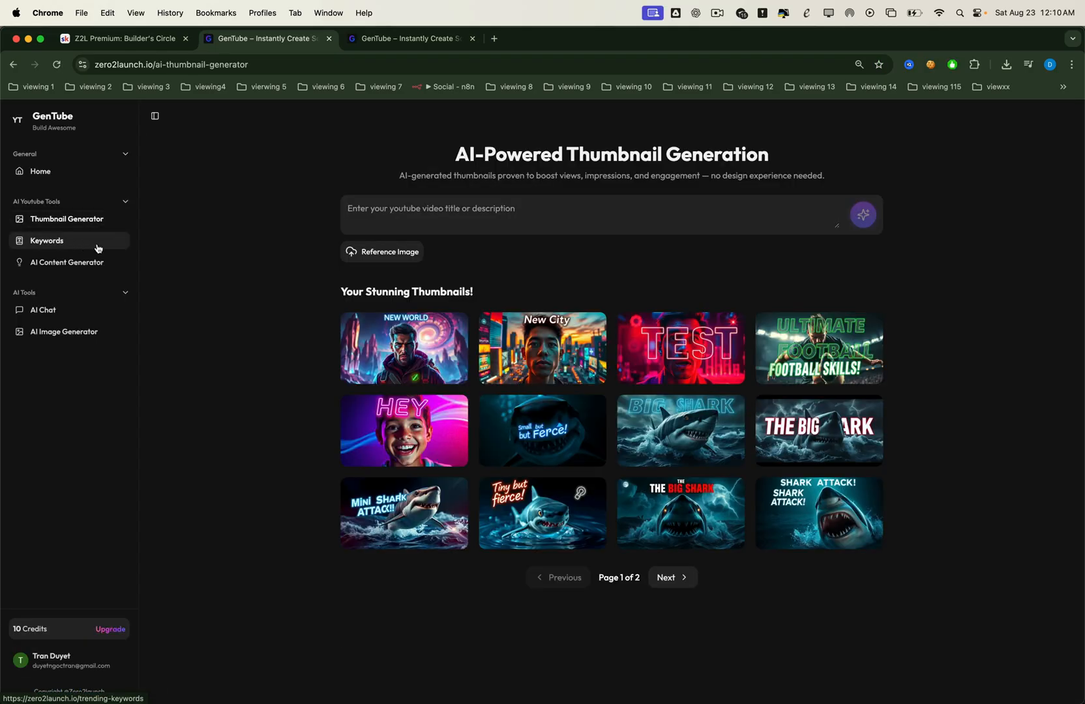
click(63, 331)
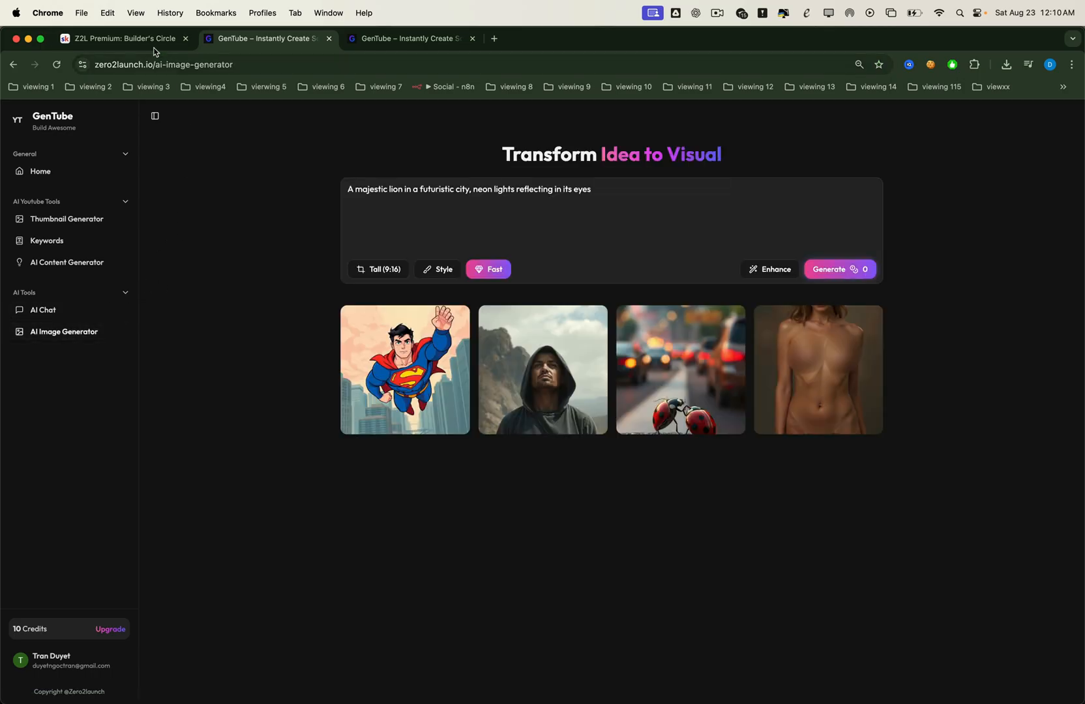
click(121, 38)
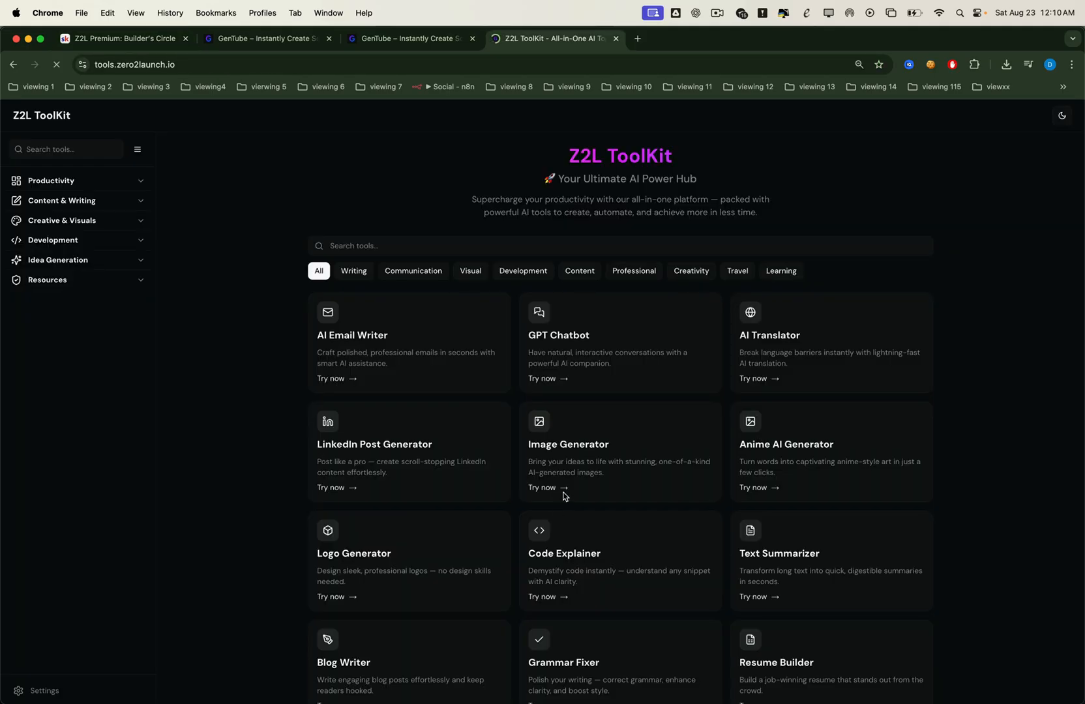
mouse_move(661, 362)
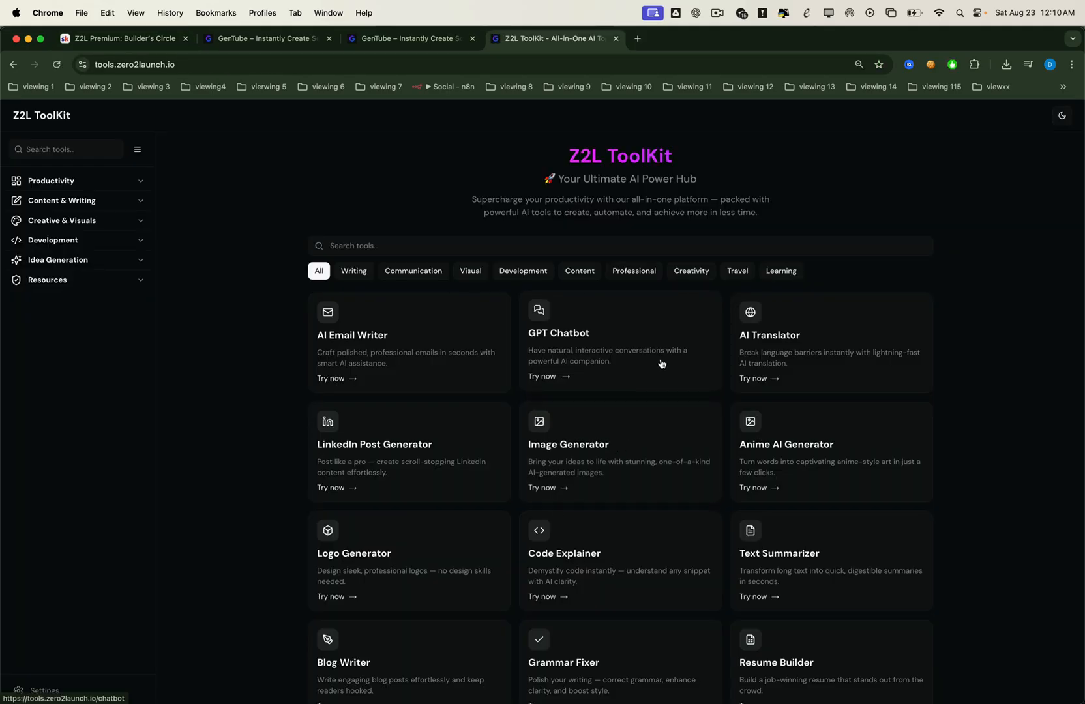
mouse_move(355, 132)
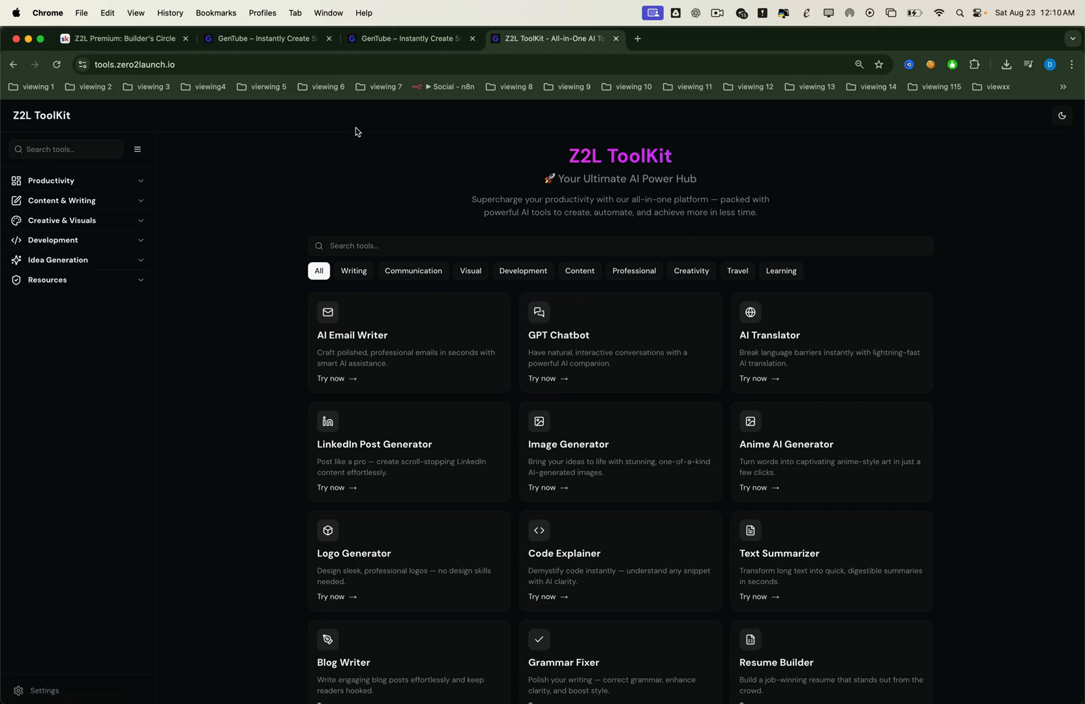
click(125, 38)
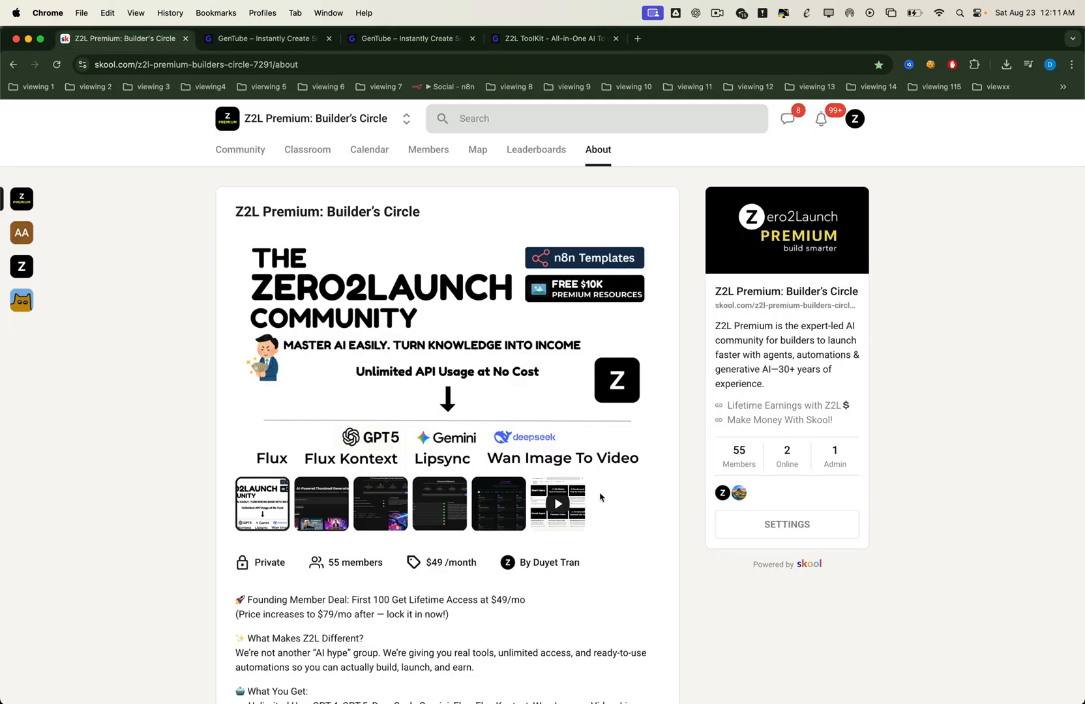